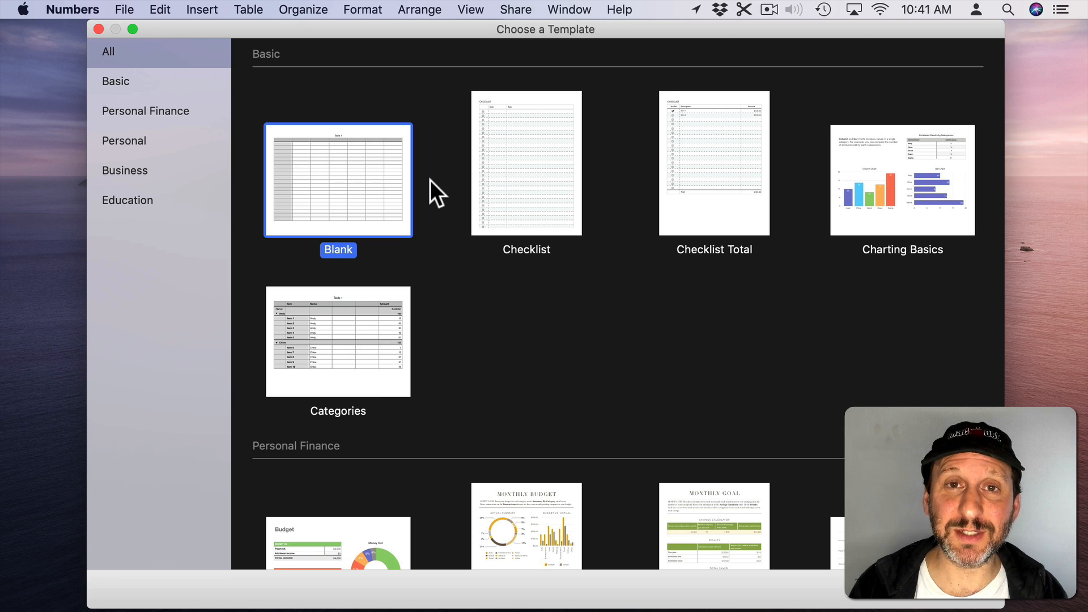
mouse_move(364, 192)
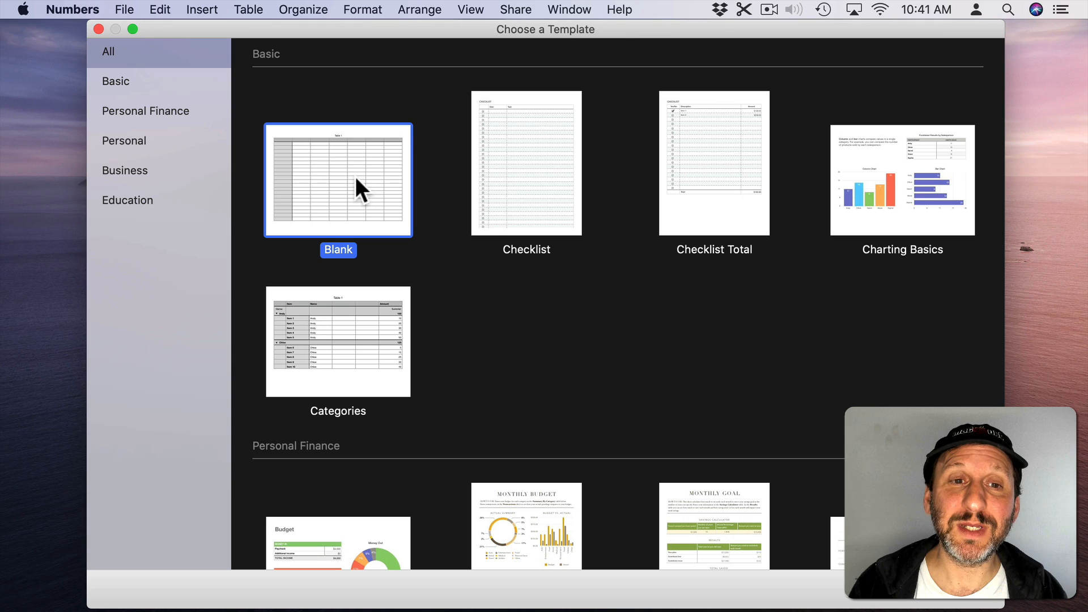
Step: Create a new spreadsheet from the Blank template and select a few cells in Table 1
double_click(338, 179)
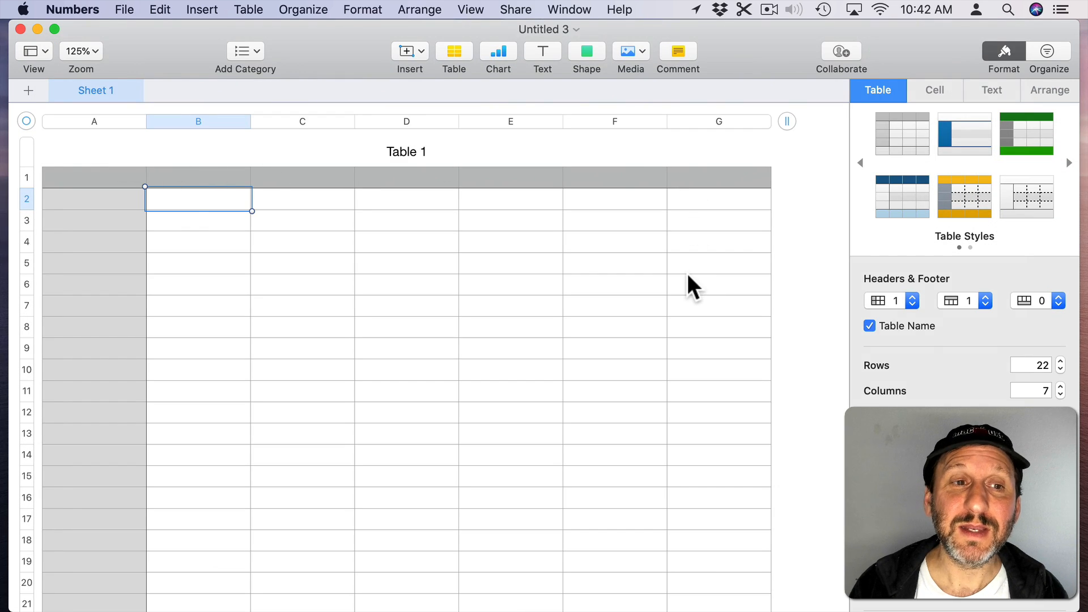
mouse_move(93, 186)
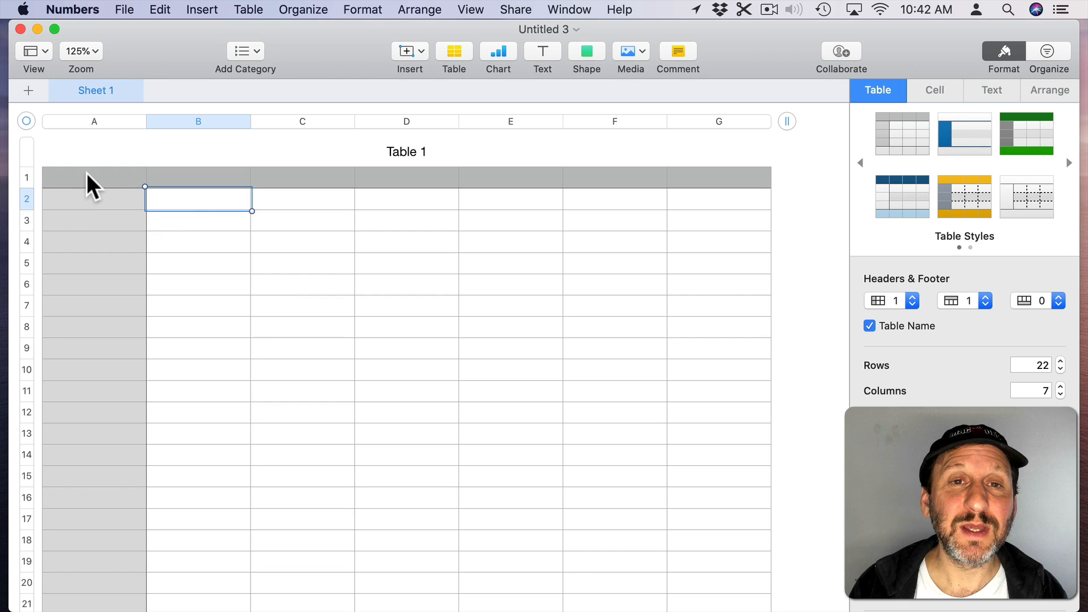
click(93, 220)
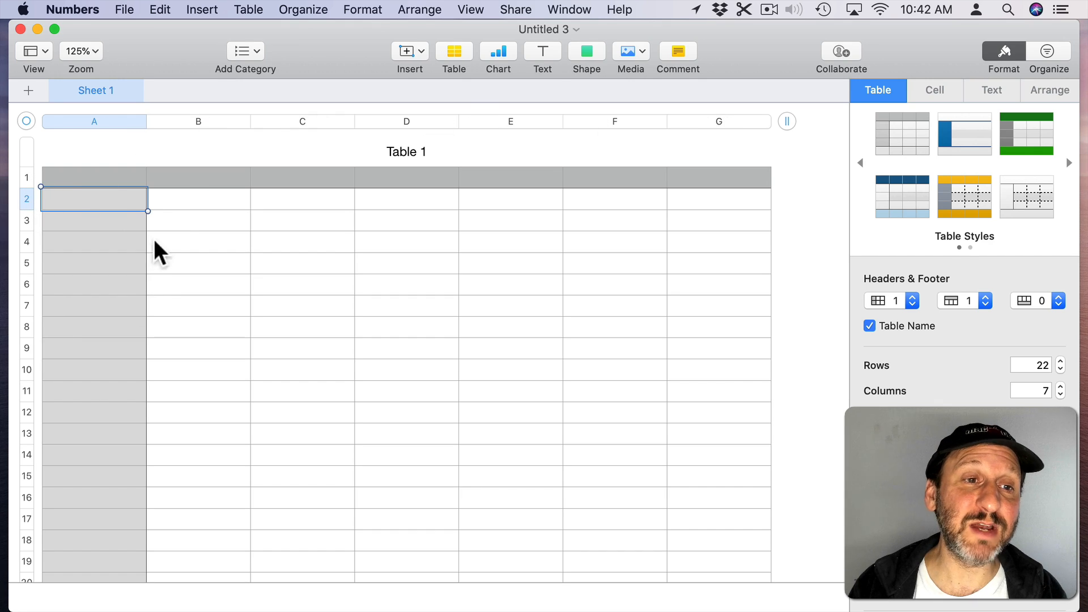
click(198, 198)
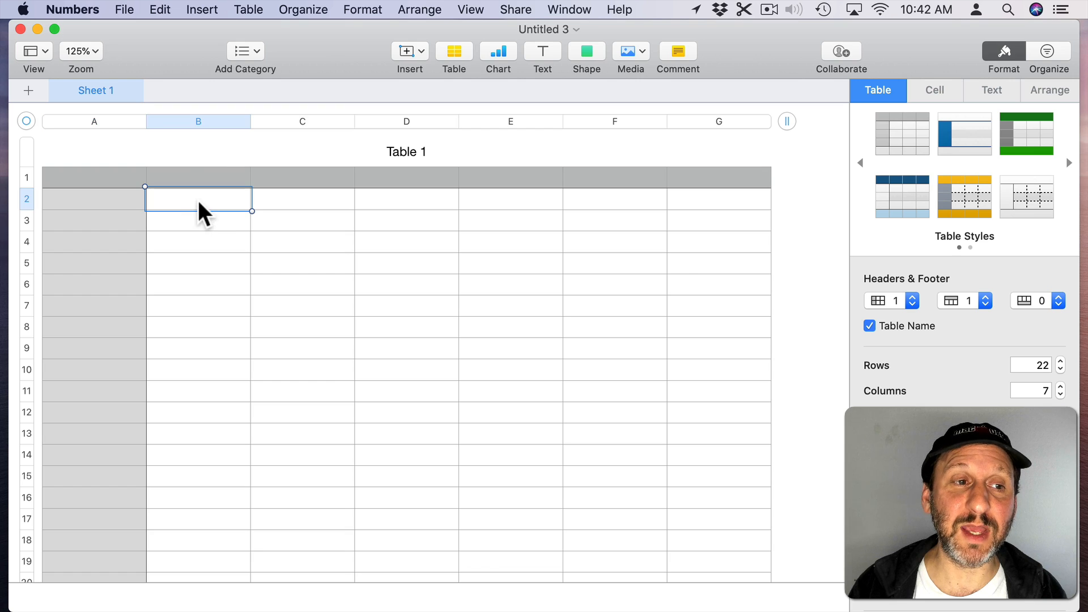
click(405, 306)
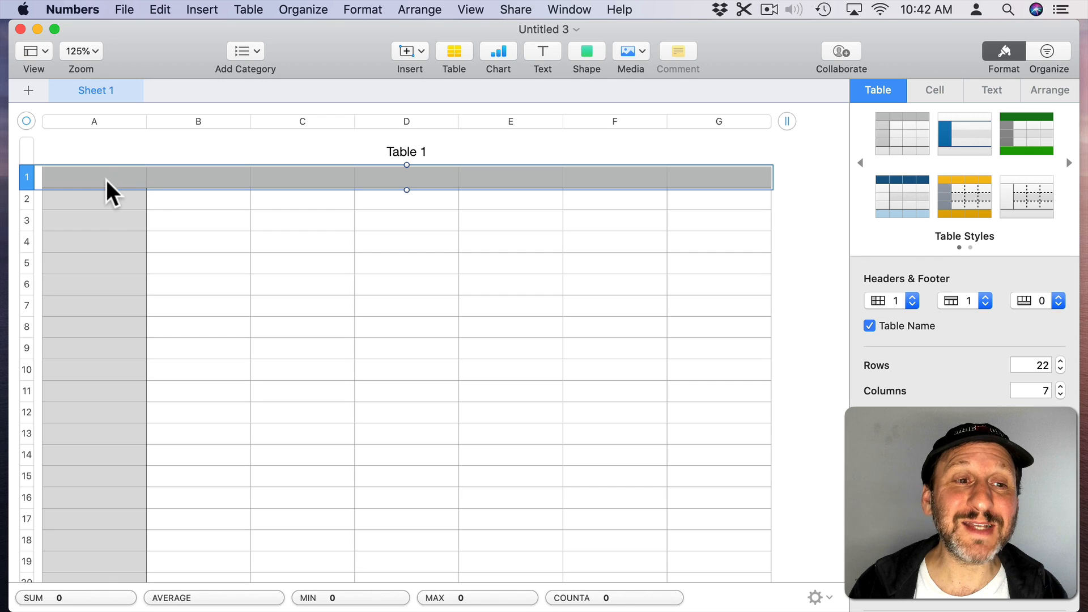
Step: Type the headings Name, Phone, Joined, Address and Active into row 1
click(94, 178)
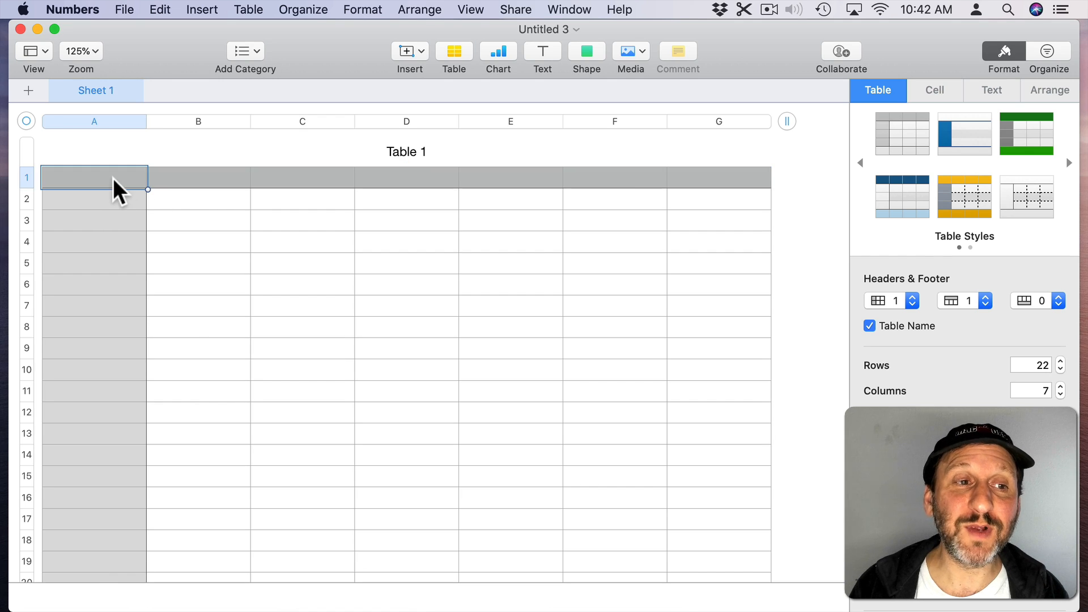
text(Name)
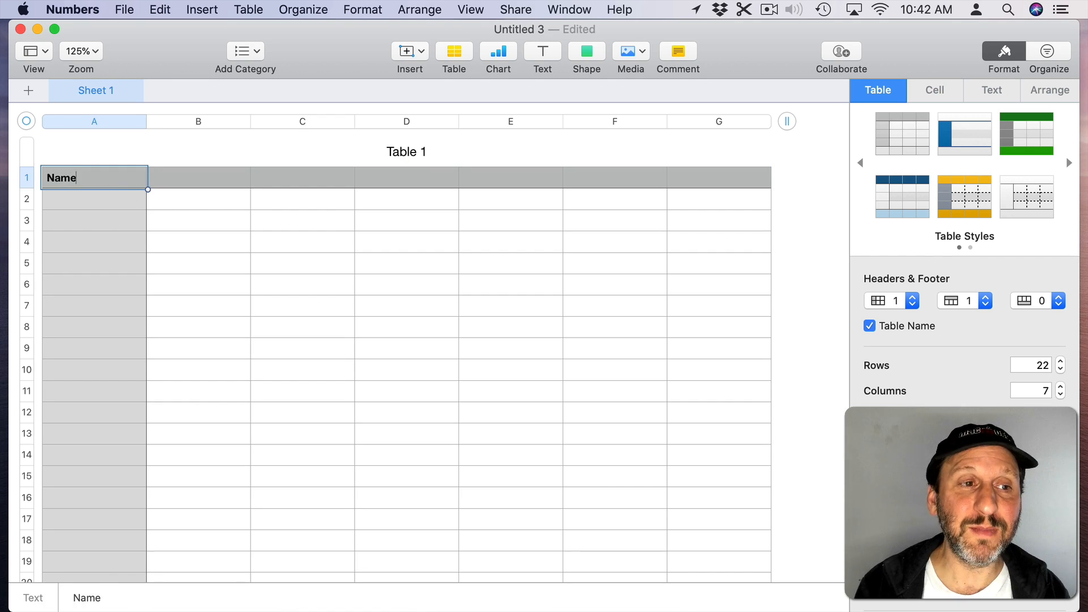
text(Pho)
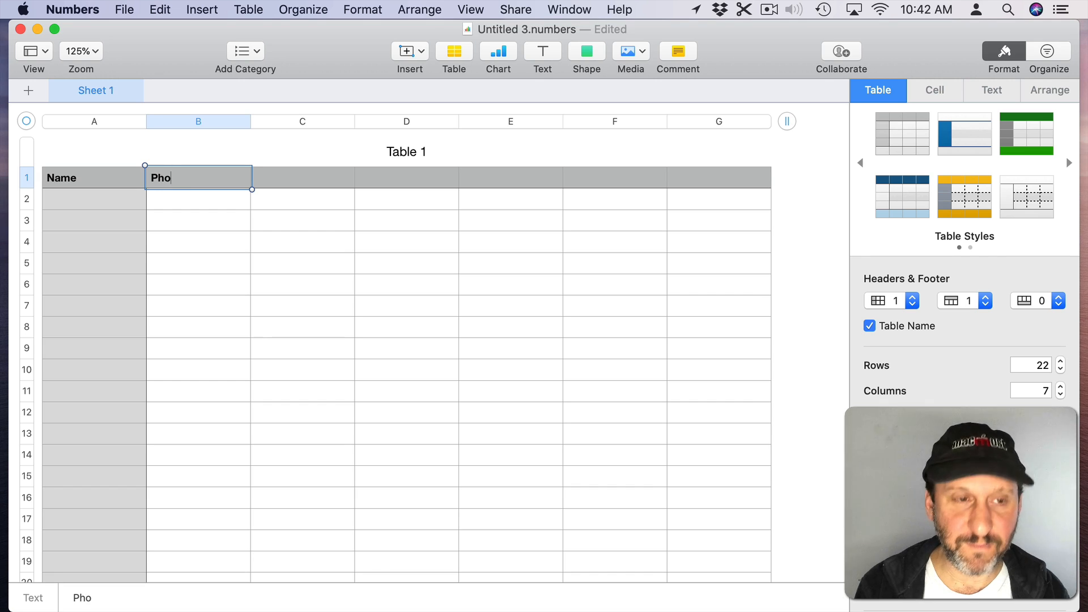
key(tab)
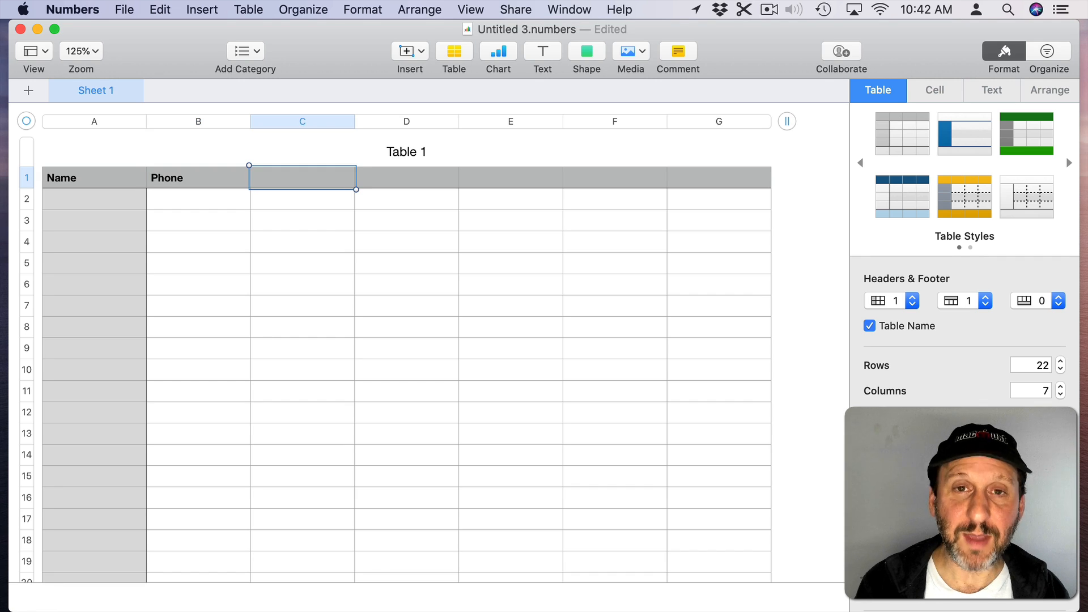
text(Joined)
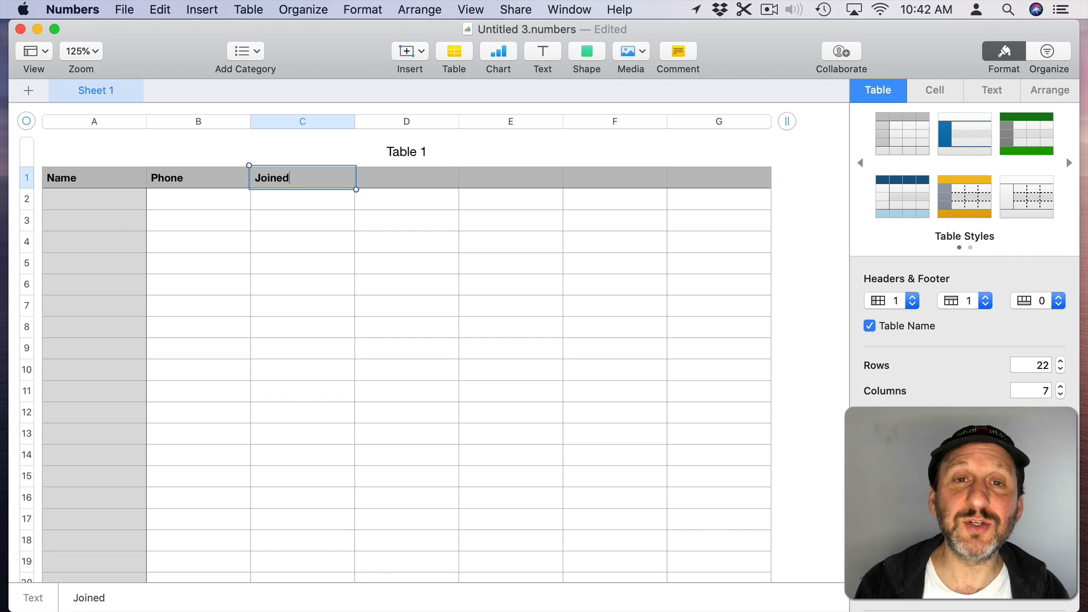
text(Add)
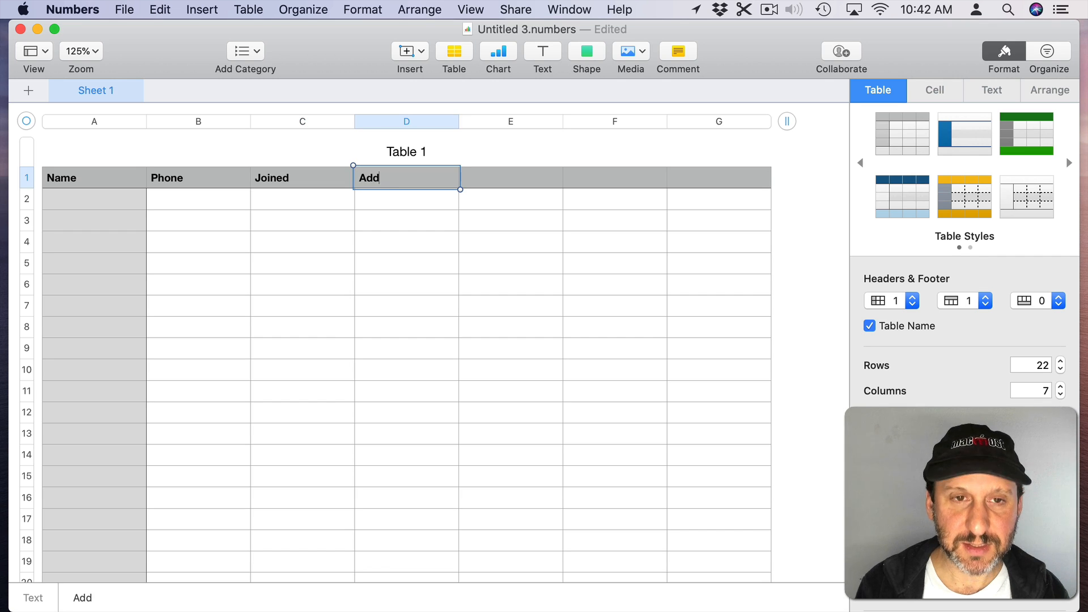
text(Active)
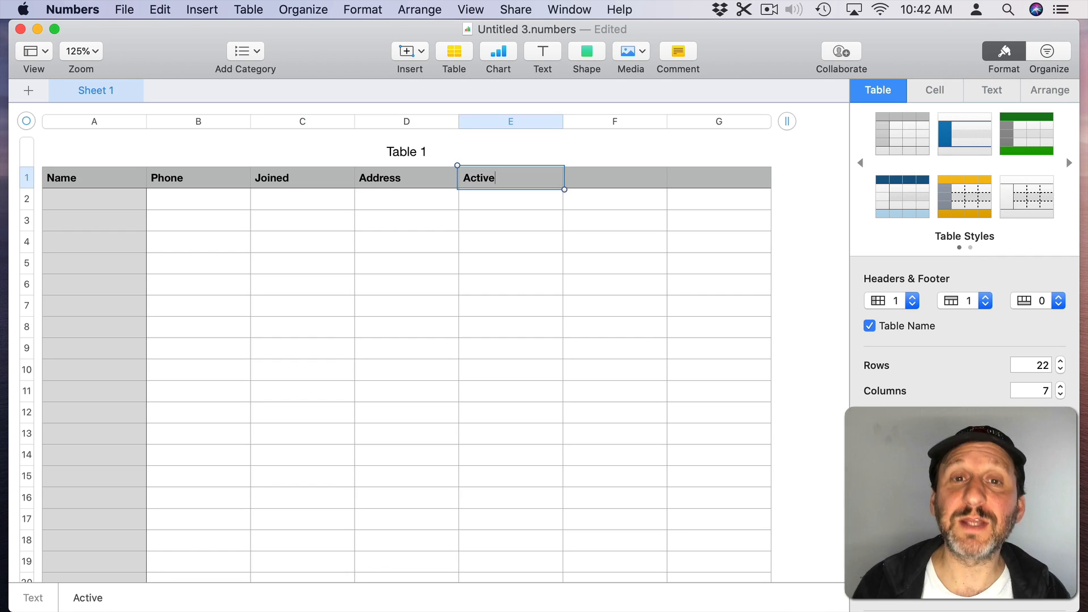
click(94, 122)
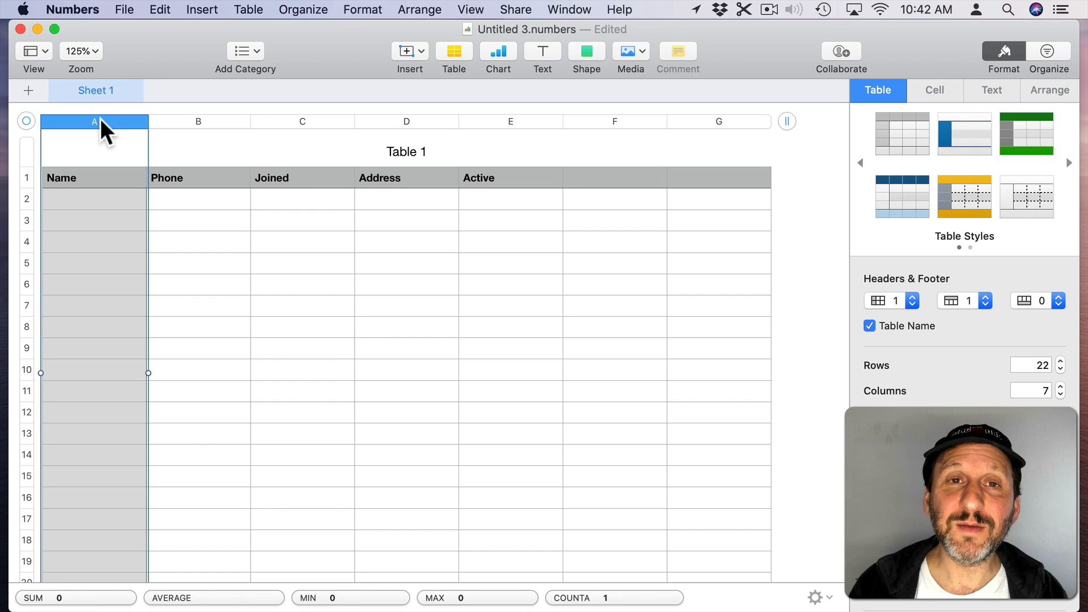
mouse_move(427, 215)
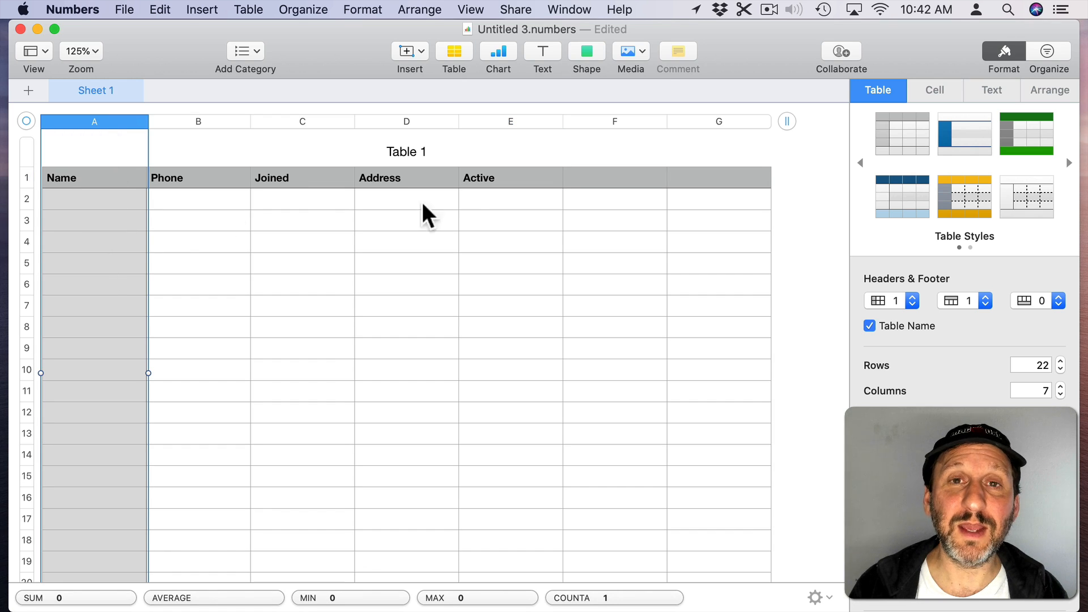
mouse_move(122, 223)
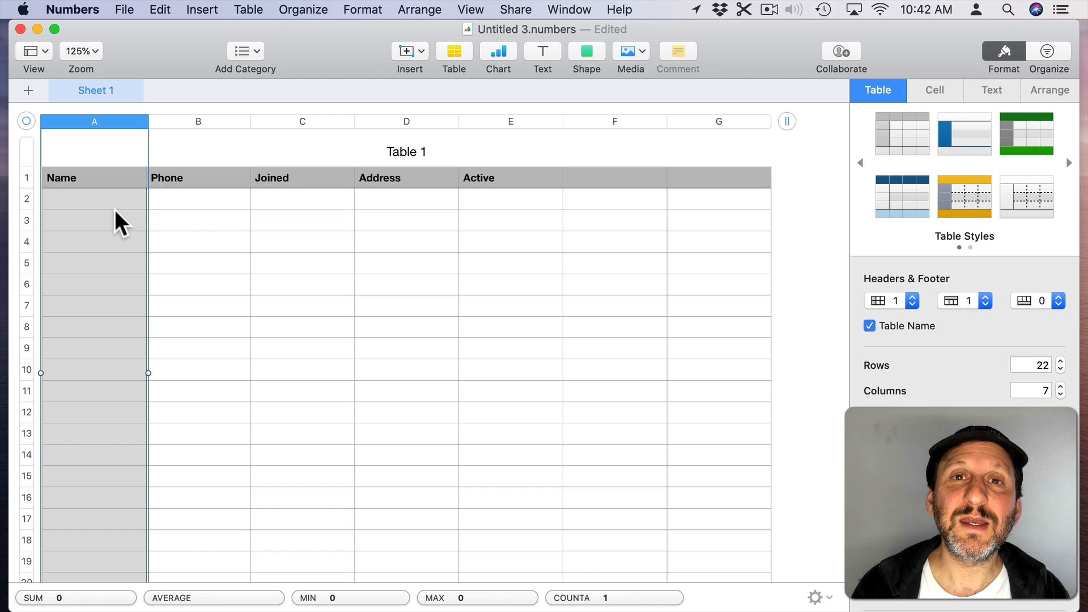
mouse_move(73, 217)
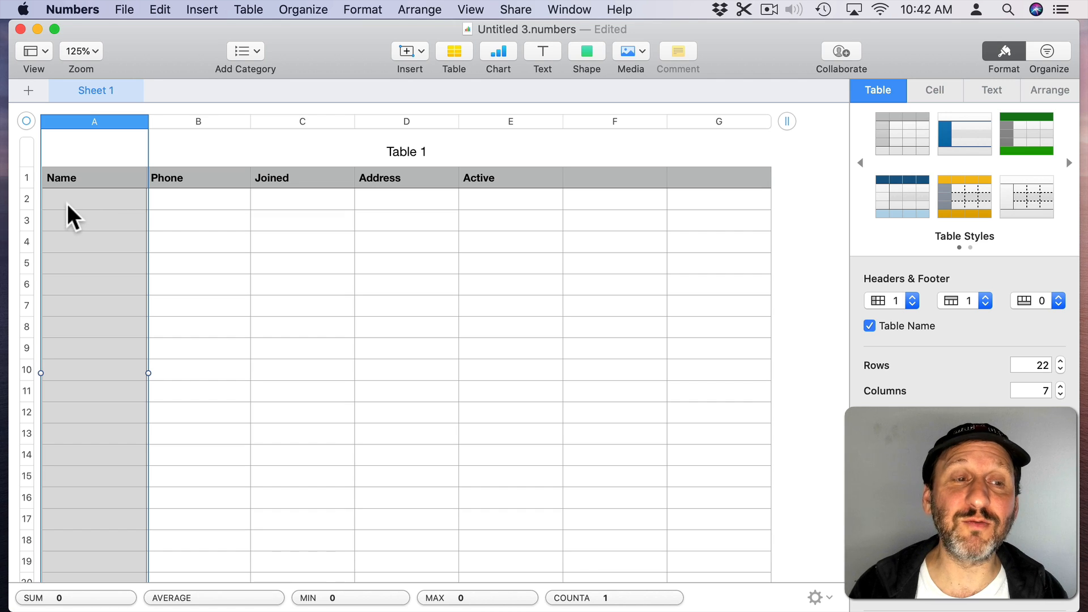
mouse_move(87, 219)
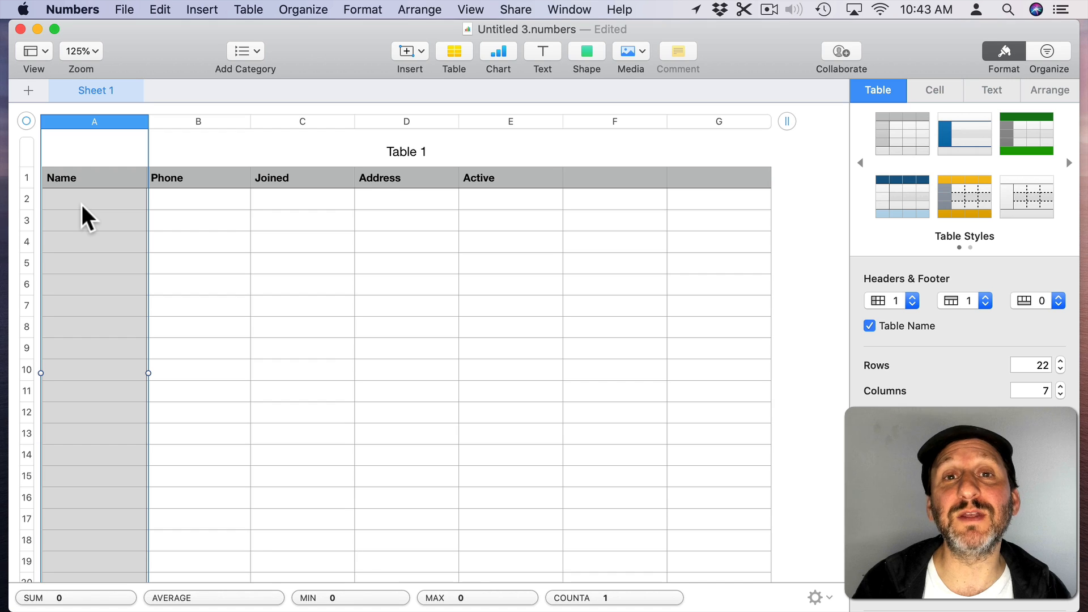
click(94, 199)
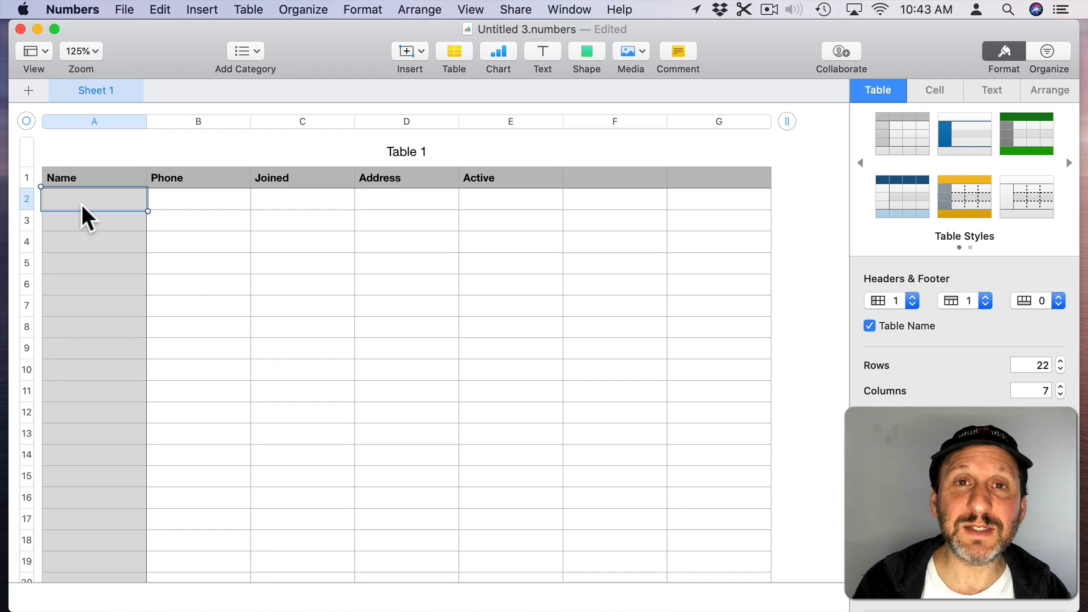
text(John)
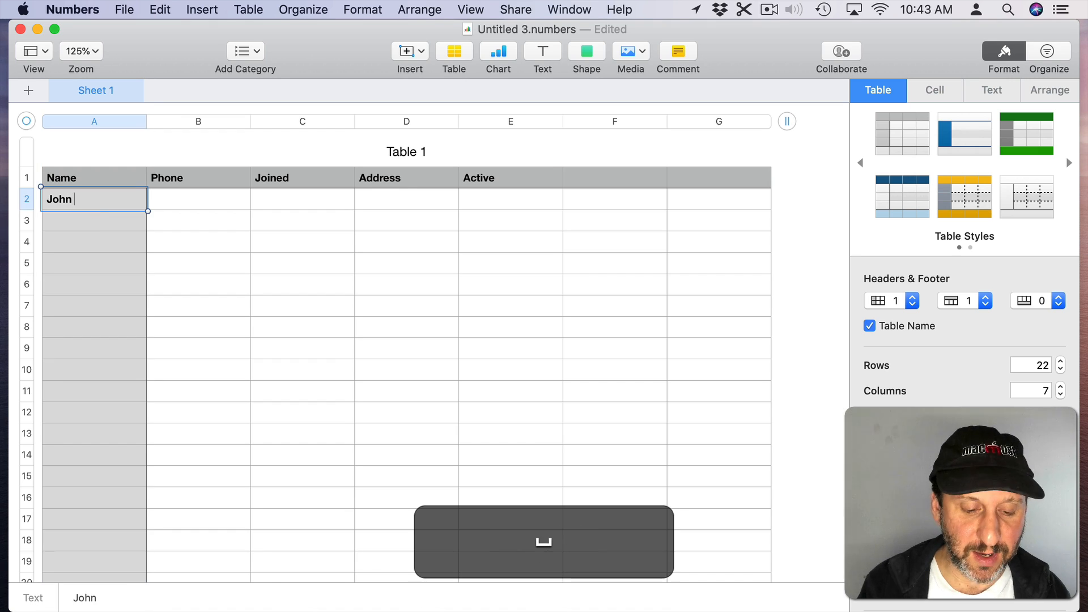
text(Doe)
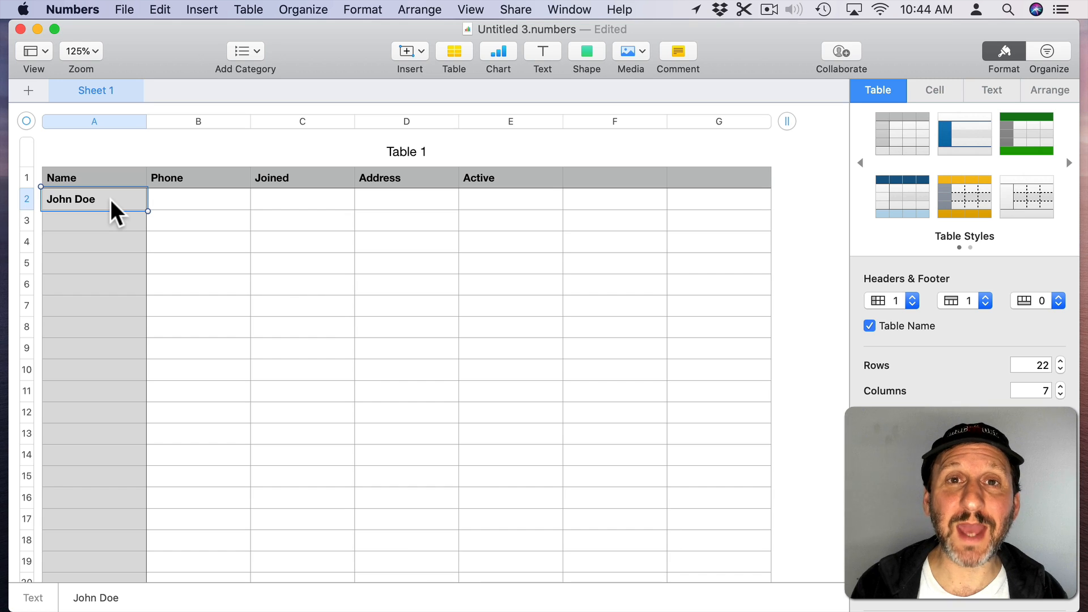
click(93, 220)
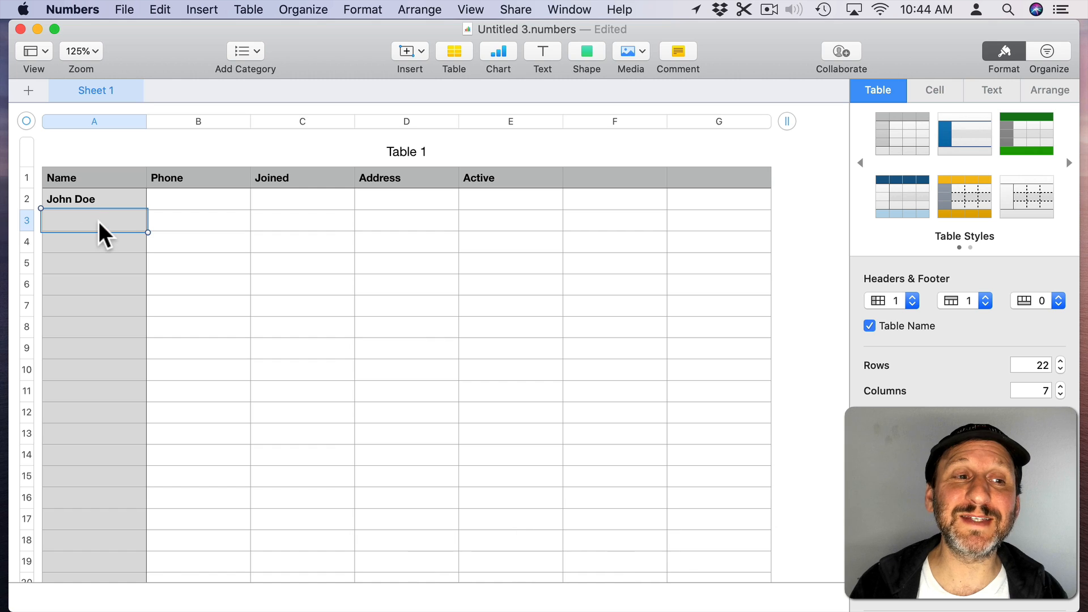
key(Tab)
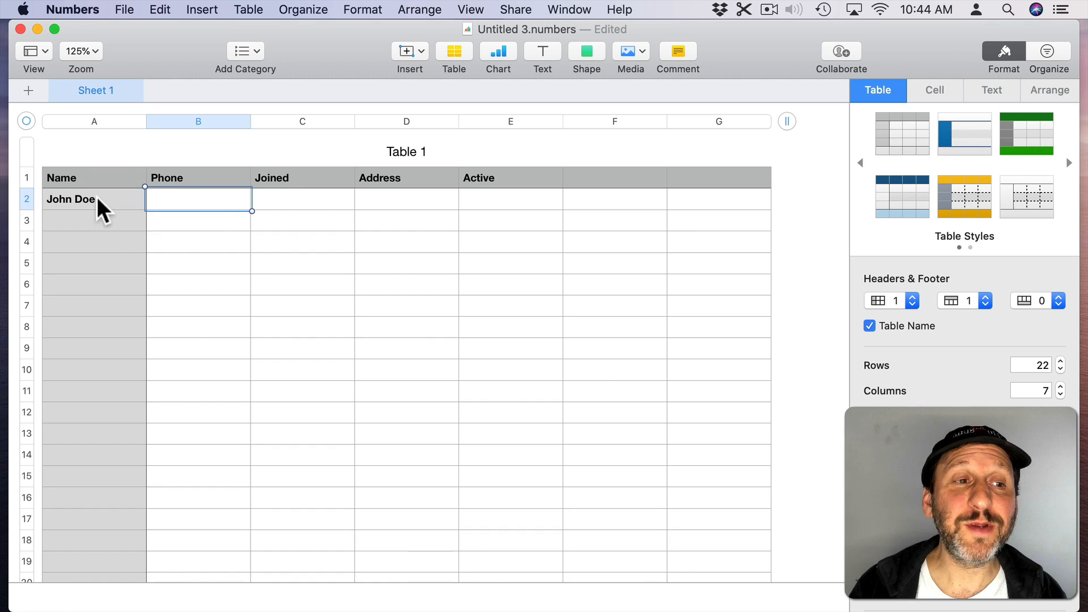
mouse_move(492, 211)
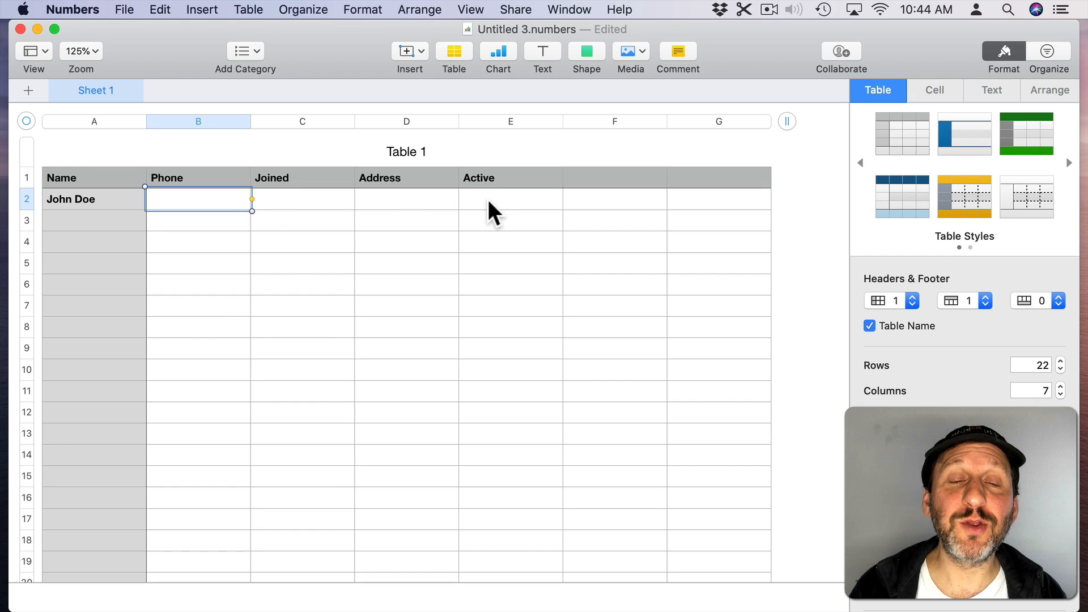
mouse_move(500, 221)
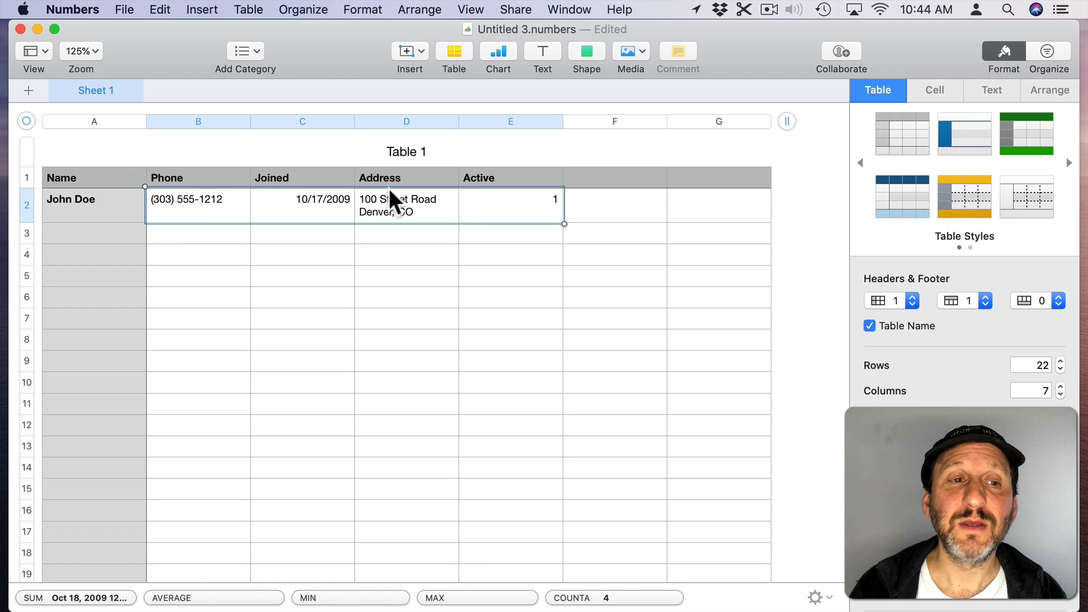
click(198, 204)
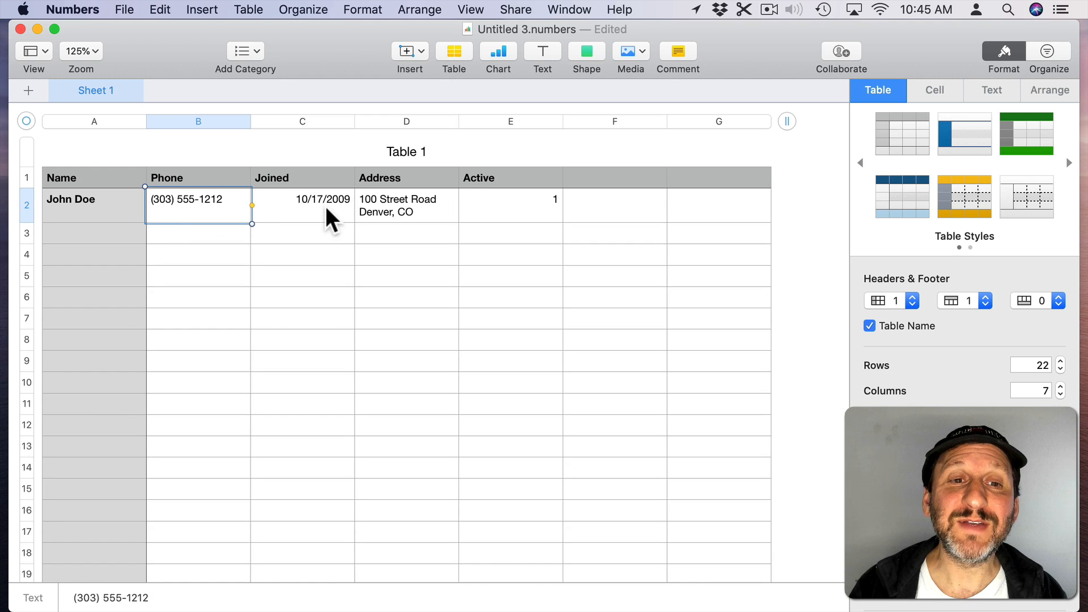
click(510, 205)
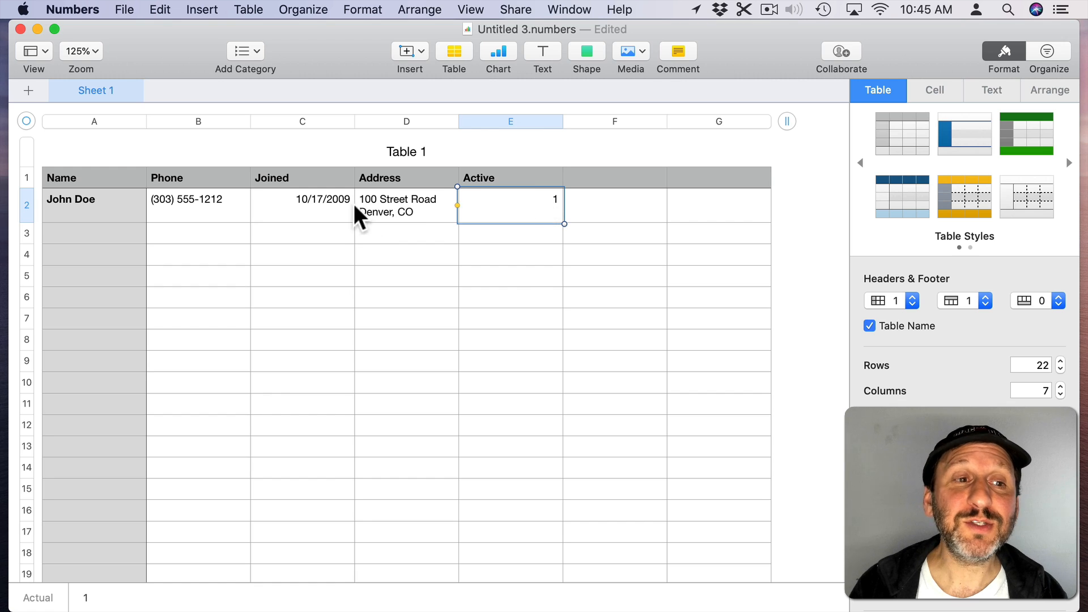
click(94, 205)
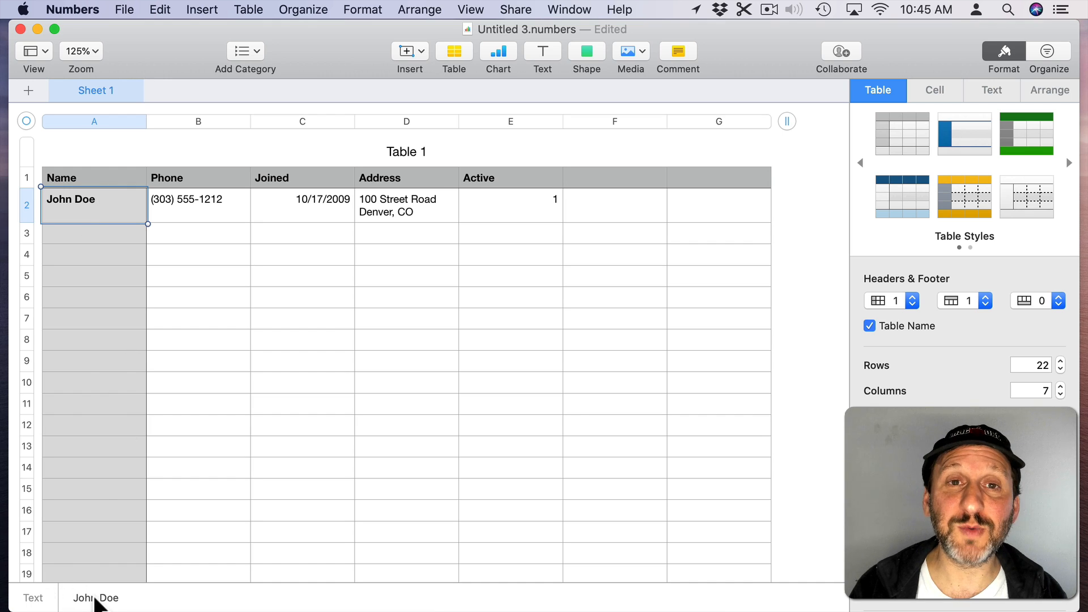
click(198, 205)
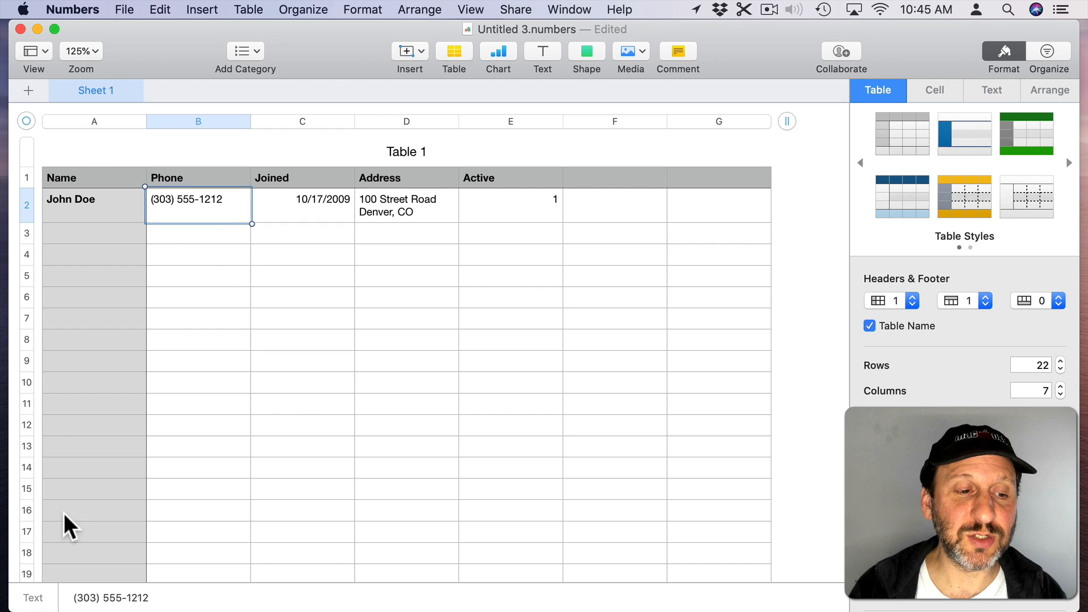
mouse_move(291, 216)
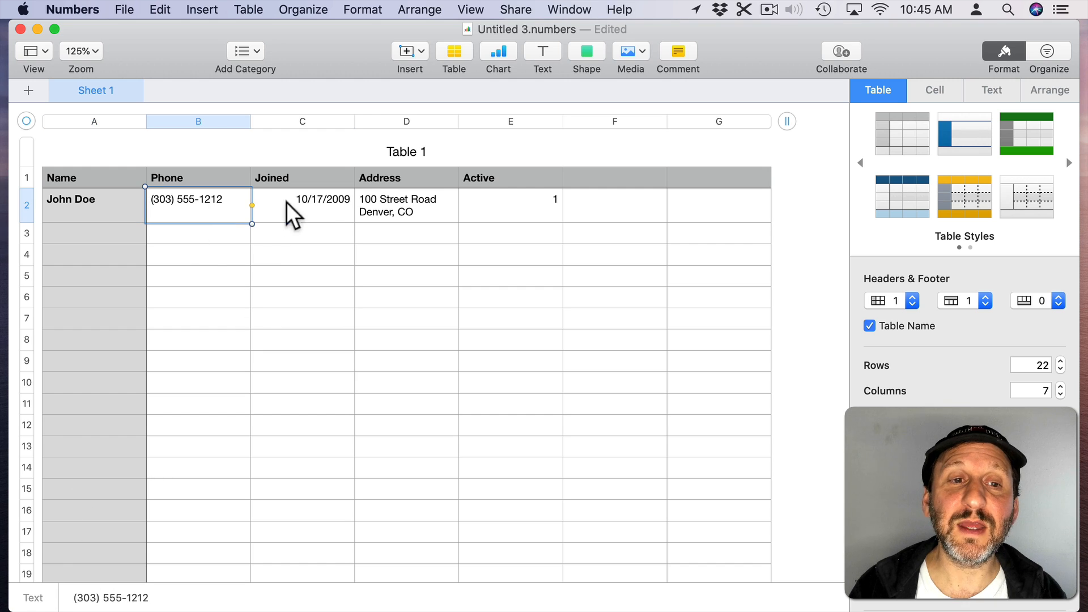
click(302, 205)
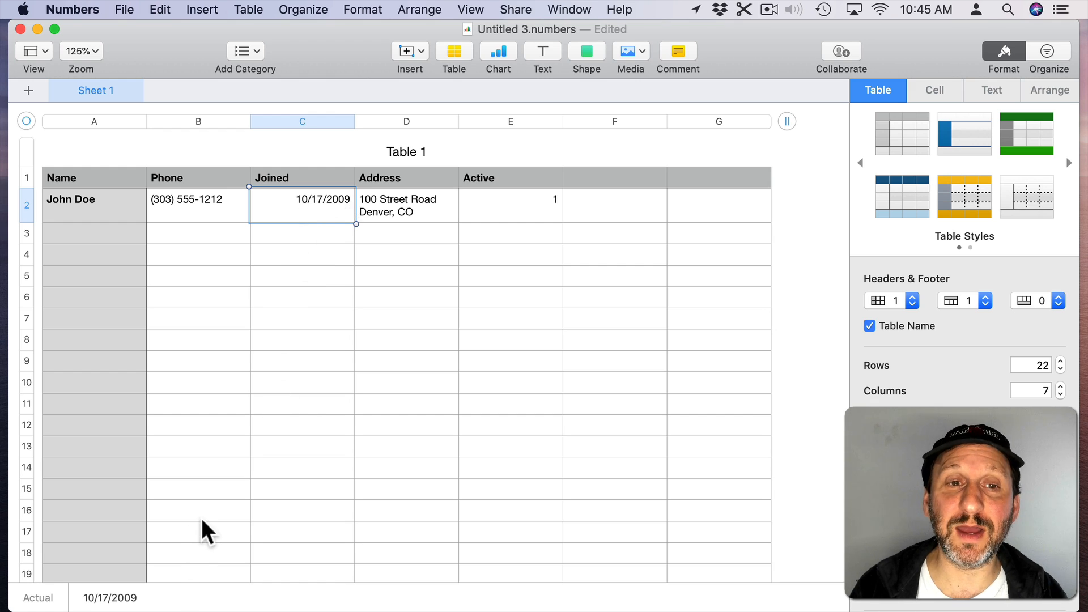
click(510, 205)
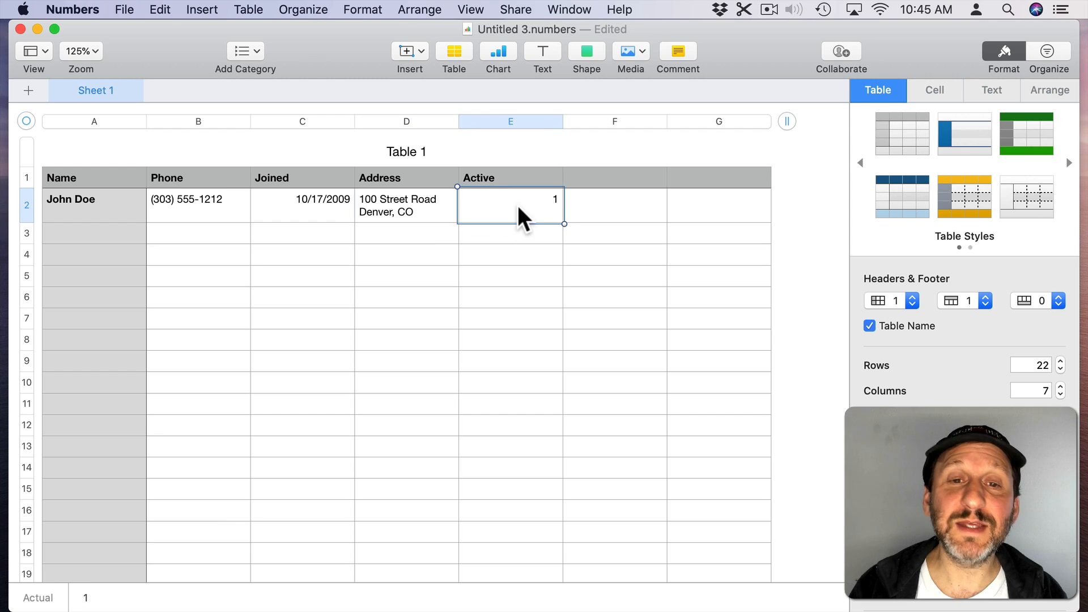
mouse_move(469, 193)
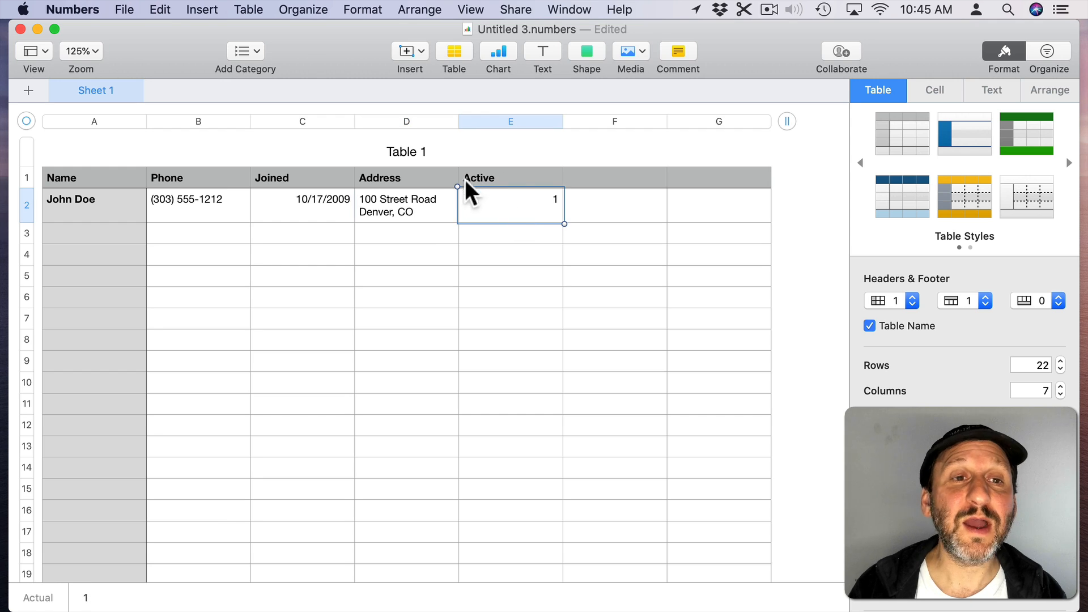
mouse_move(803, 139)
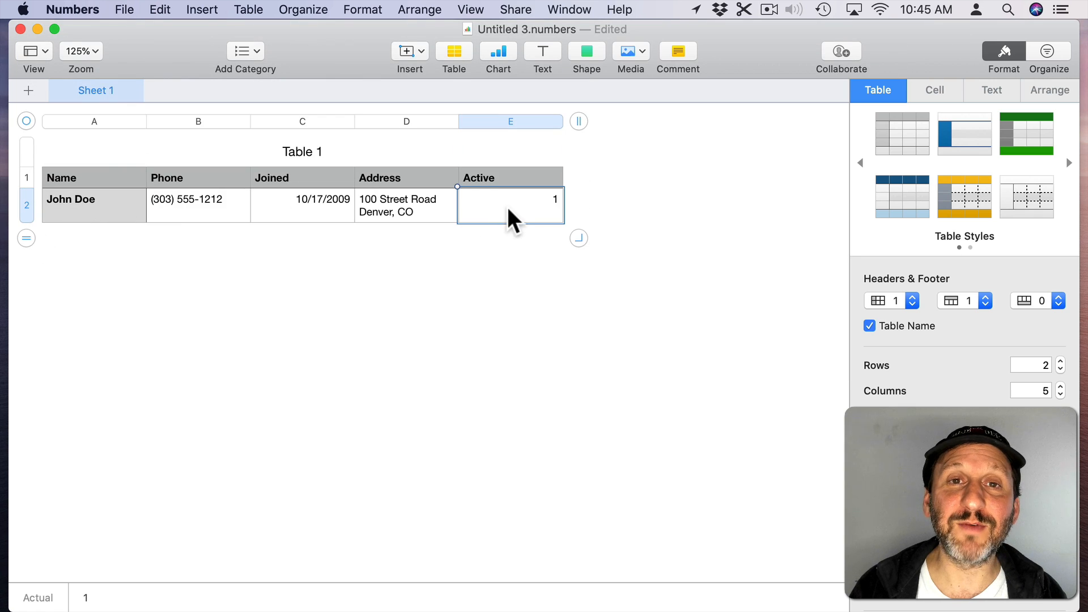
mouse_move(52, 219)
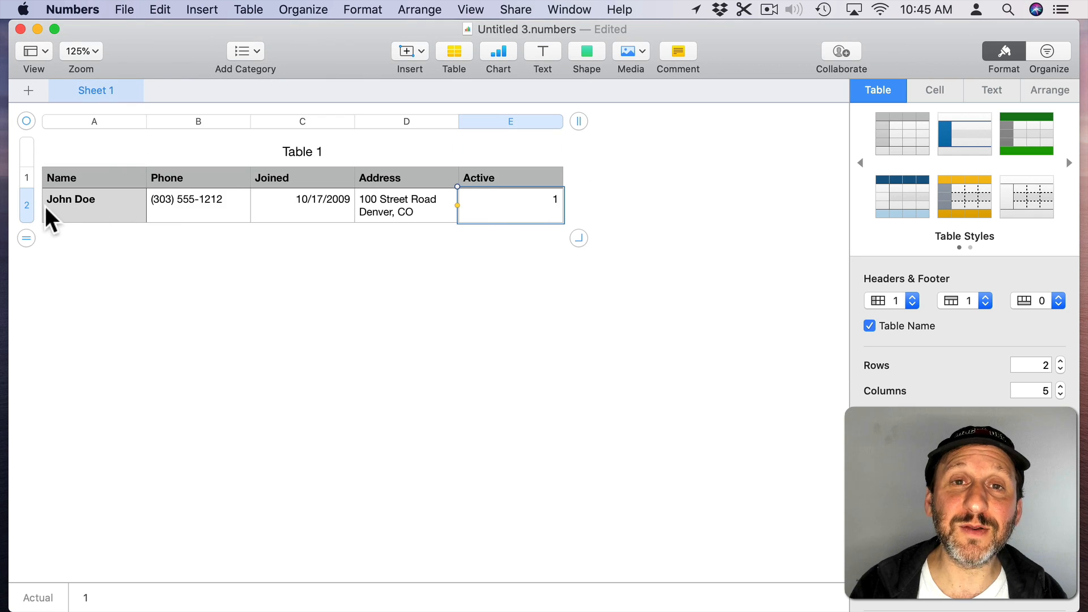
mouse_move(441, 216)
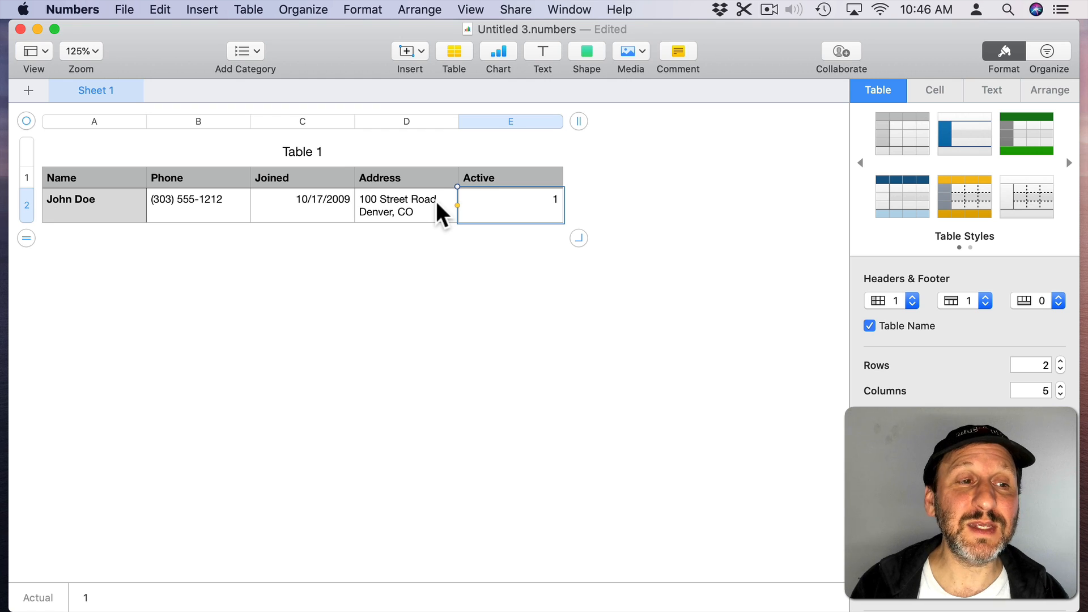
Step: Select John Doe's name cell in the trimmed two-row, five-column table
click(93, 205)
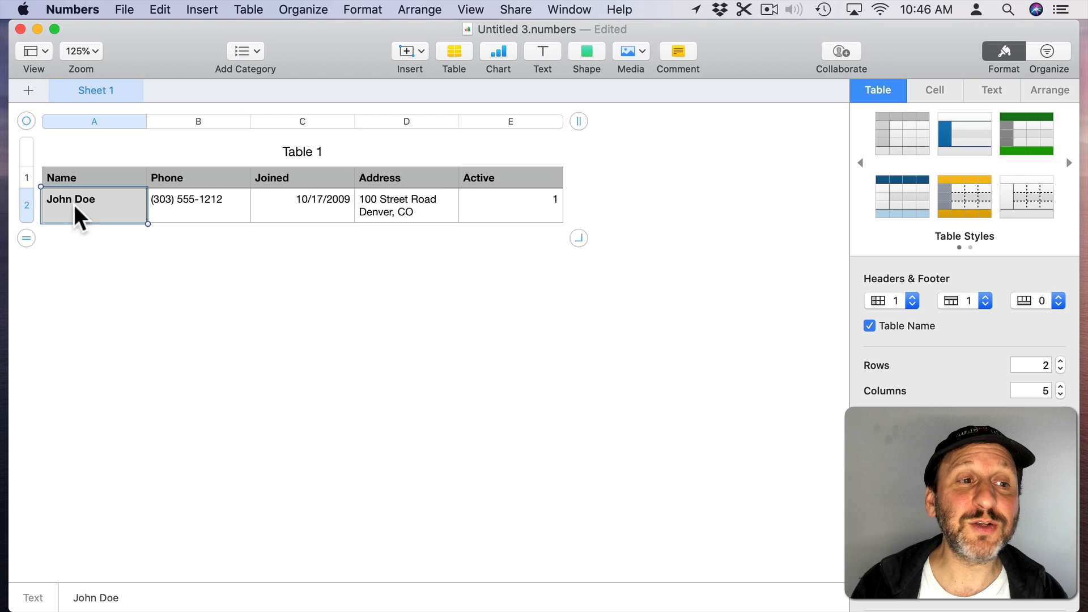
mouse_move(108, 211)
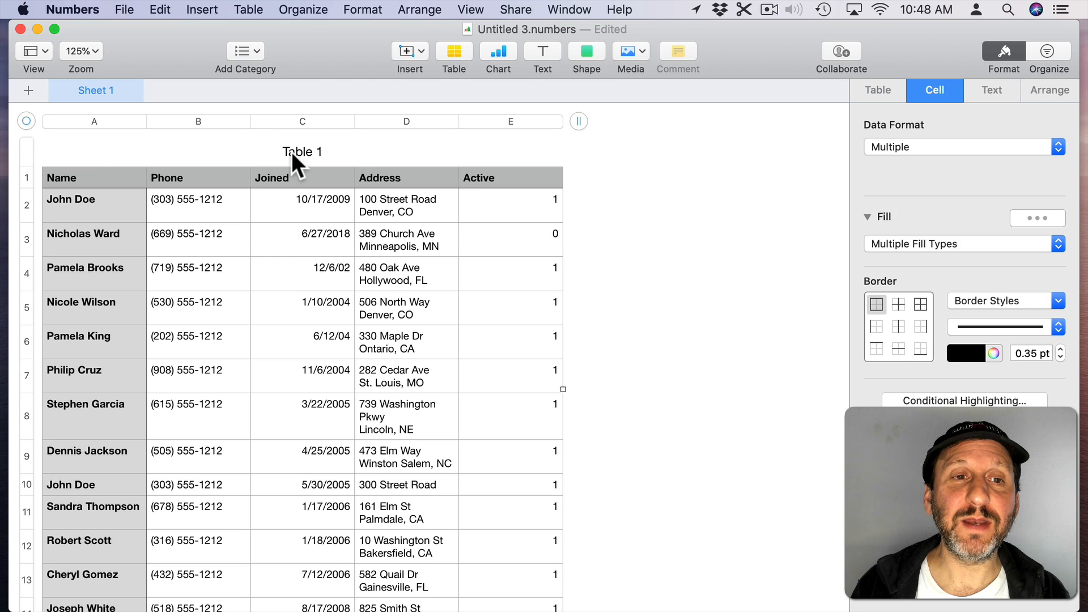
Step: Rename the table title from Table 1 to Members
click(301, 151)
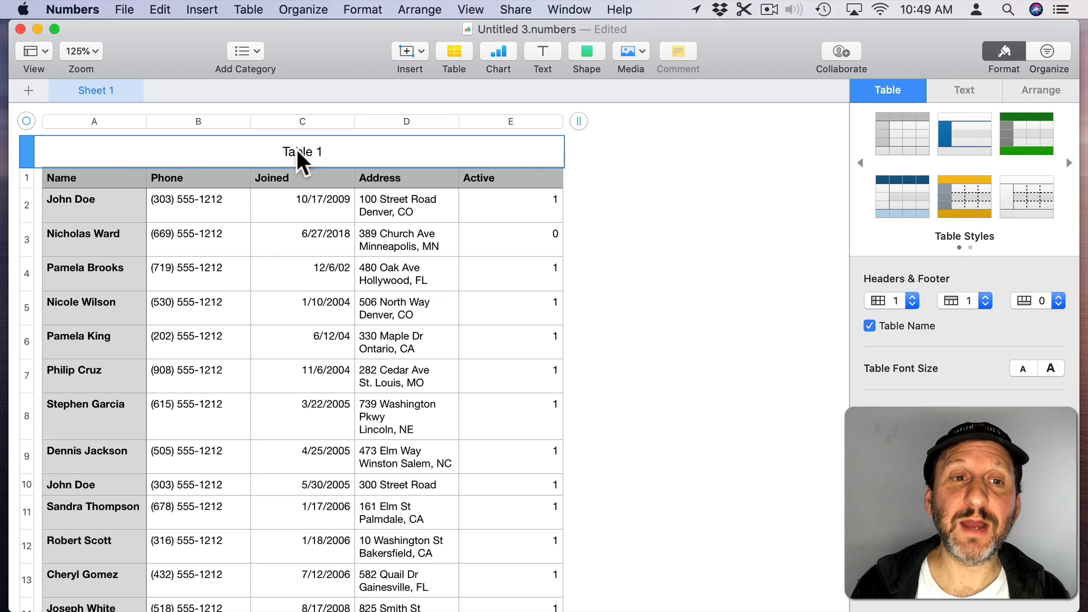
key(cmd+a)
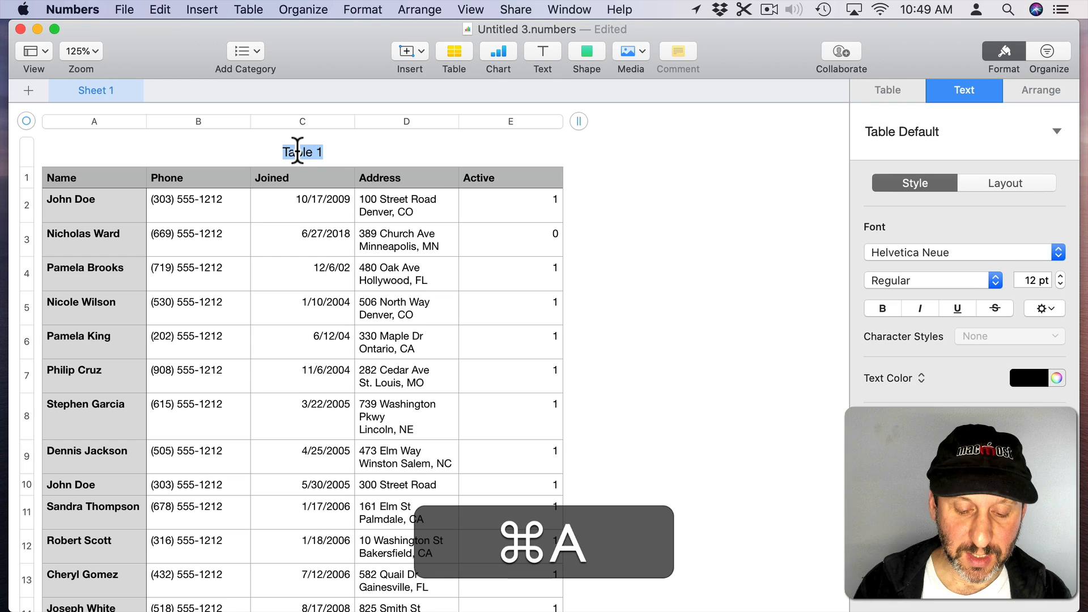
text(Members)
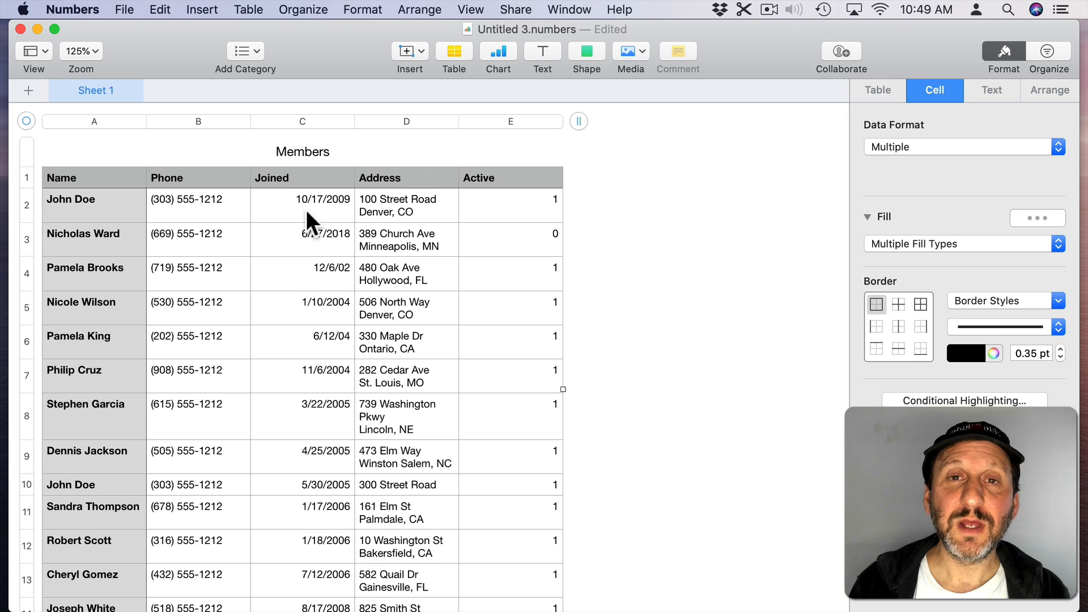
mouse_move(340, 288)
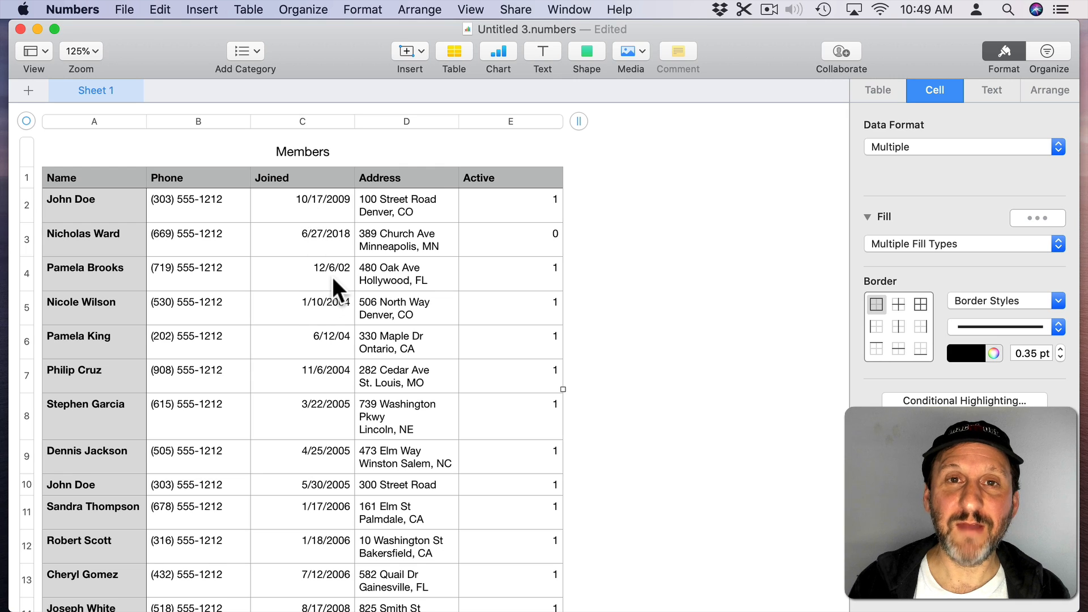
Step: Format the Joined column as Date & Time with the 1/5/2020 style and no time
click(302, 273)
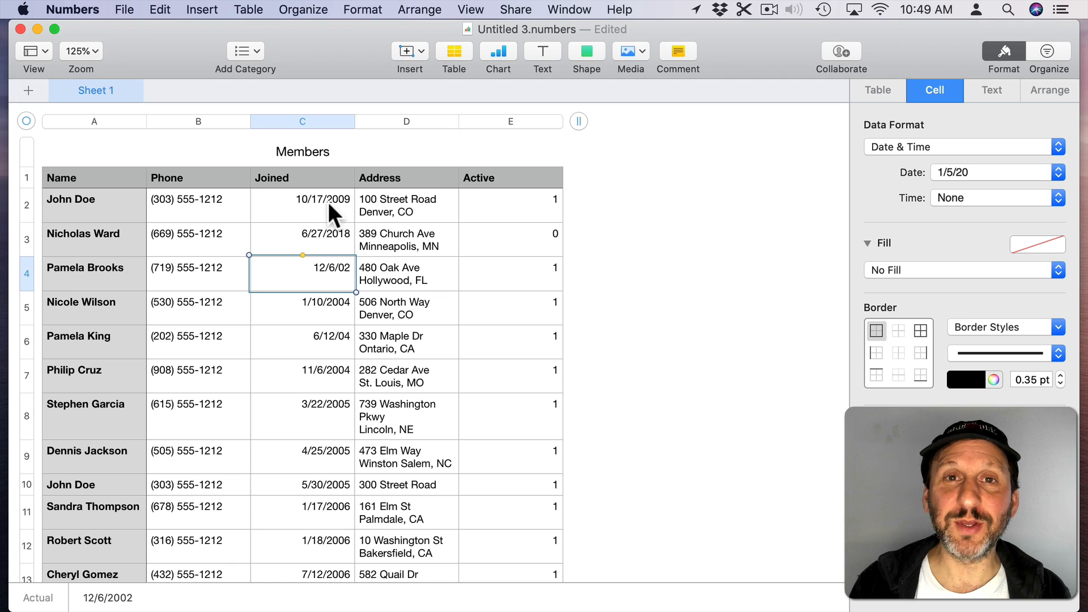
mouse_move(331, 352)
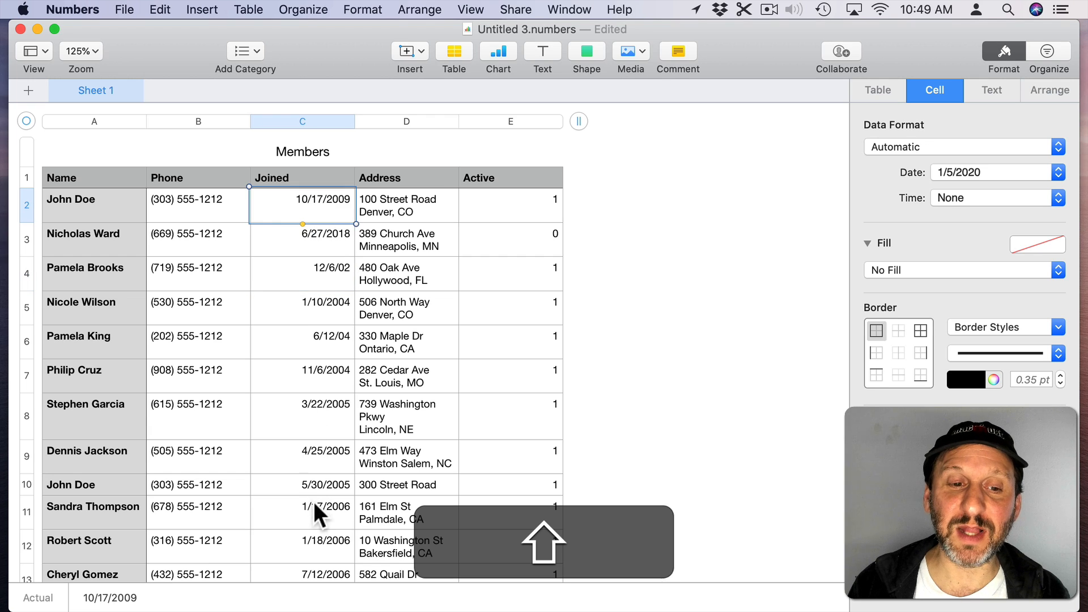
click(302, 122)
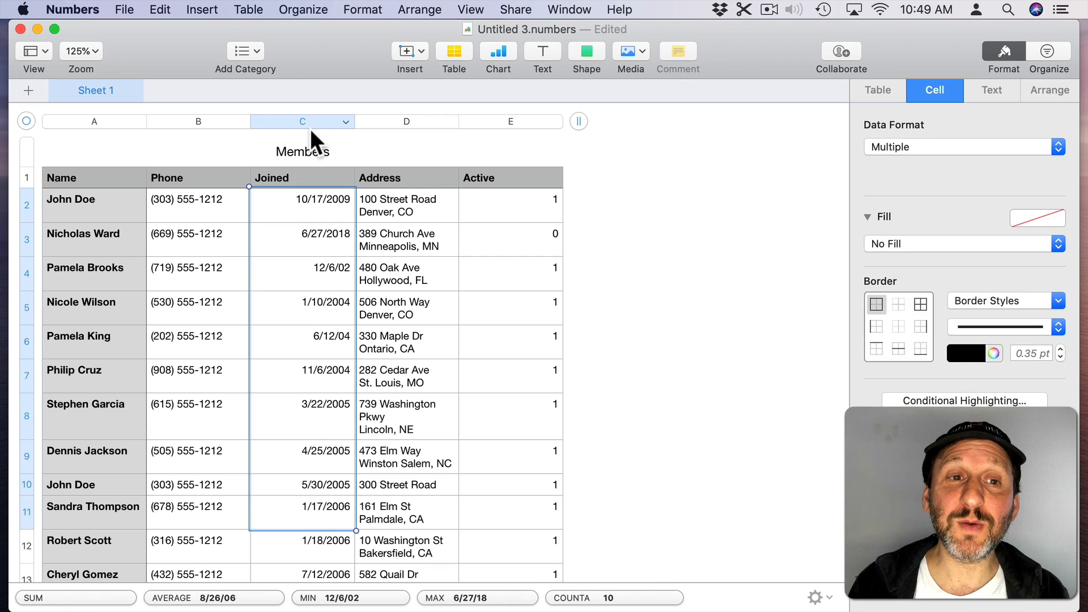
mouse_move(311, 137)
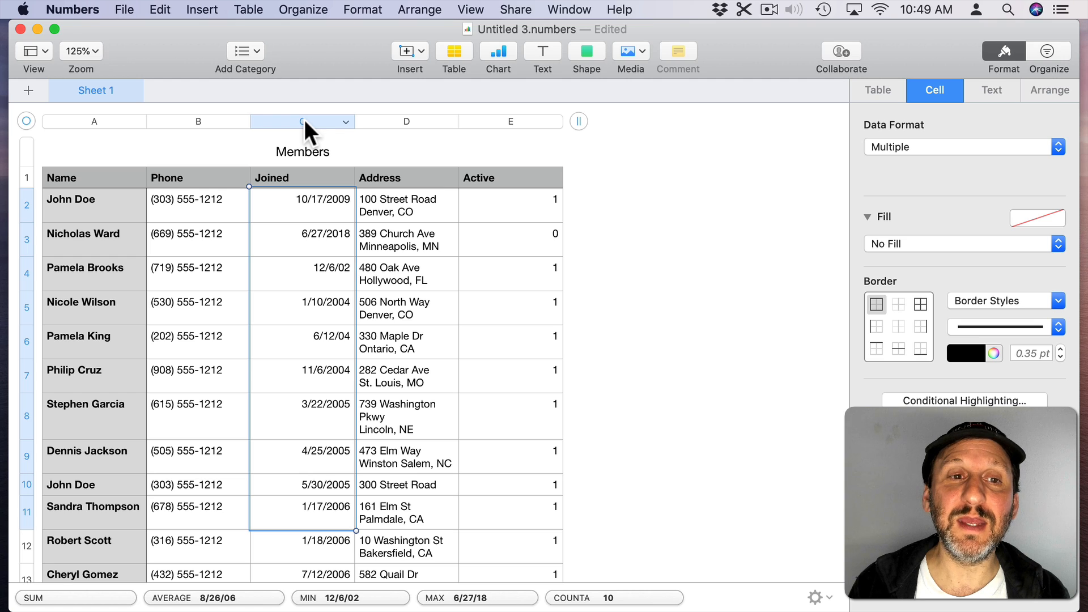
click(302, 121)
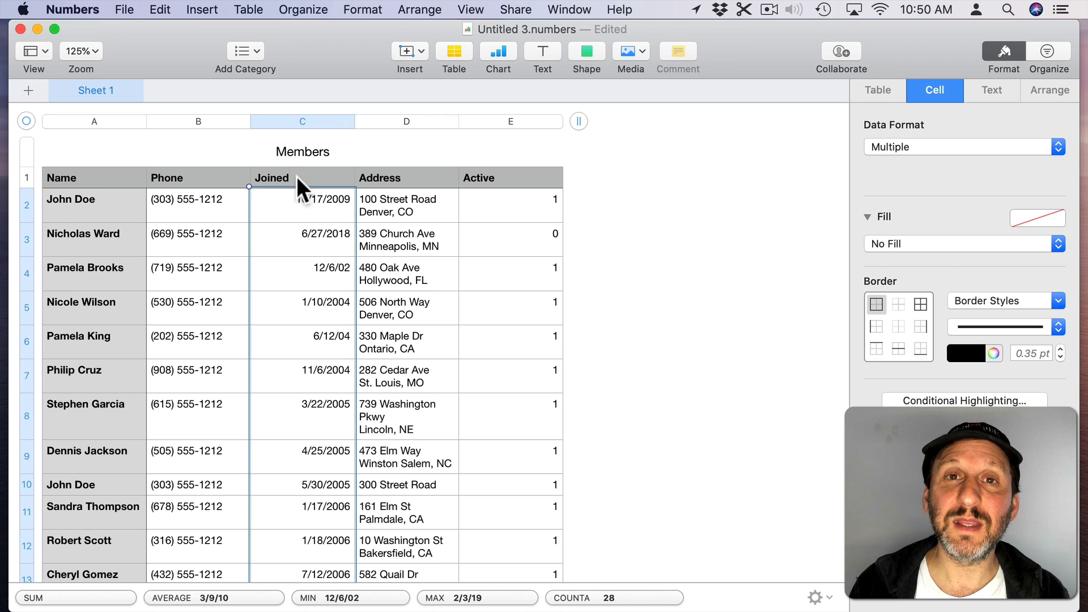
mouse_move(1002, 51)
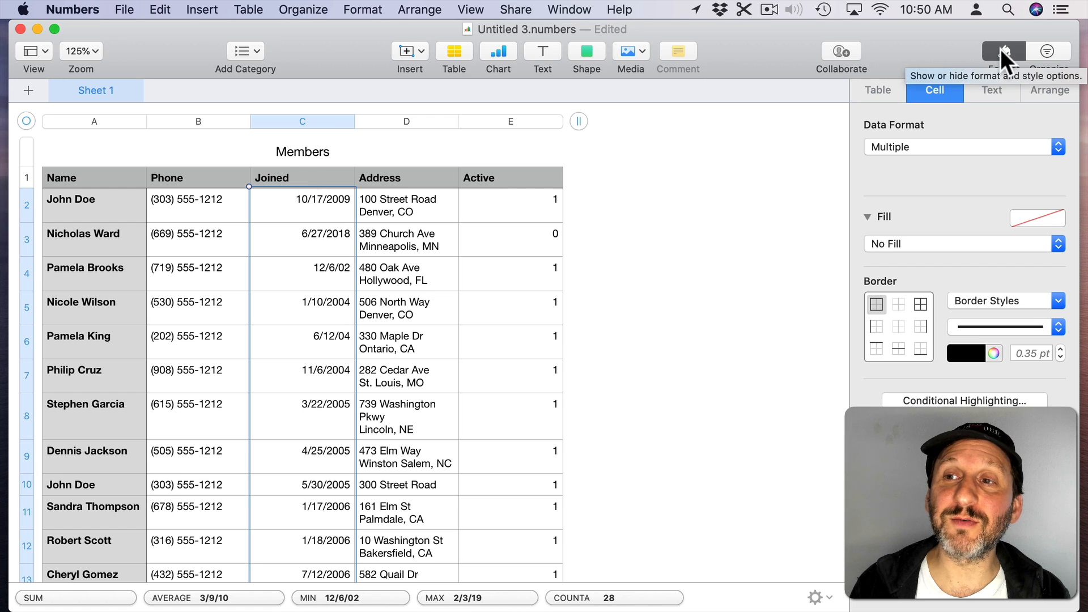
click(1002, 51)
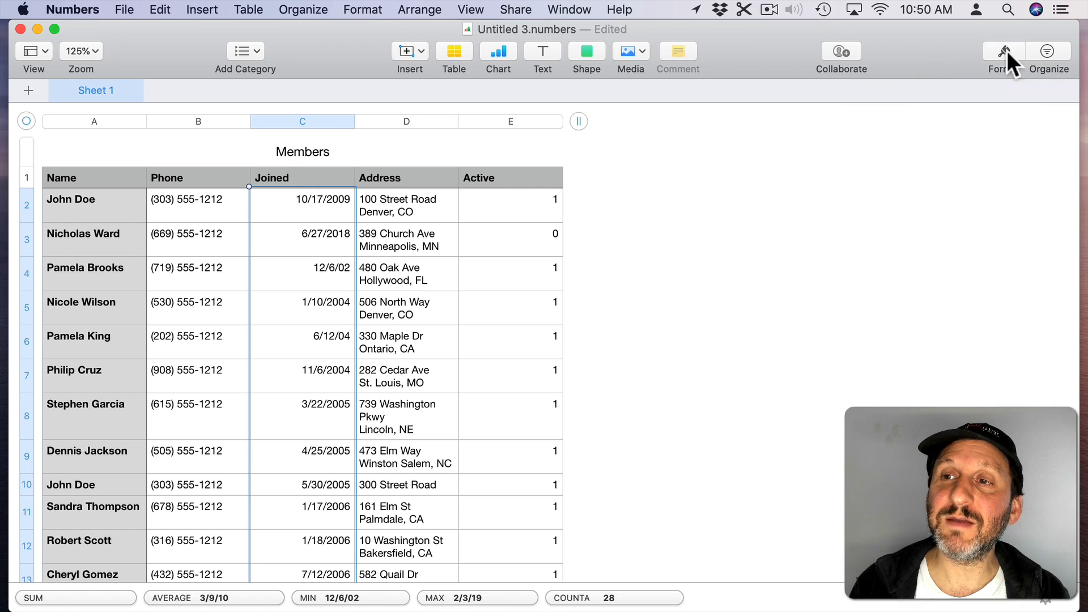
click(1003, 56)
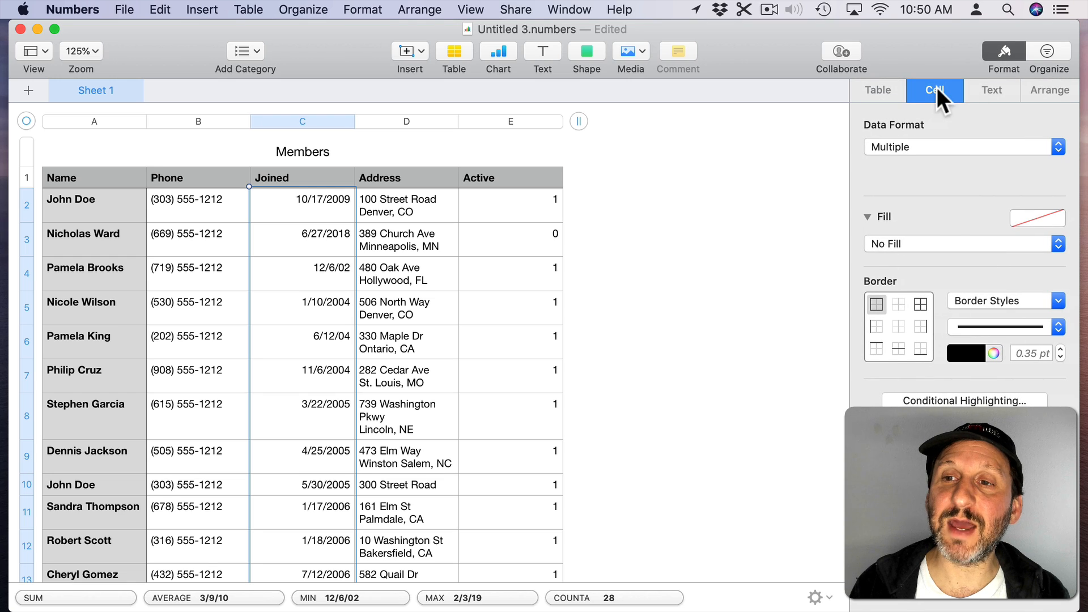
mouse_move(898, 157)
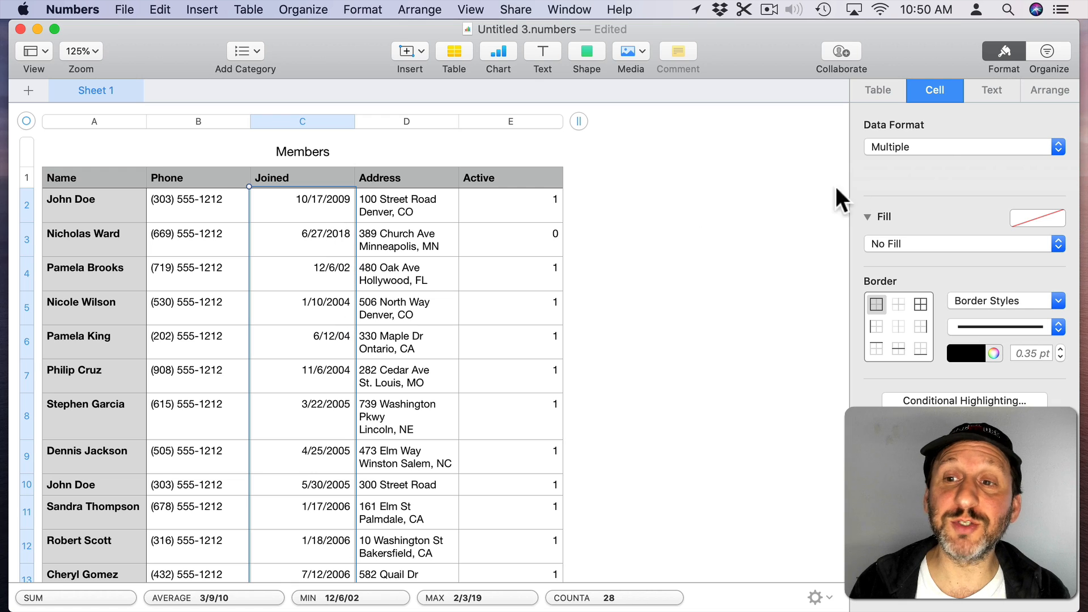
click(961, 146)
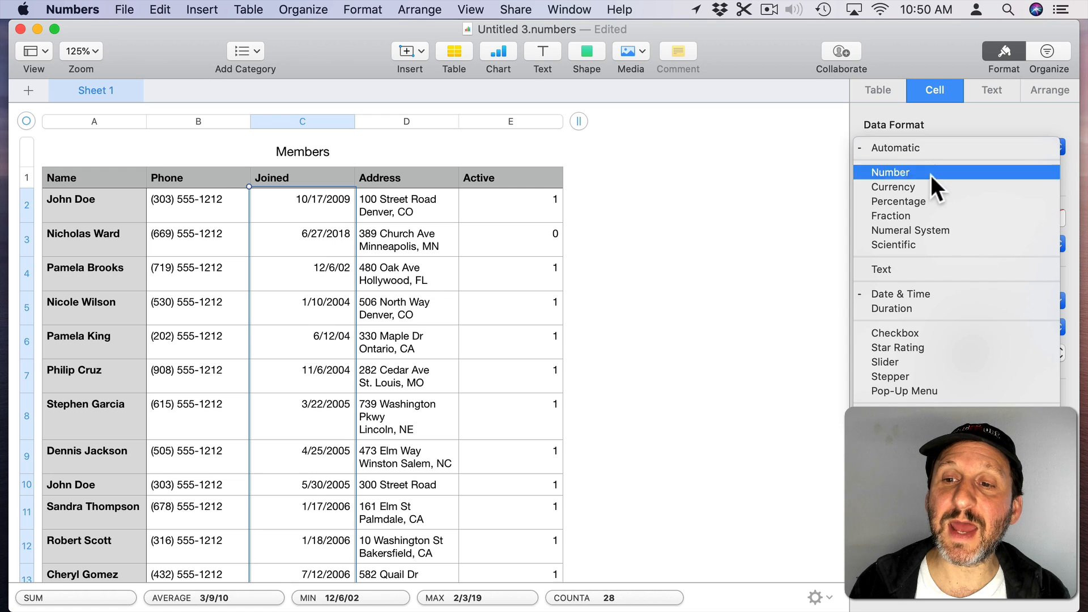
mouse_move(899, 294)
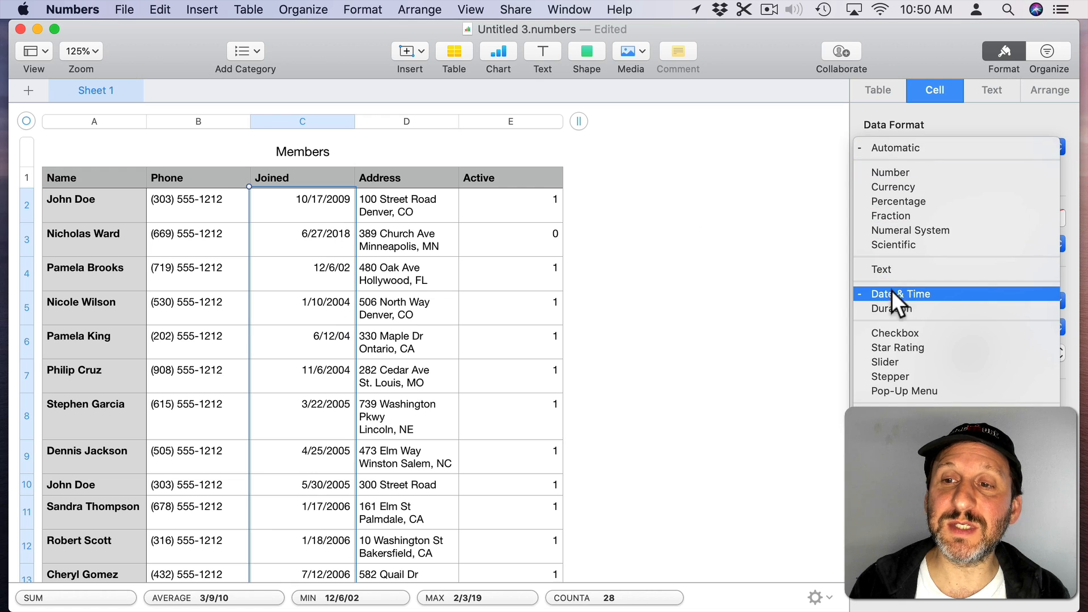
click(900, 294)
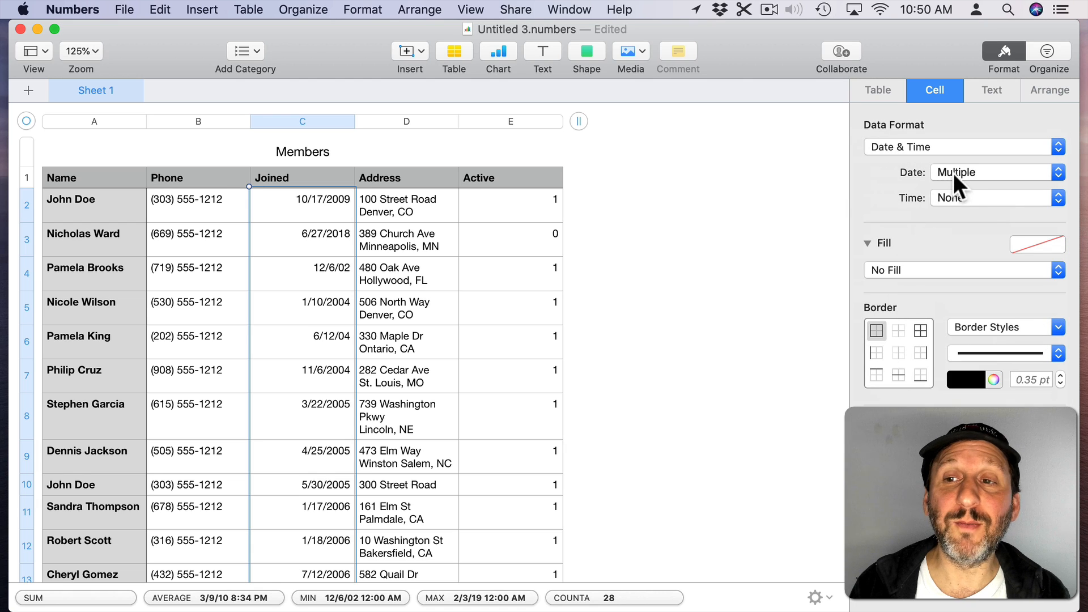
click(998, 172)
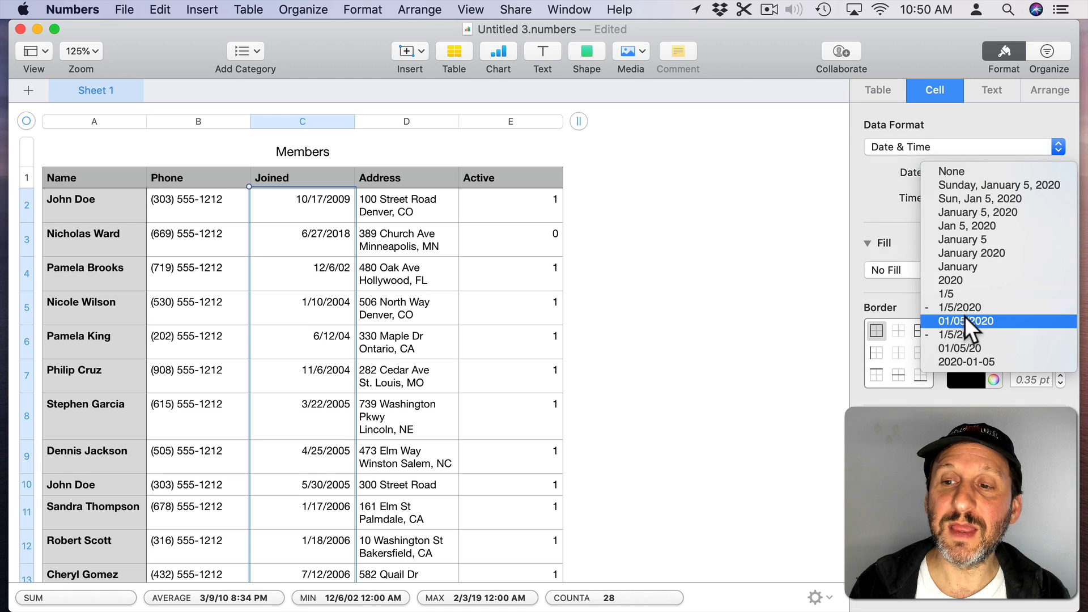
click(961, 307)
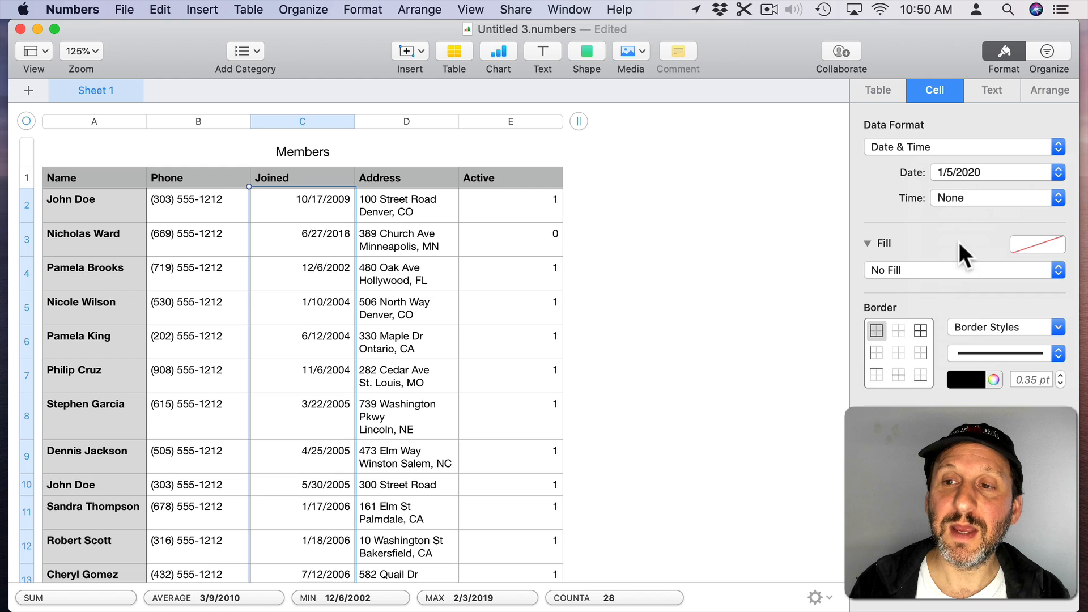
click(1058, 197)
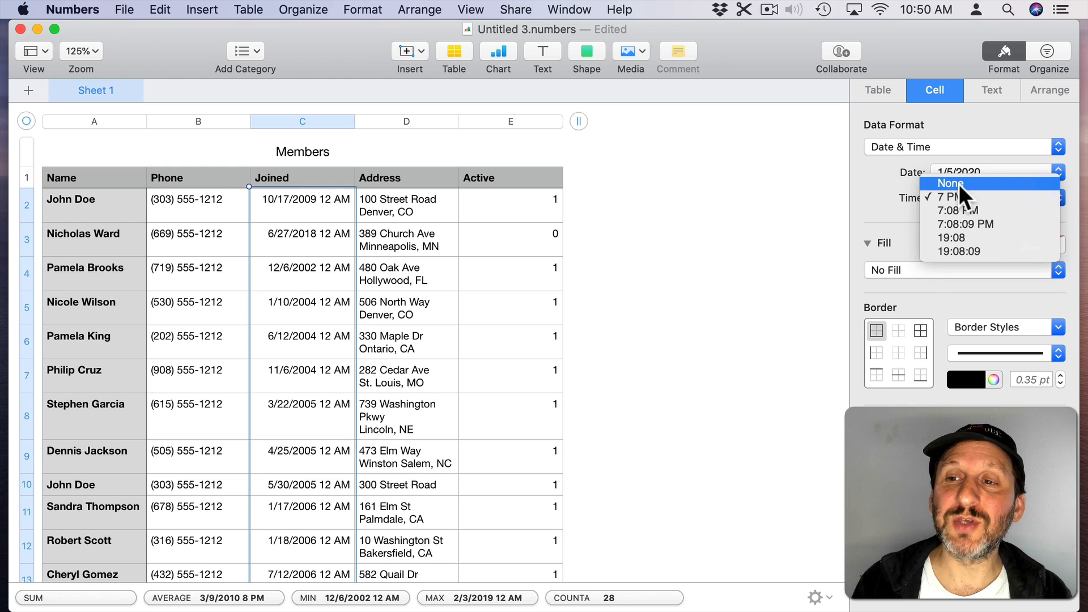
click(948, 183)
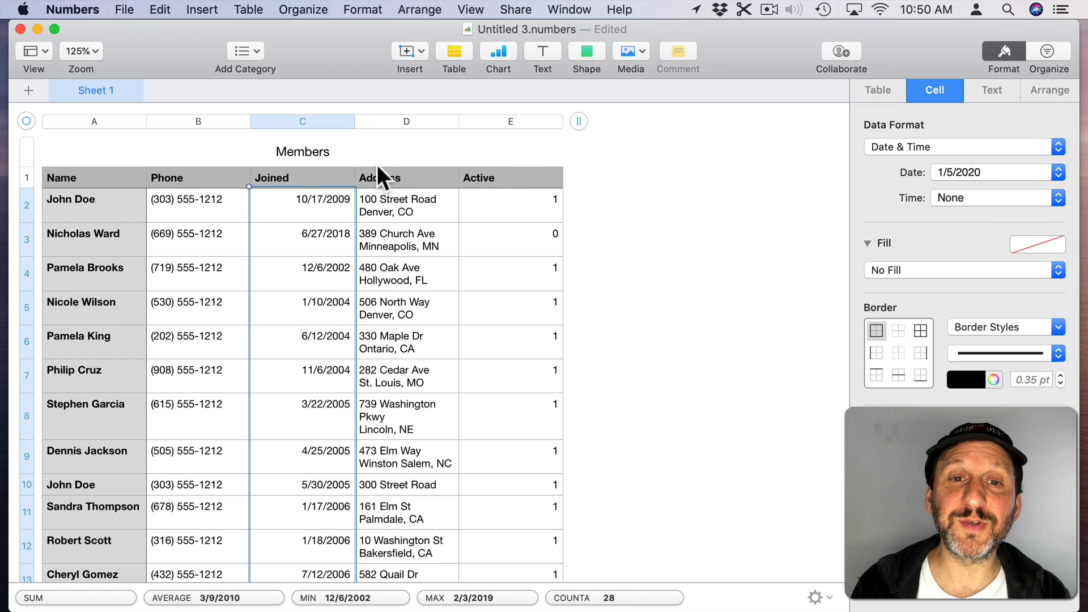
mouse_move(515, 130)
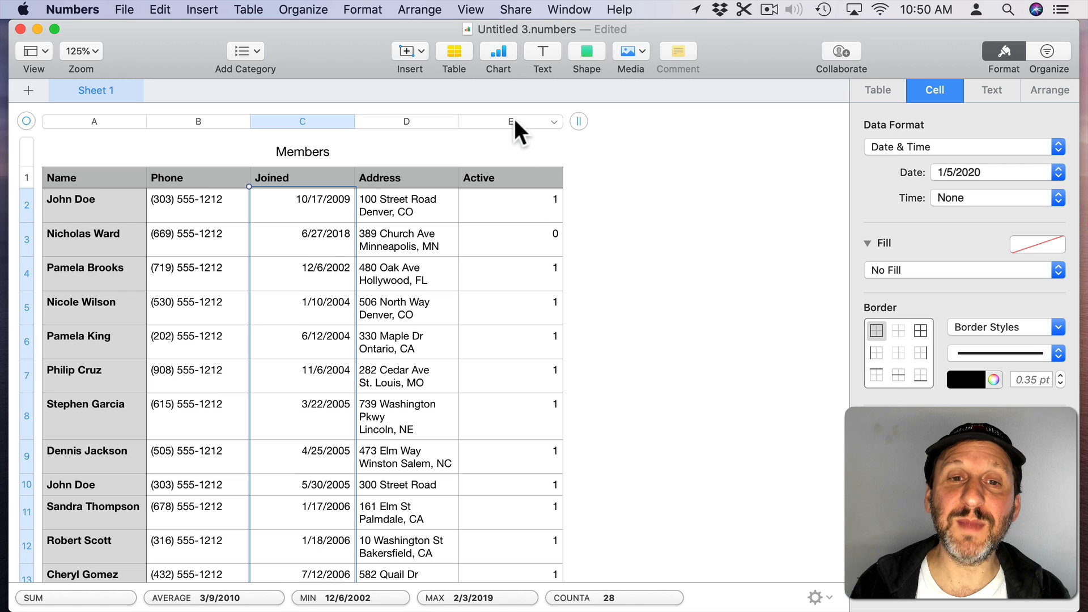
click(510, 121)
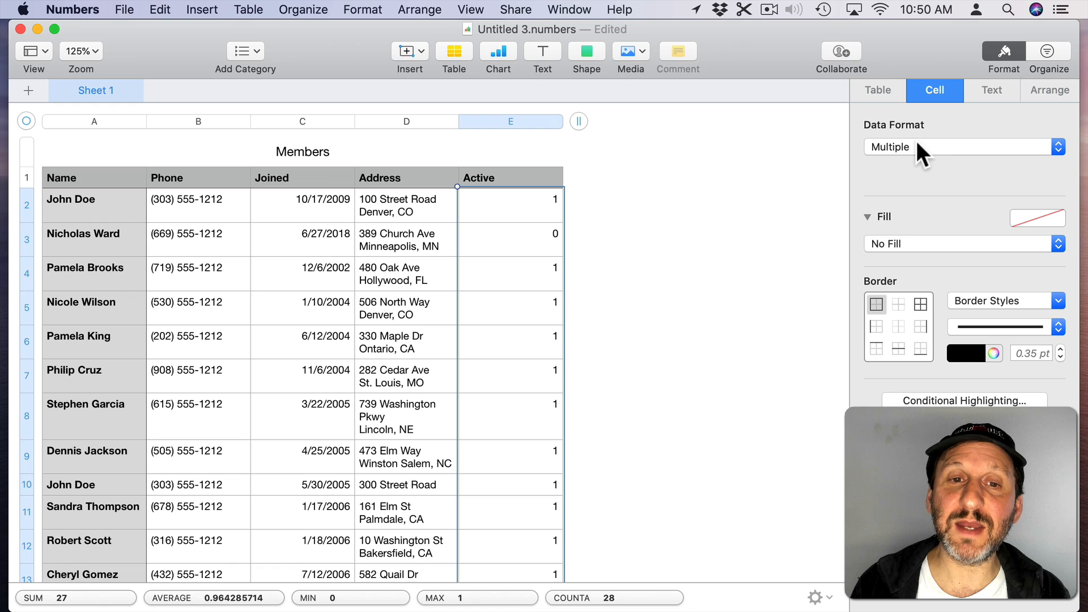
click(961, 147)
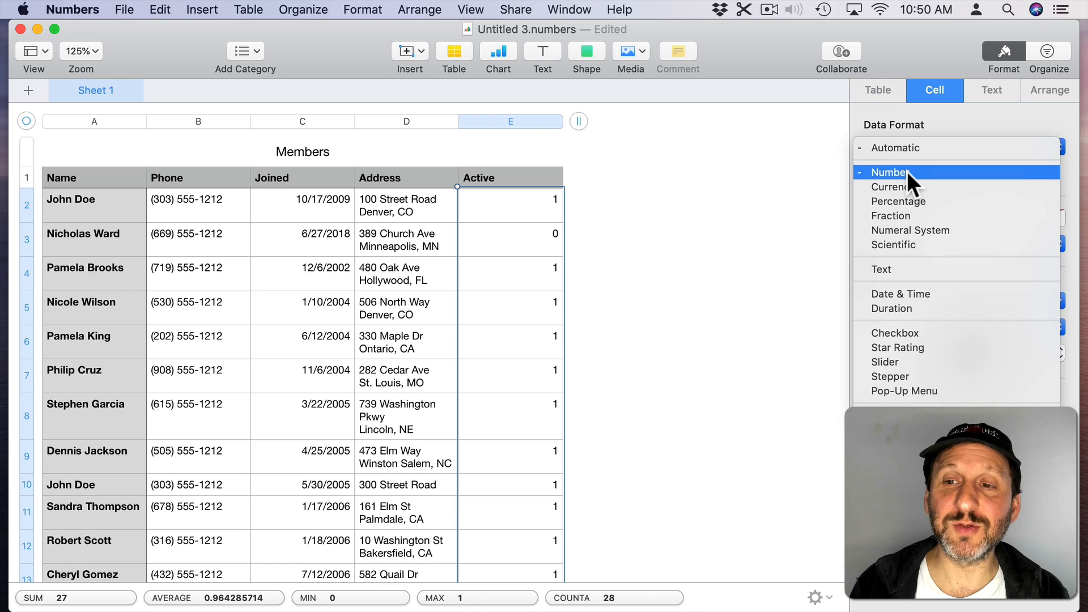
click(895, 333)
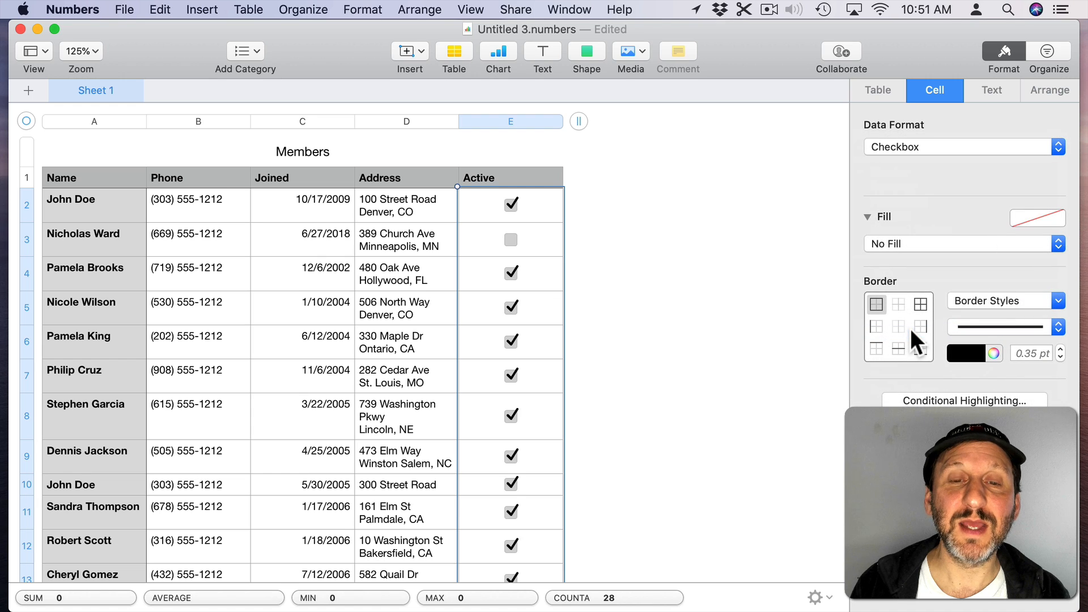
mouse_move(541, 222)
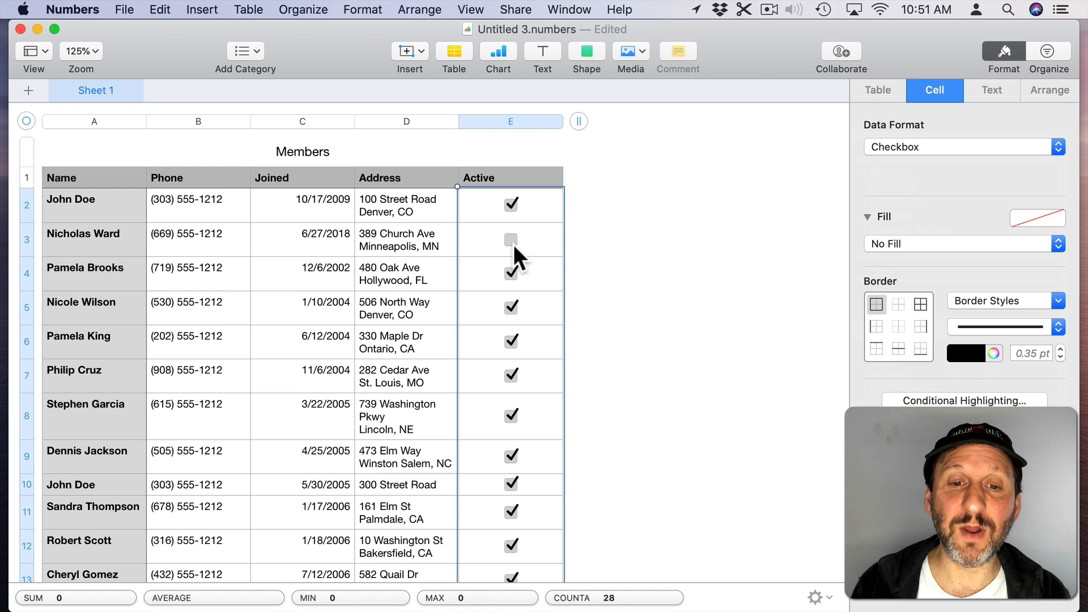
click(511, 417)
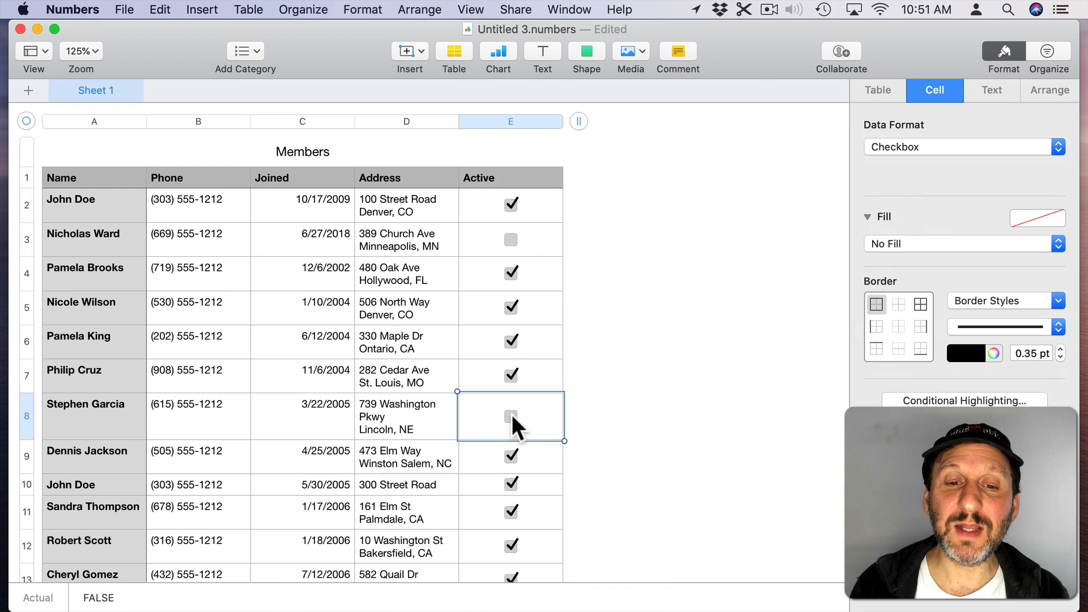
click(510, 416)
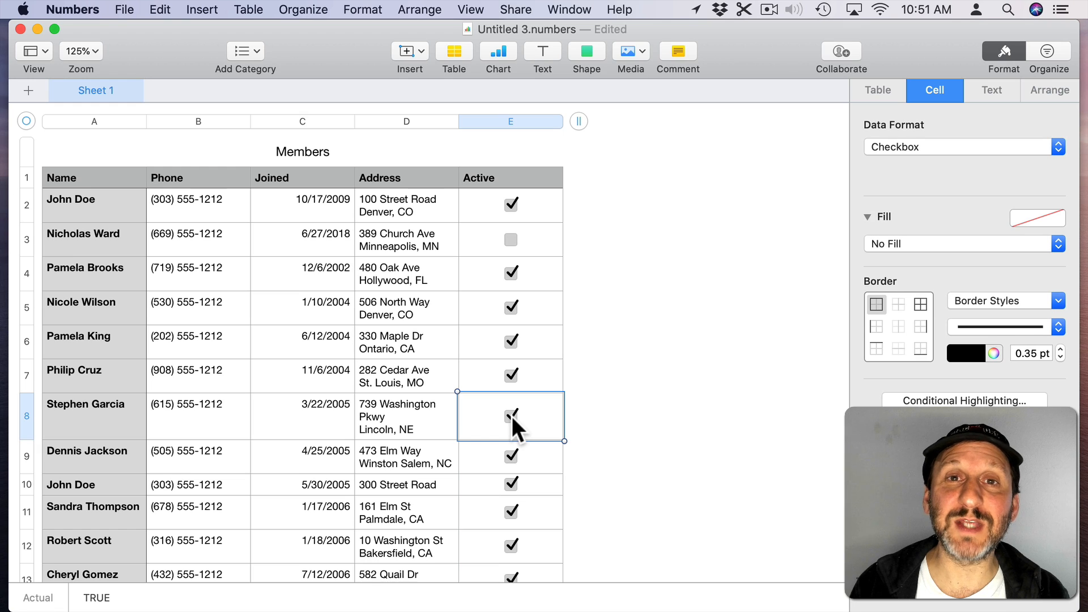
click(511, 418)
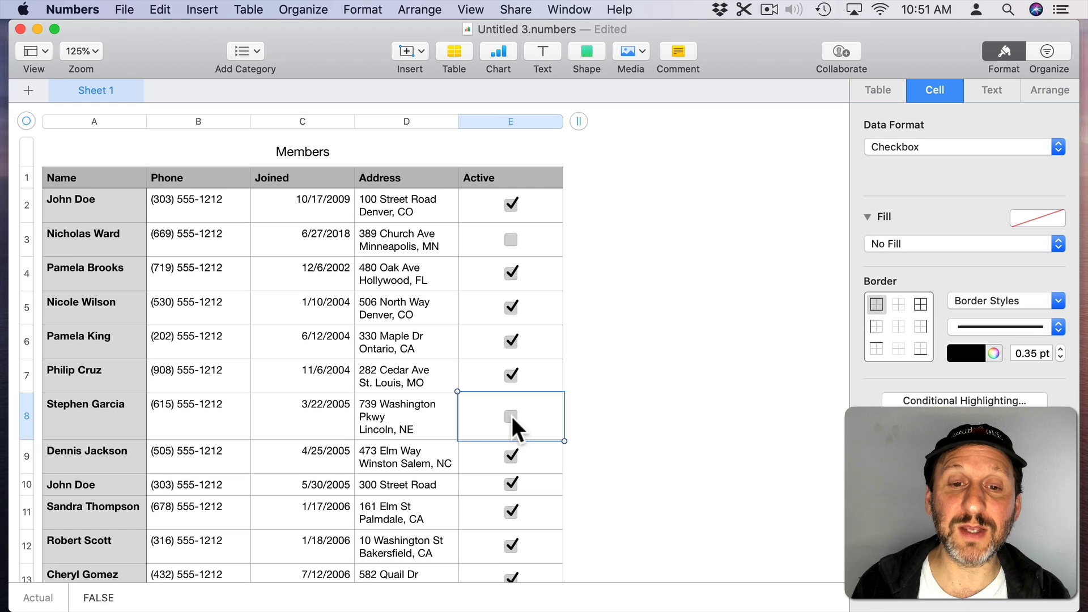
click(511, 416)
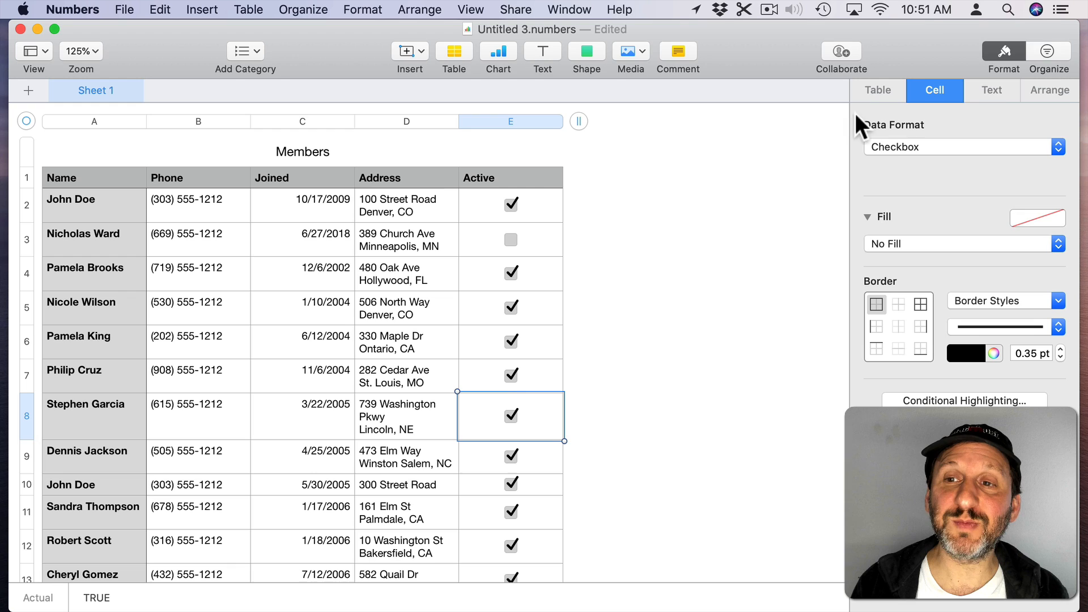
click(961, 146)
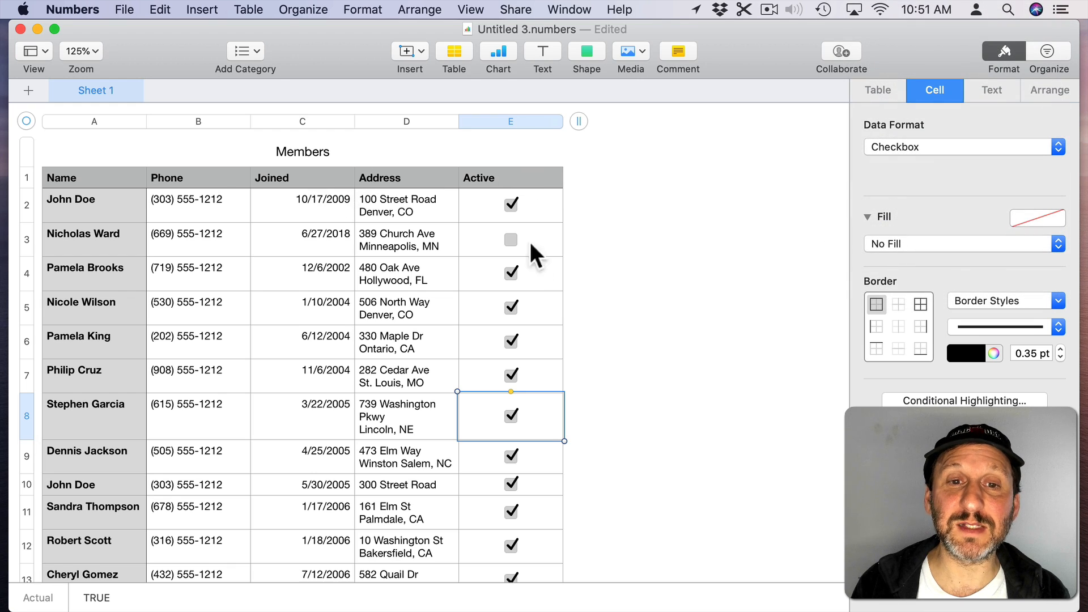
mouse_move(796, 97)
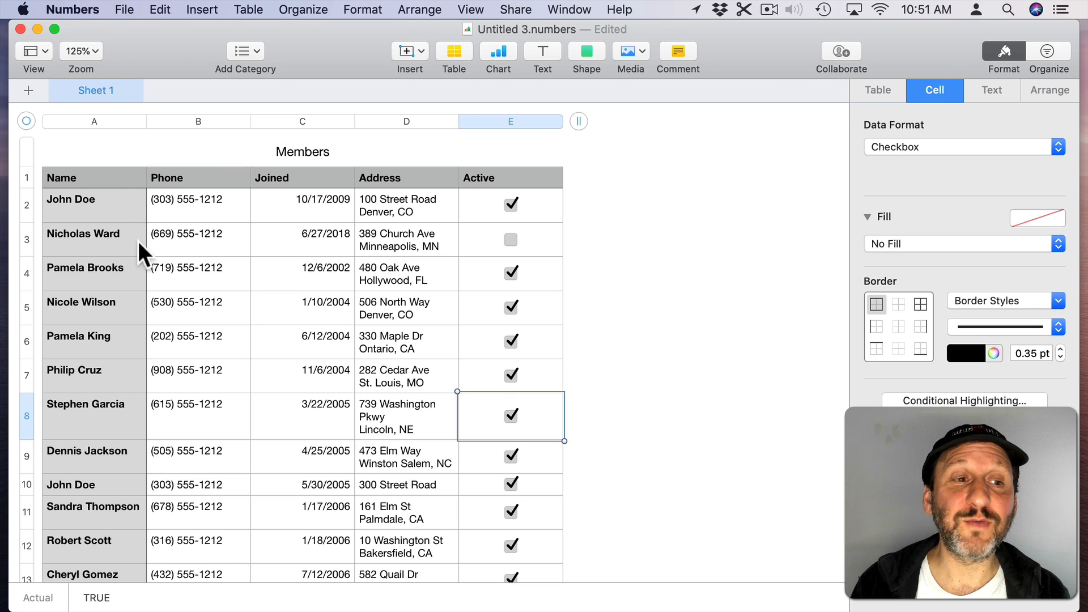
Step: Make the Name column text blue and center-aligned
click(93, 268)
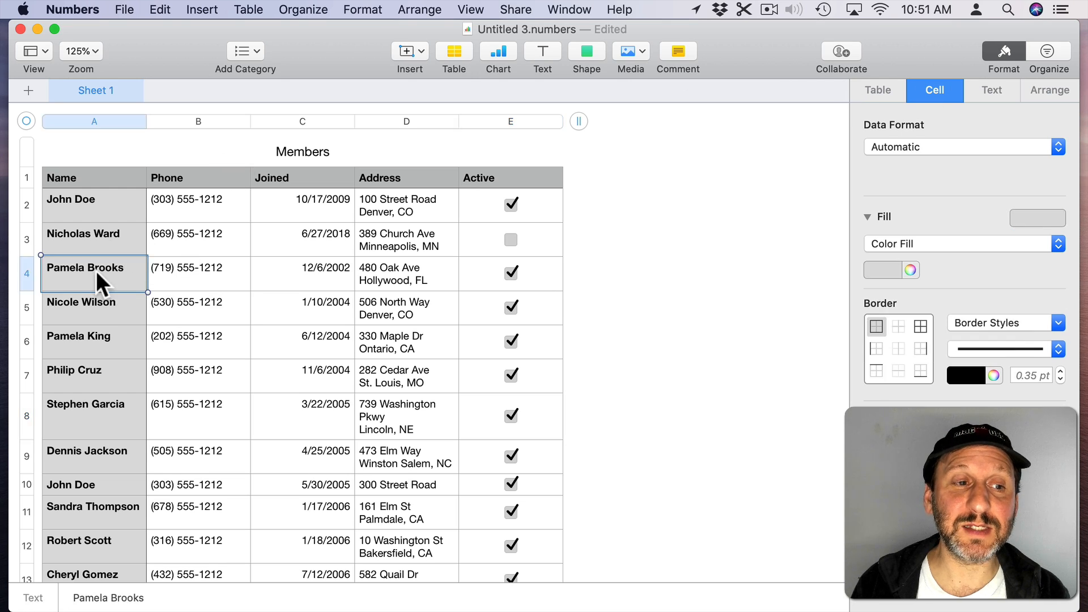
mouse_move(1004, 99)
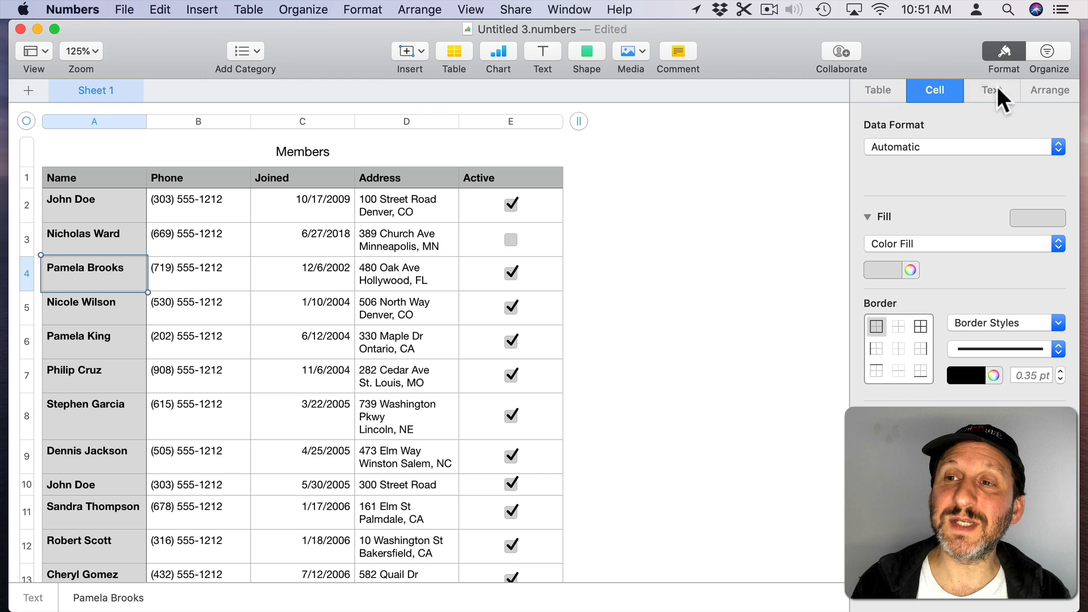
click(991, 90)
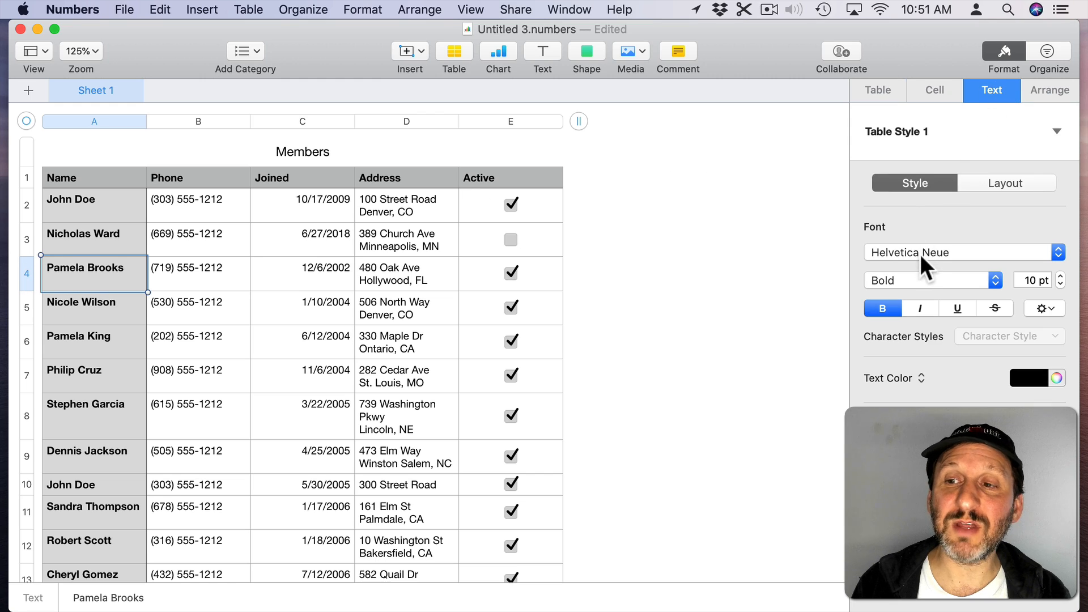
mouse_move(1039, 319)
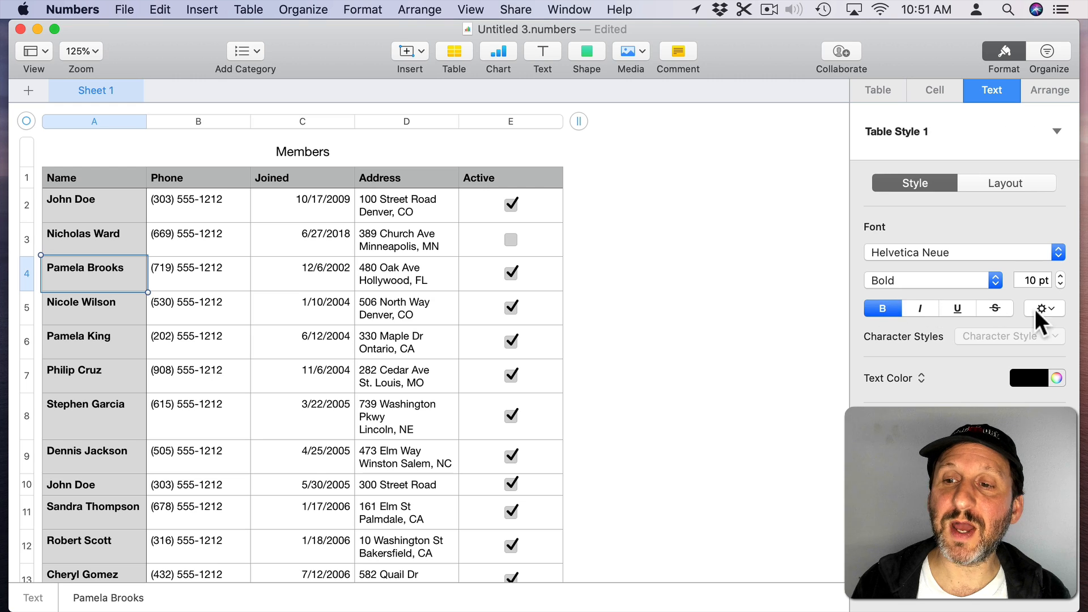
mouse_move(1038, 322)
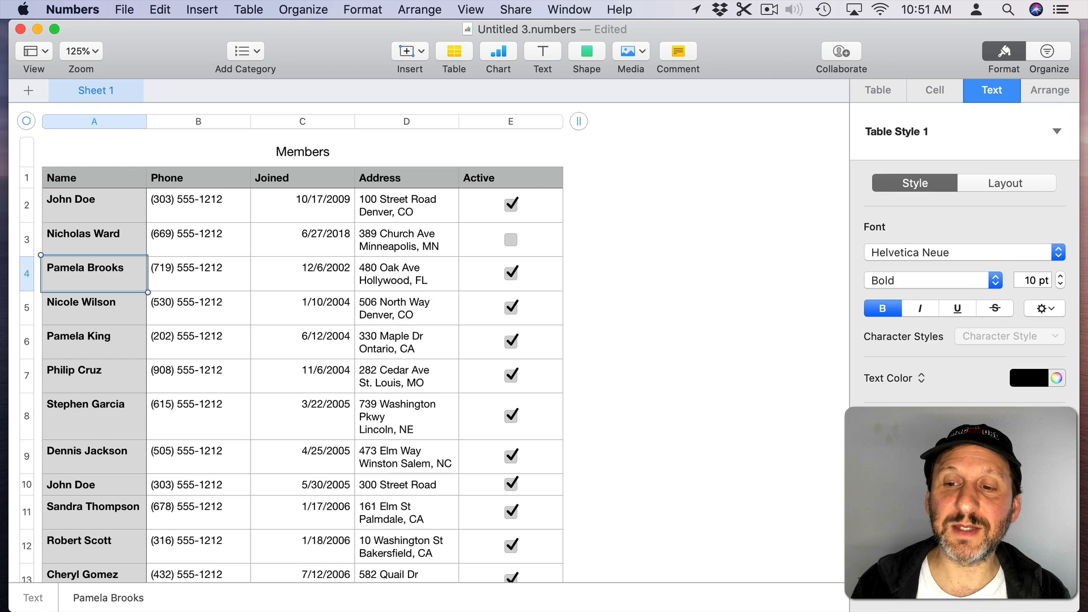
mouse_move(94, 288)
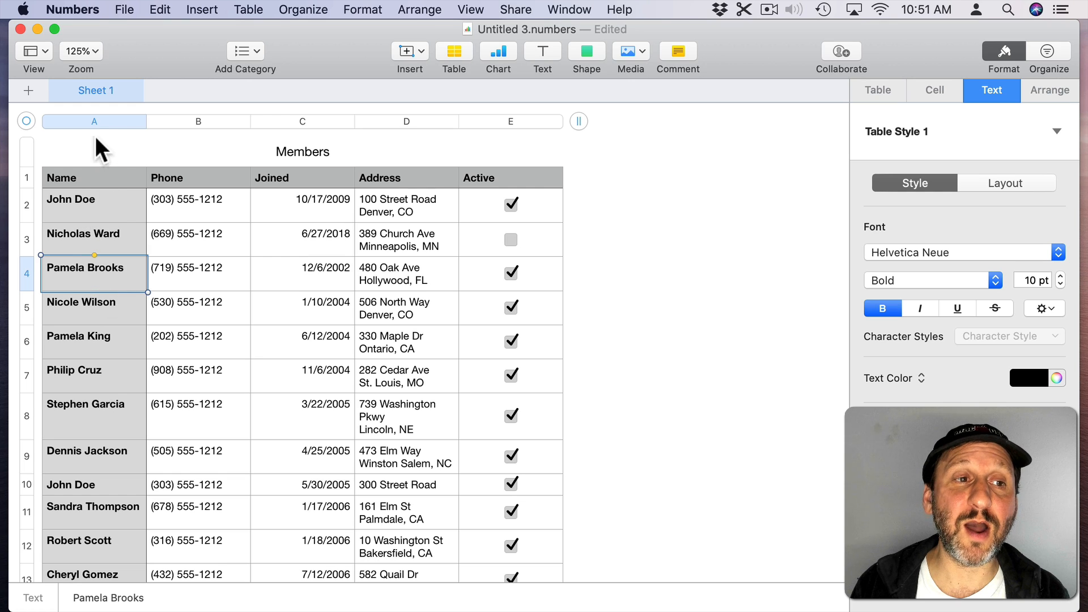
click(93, 121)
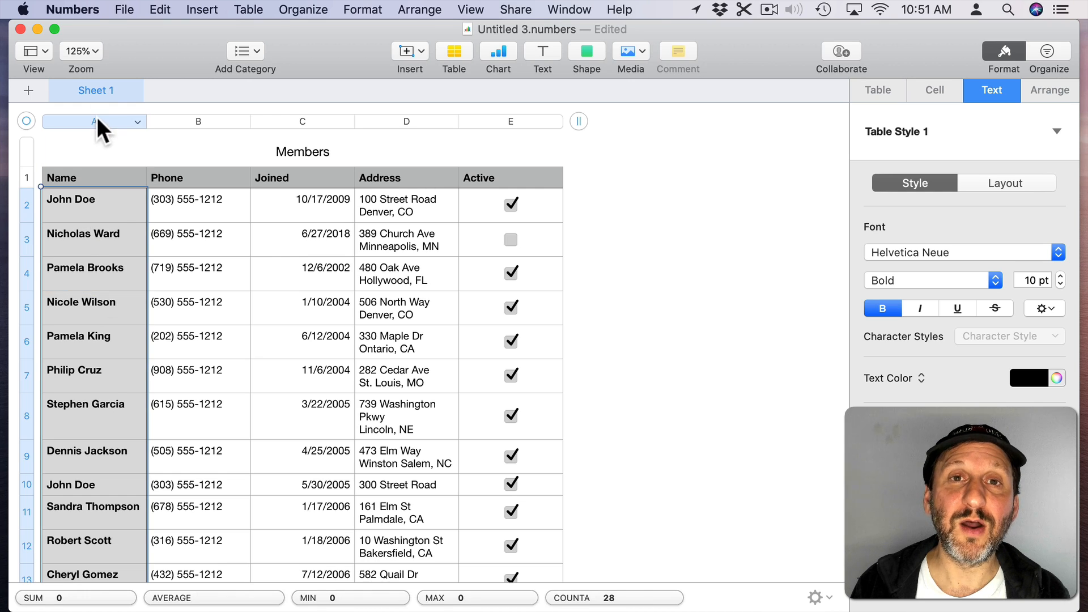
mouse_move(753, 310)
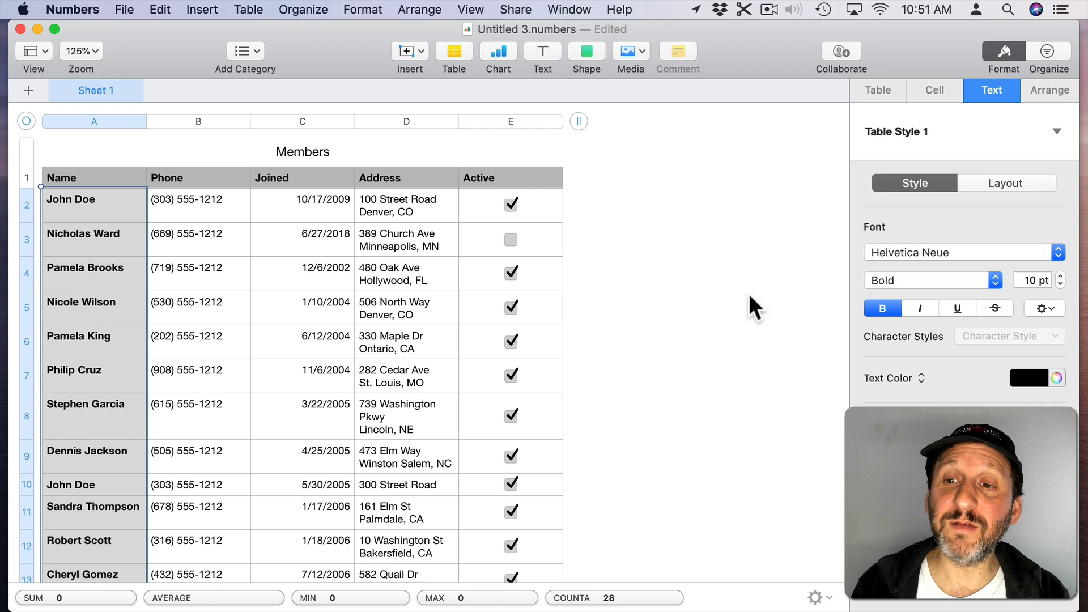
mouse_move(992, 350)
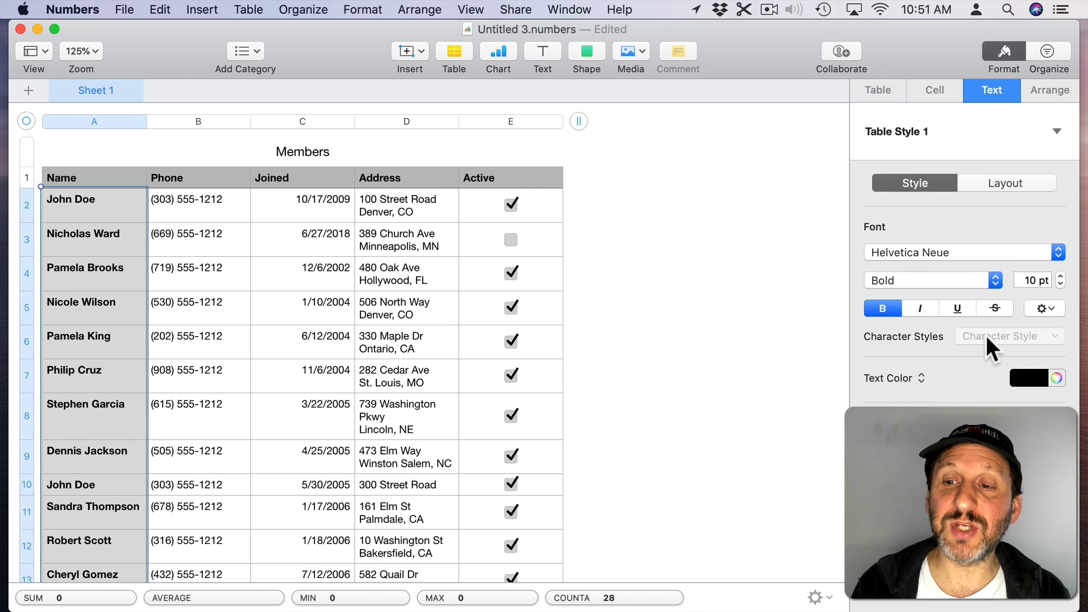
click(1029, 378)
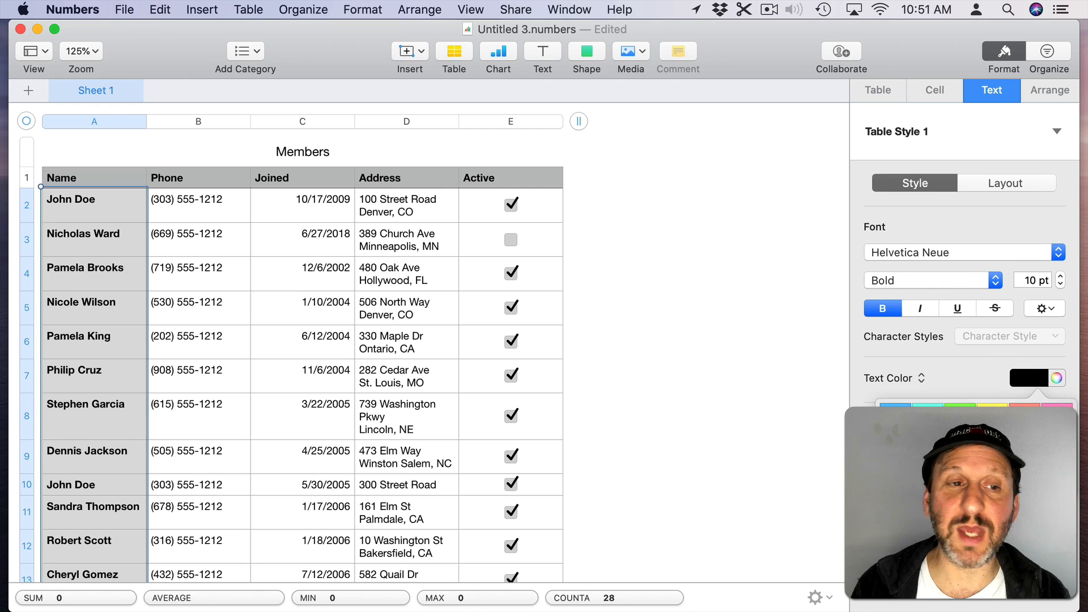
click(1027, 378)
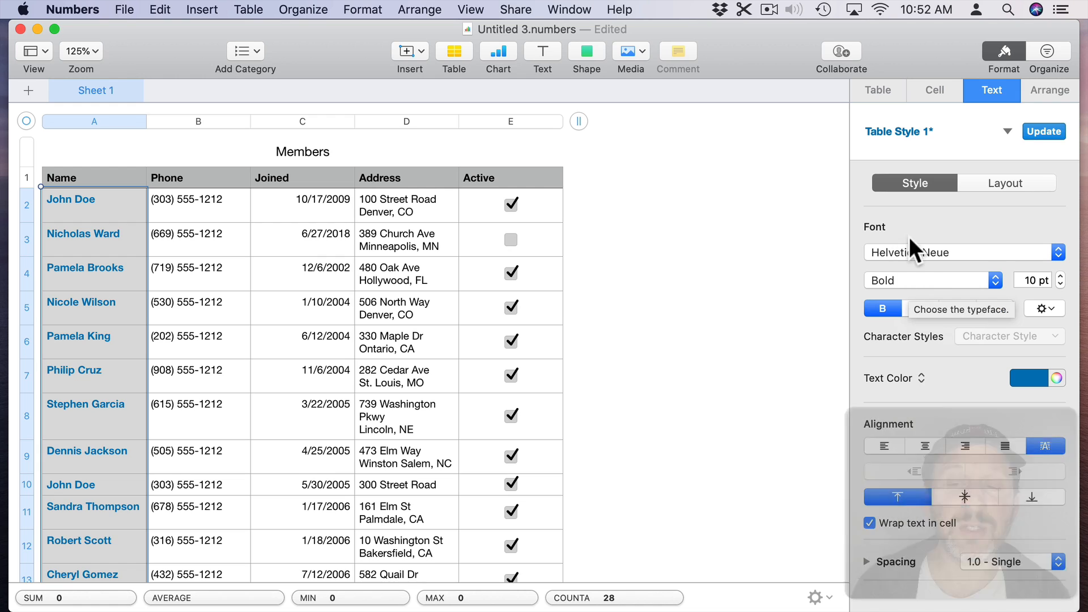
click(924, 446)
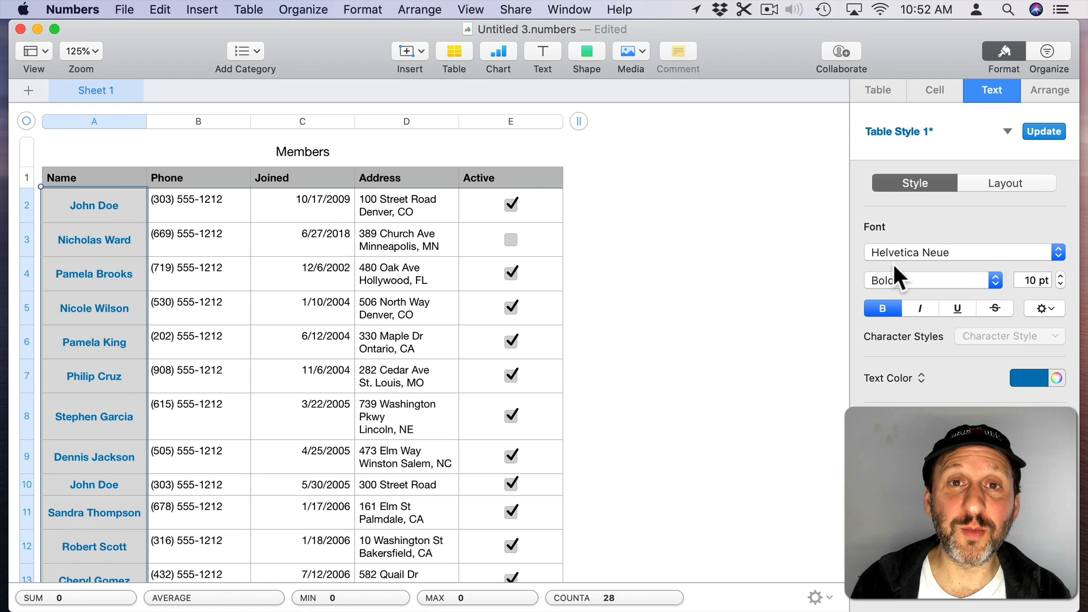
mouse_move(399, 218)
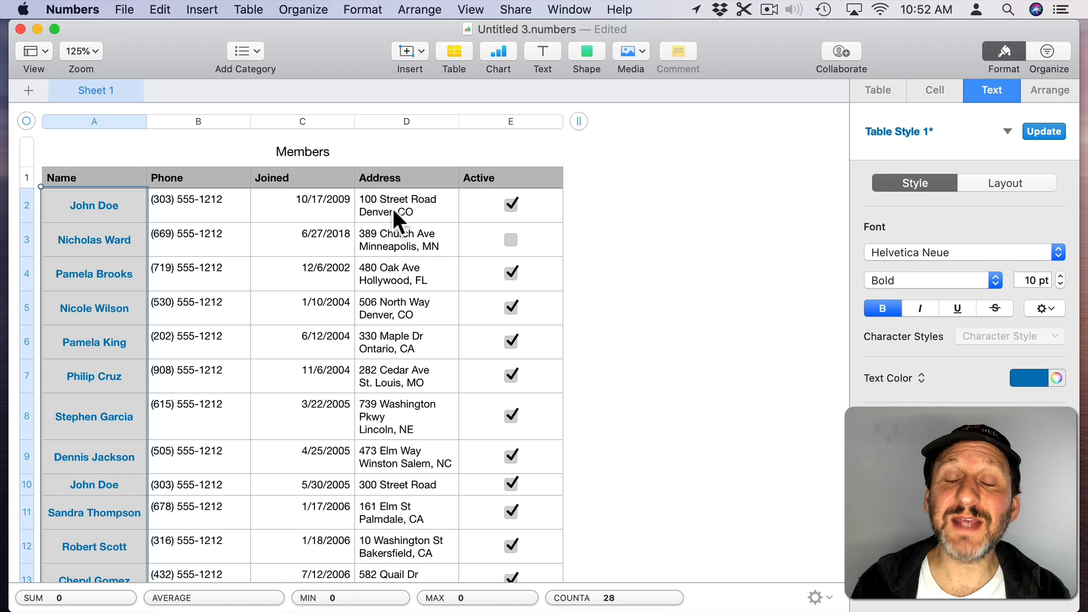
Step: Retype John Doe's address as '100 Street Road' and 'Denver, CO' on two lines
click(405, 205)
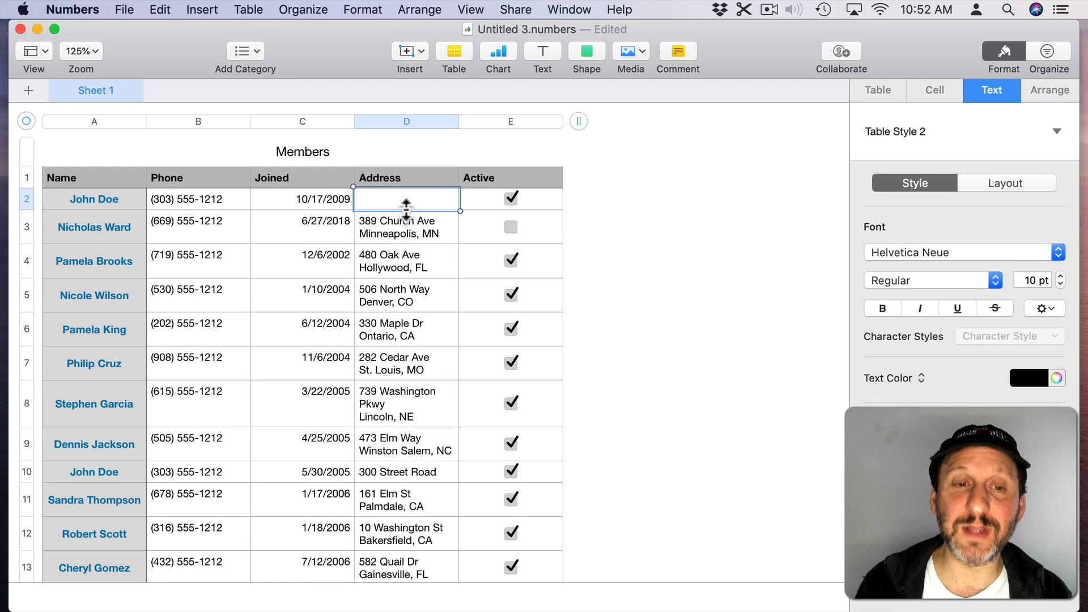
text(100 Street Road)
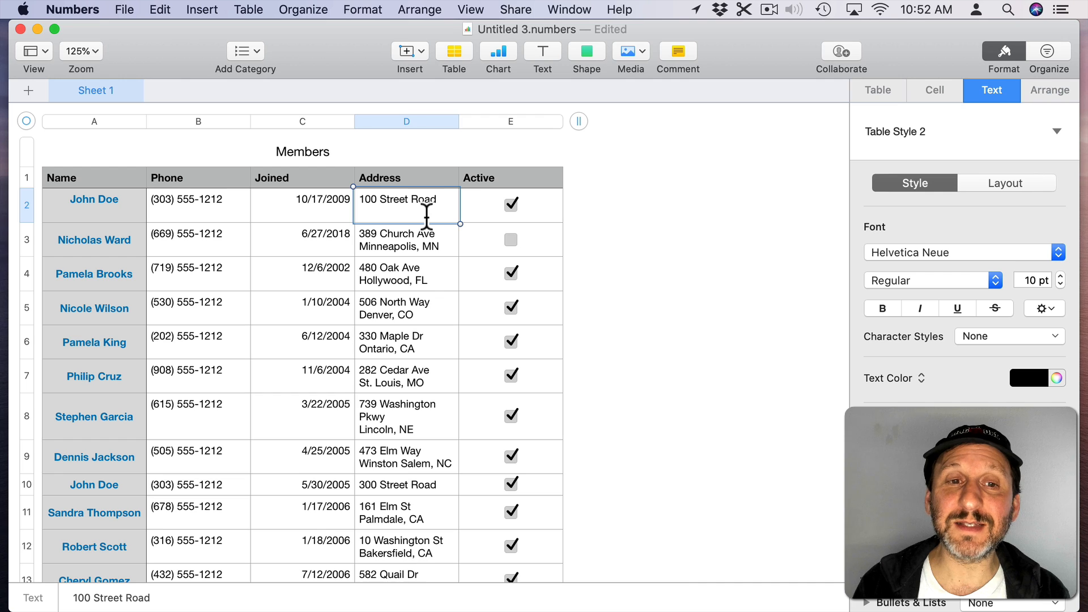
text(Denver)
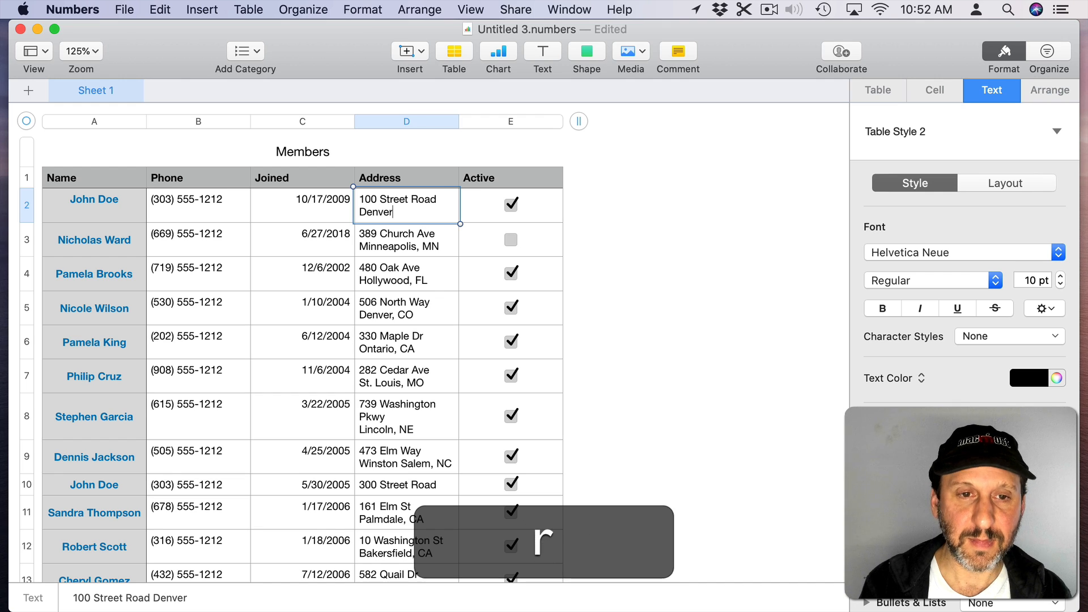
text(, CO)
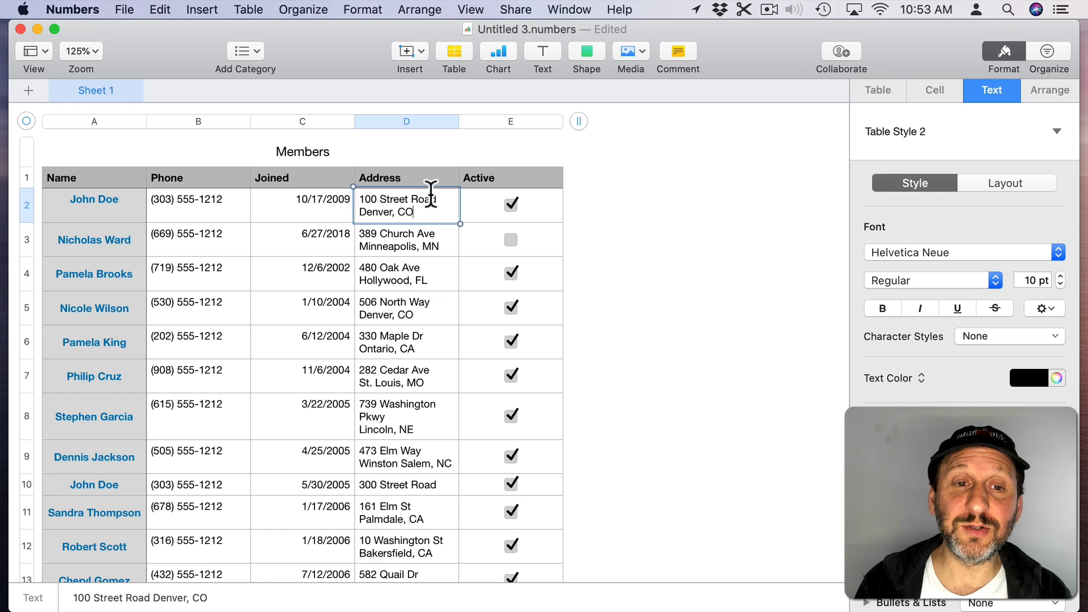
click(406, 239)
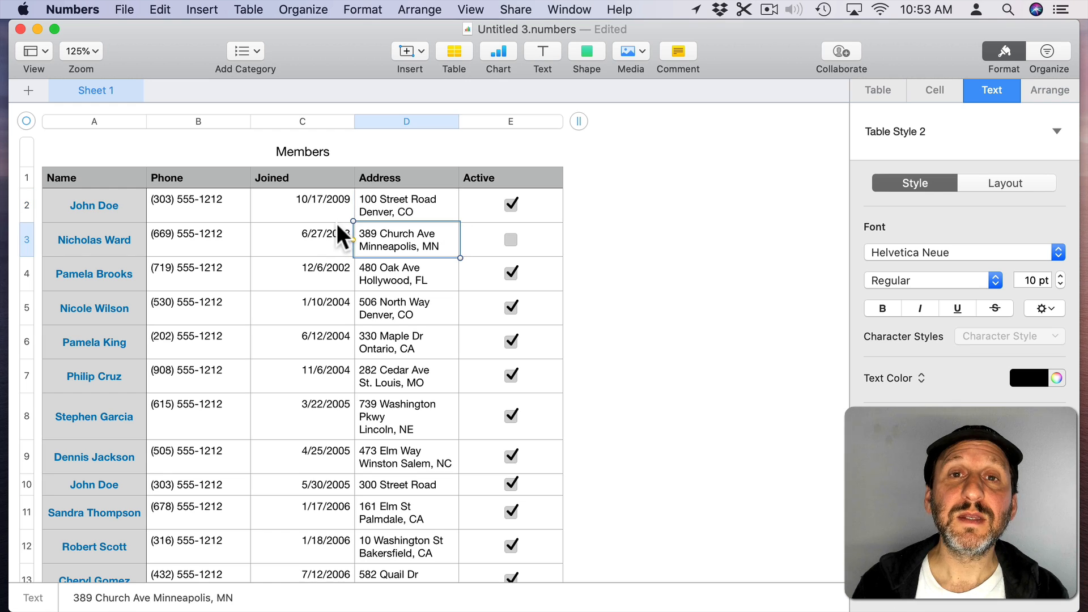
click(198, 122)
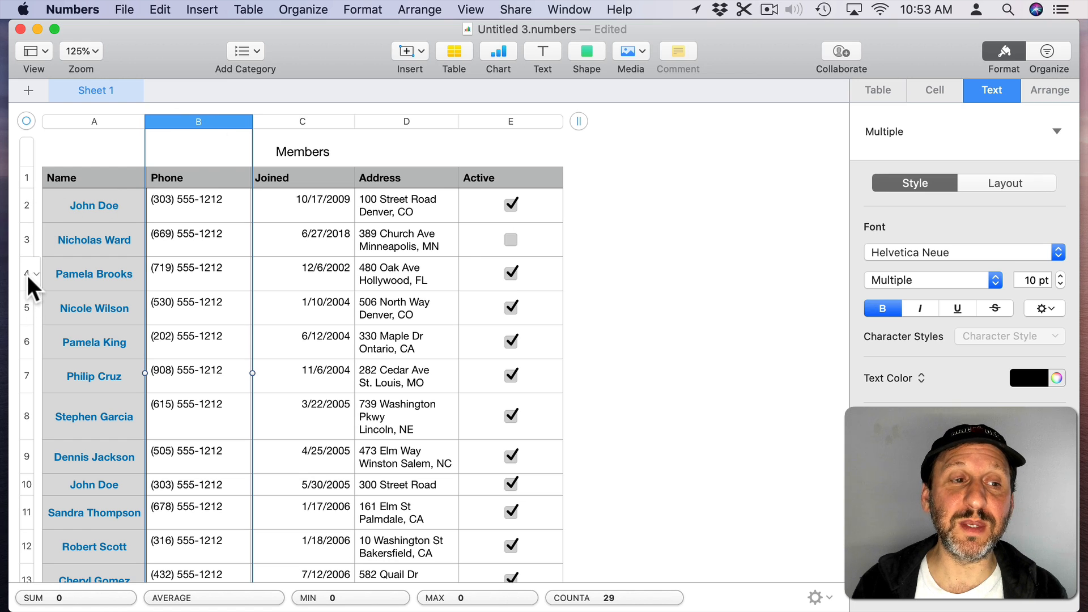
click(27, 273)
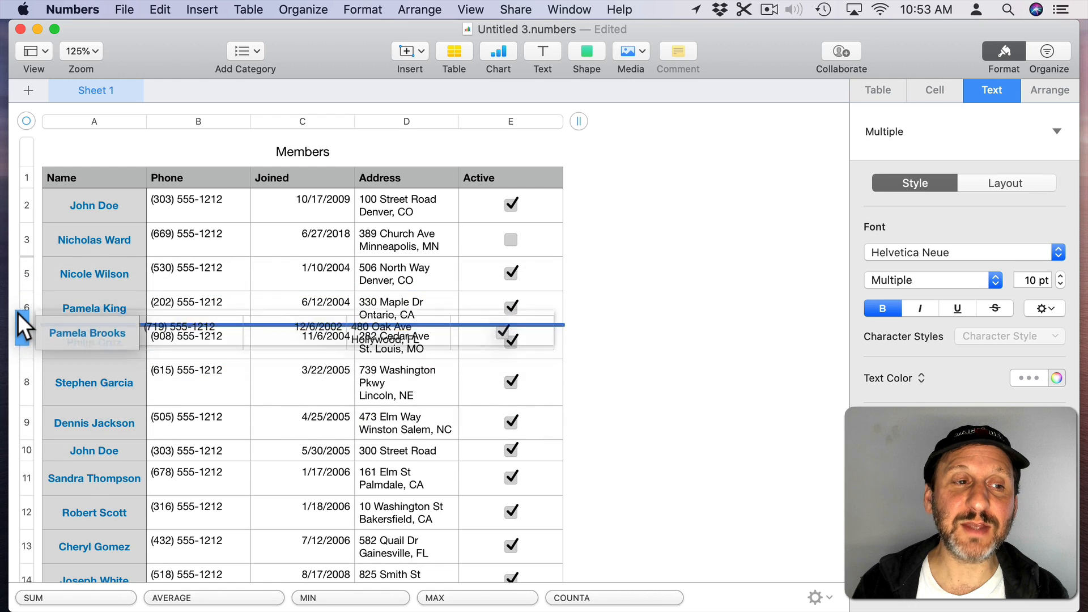
drag(26, 327, 28, 406)
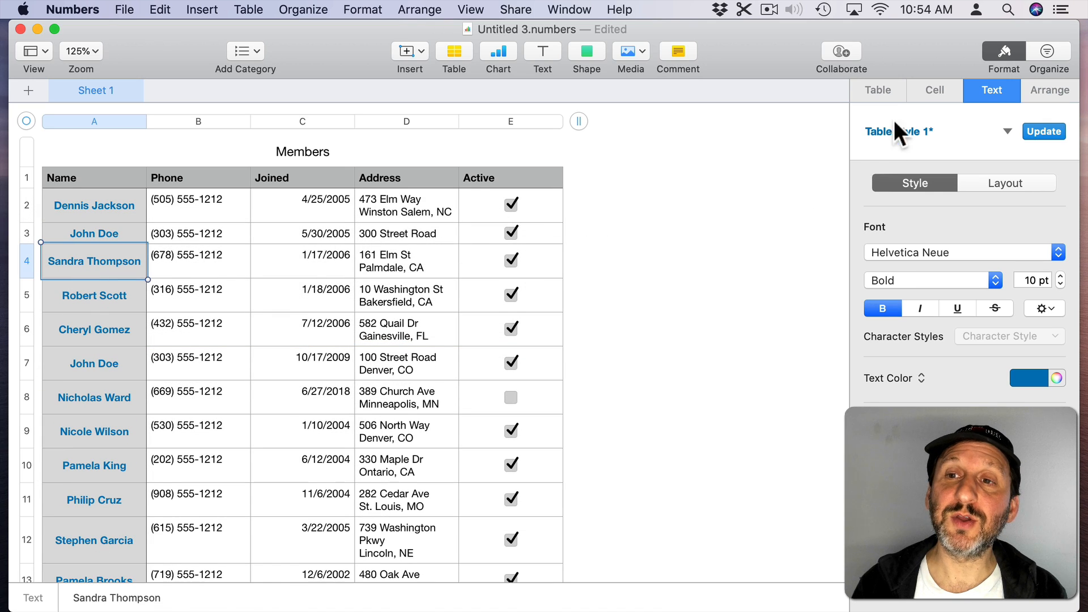
Step: Turn on Alternating Row Color in the Table format settings
click(878, 90)
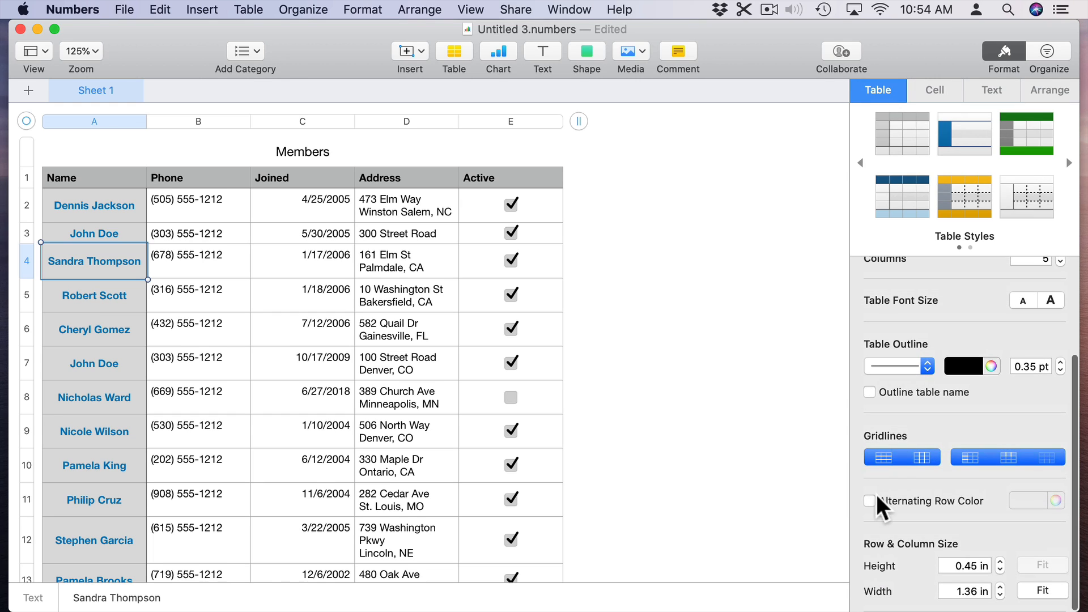
click(869, 500)
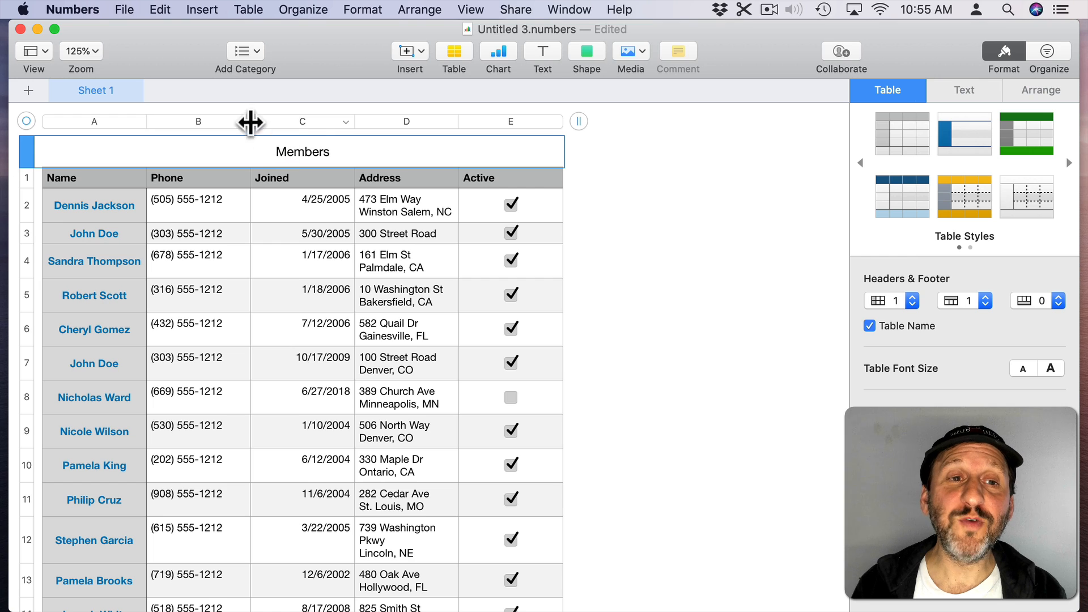
Step: Move the Joined column after Address and before Active
click(301, 121)
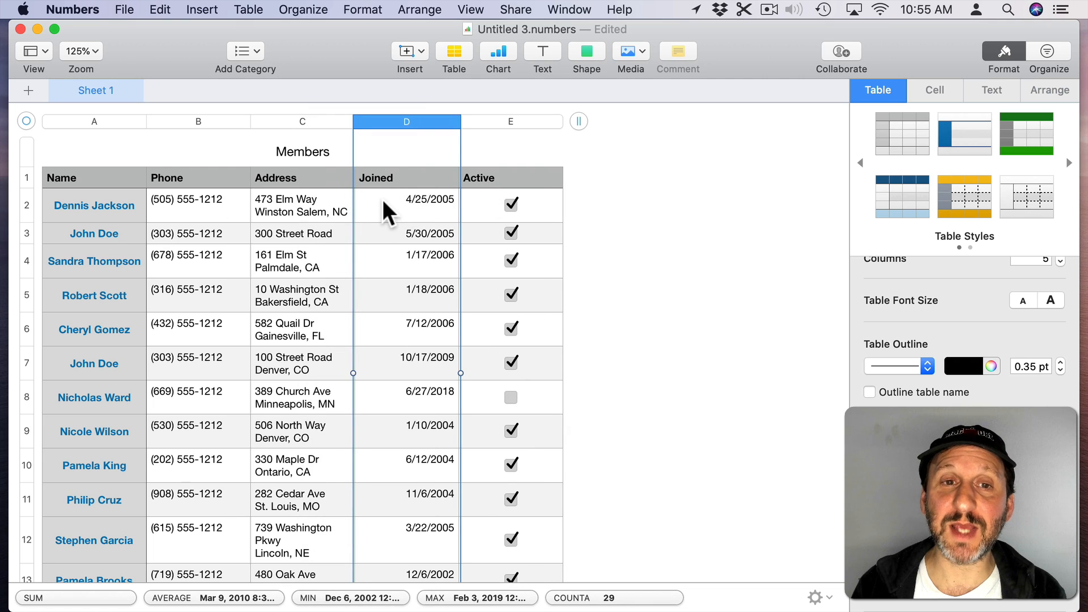
mouse_move(133, 160)
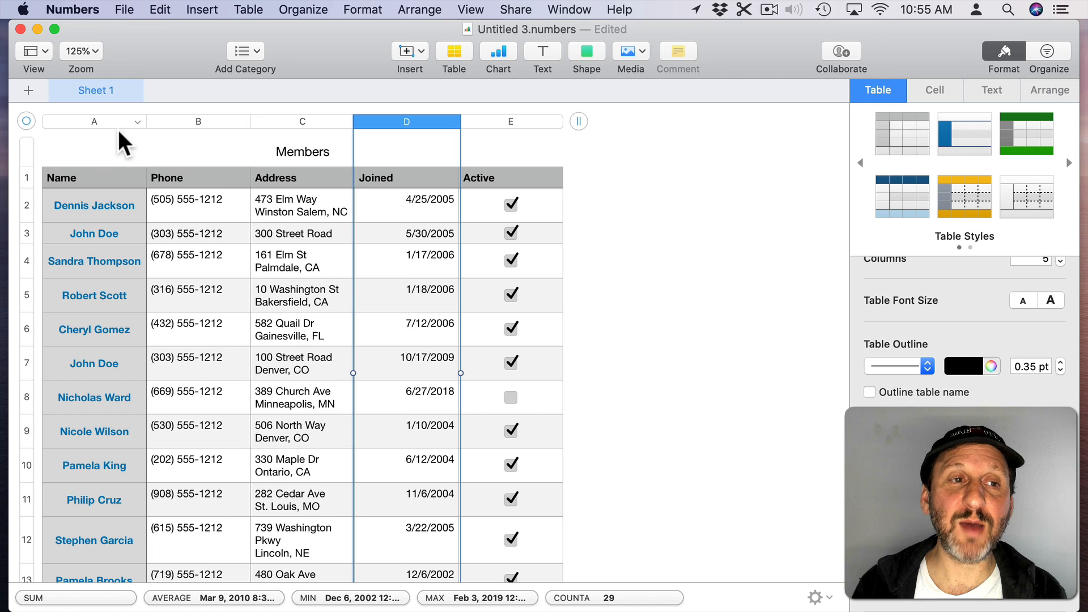
mouse_move(250, 132)
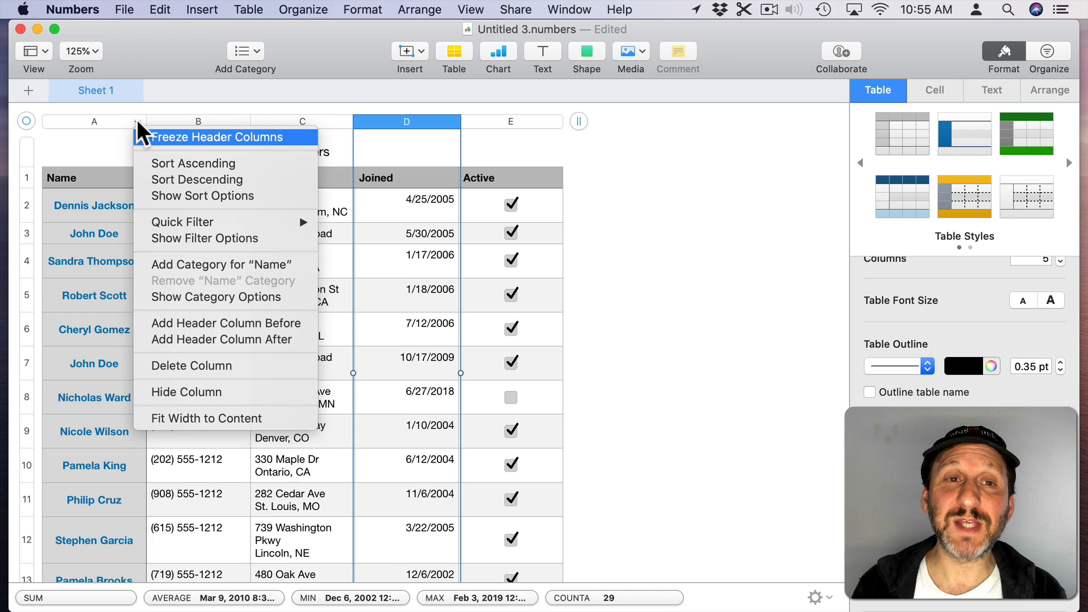
mouse_move(186, 164)
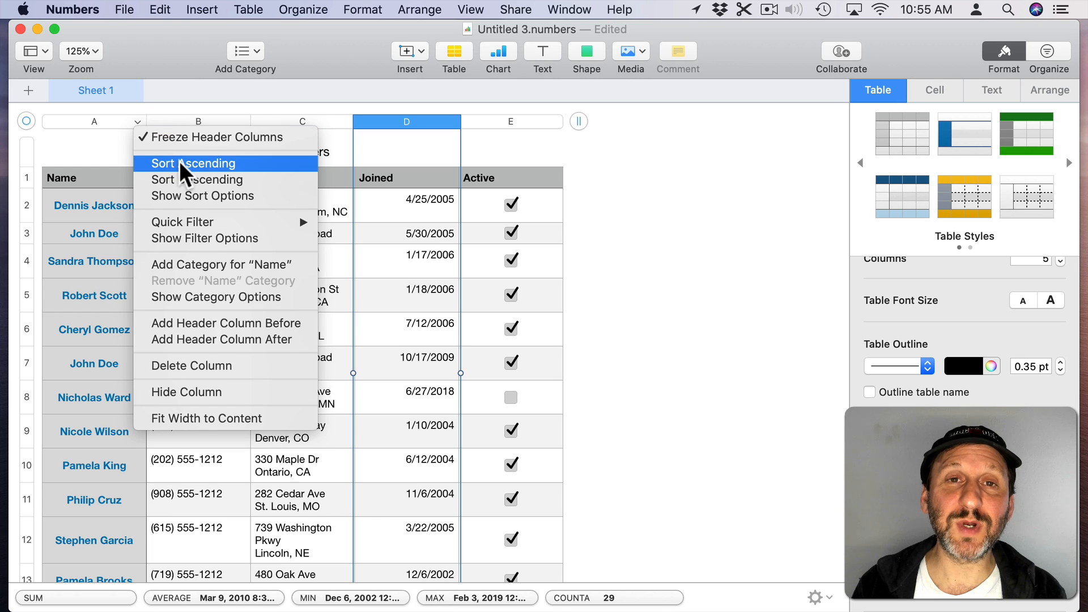
click(194, 163)
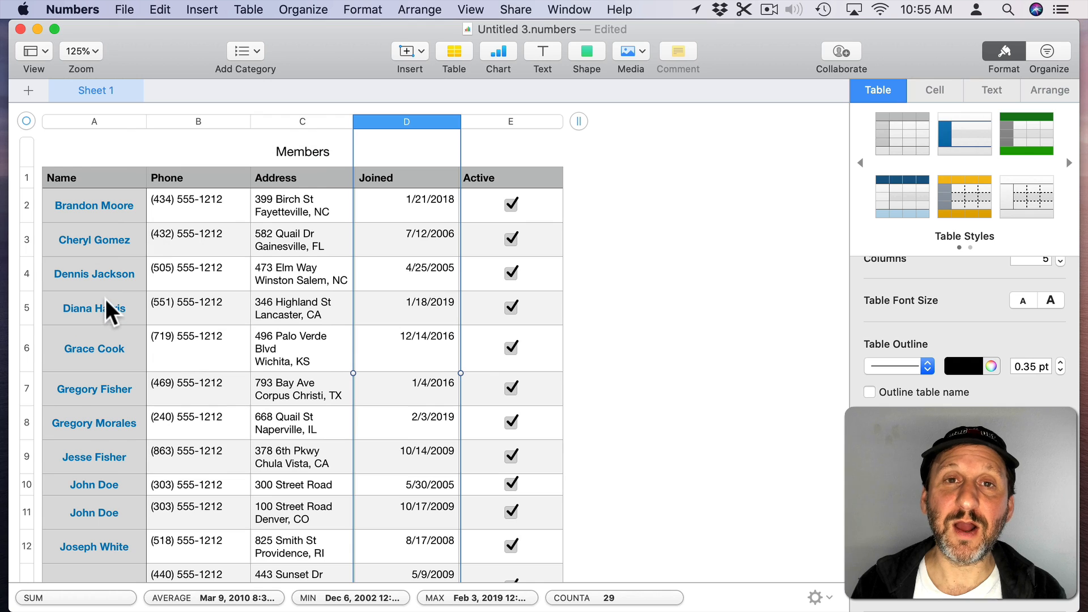
mouse_move(109, 218)
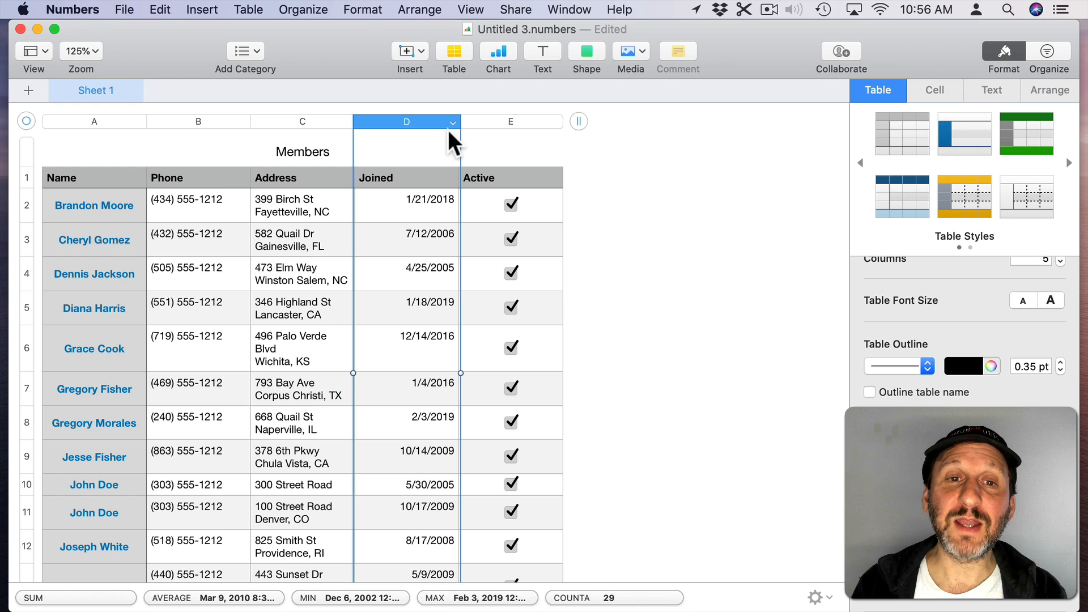
click(453, 122)
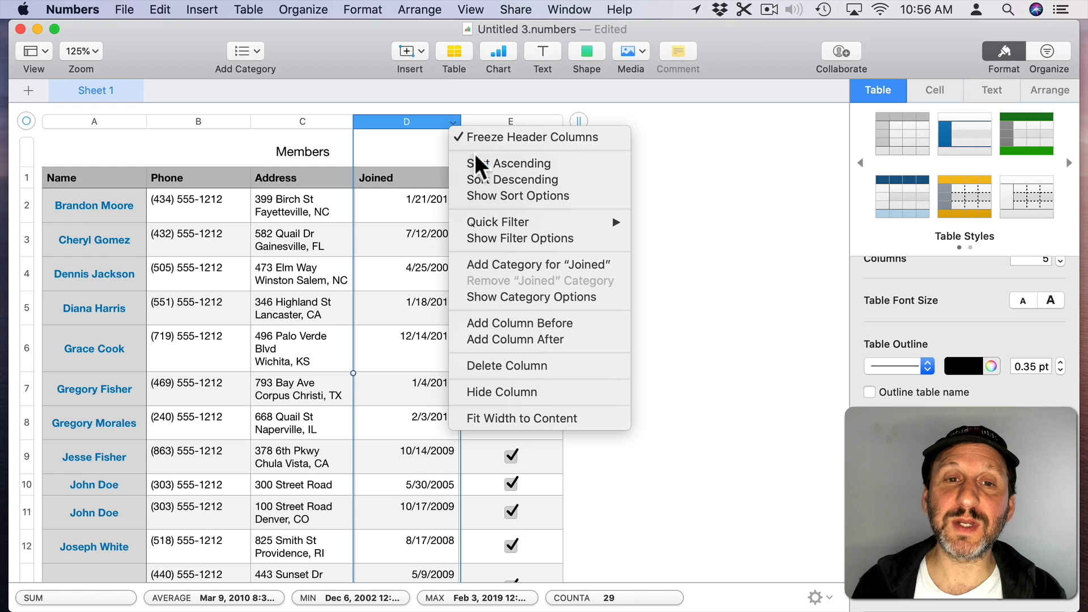
click(510, 163)
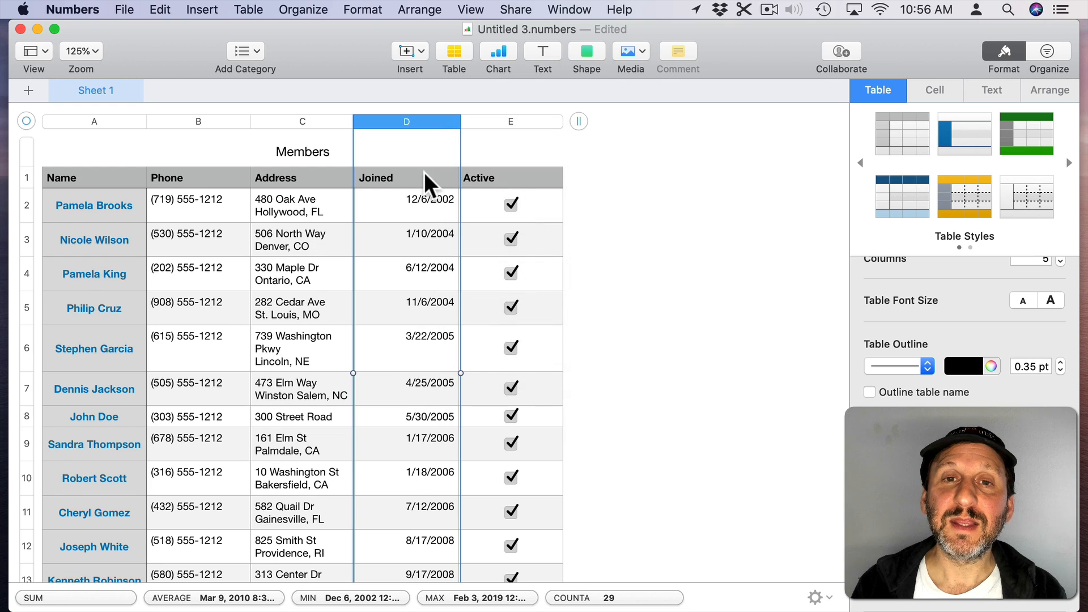
mouse_move(426, 365)
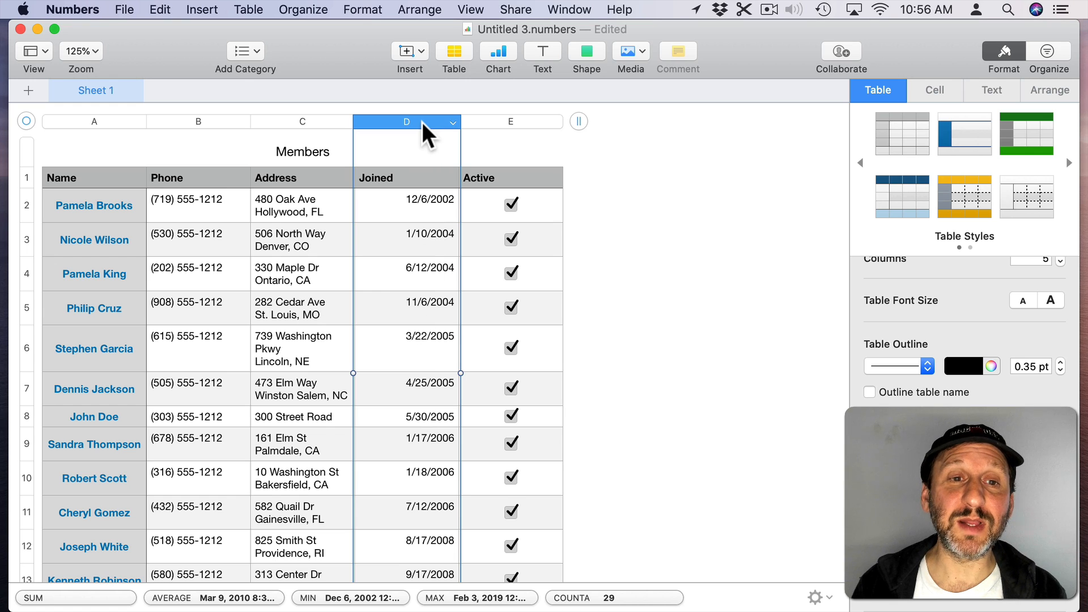
click(451, 122)
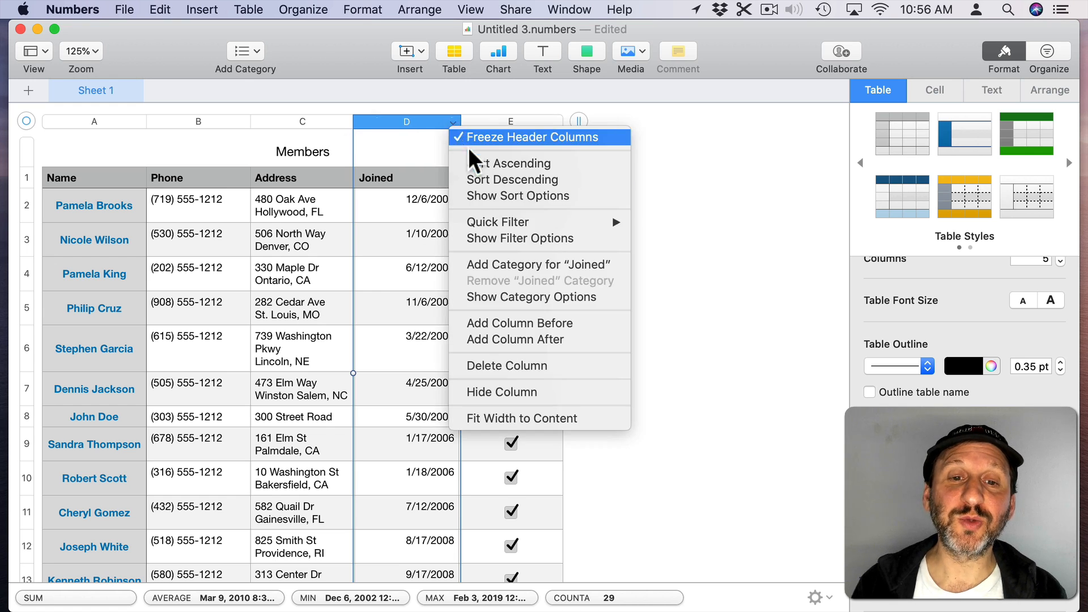
mouse_move(513, 340)
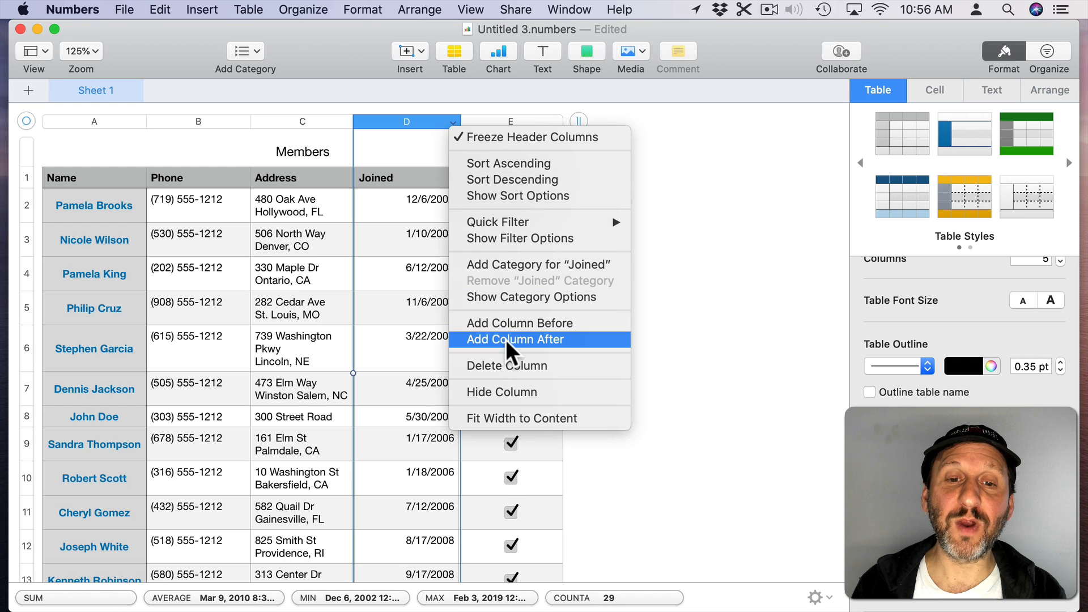
mouse_move(507, 366)
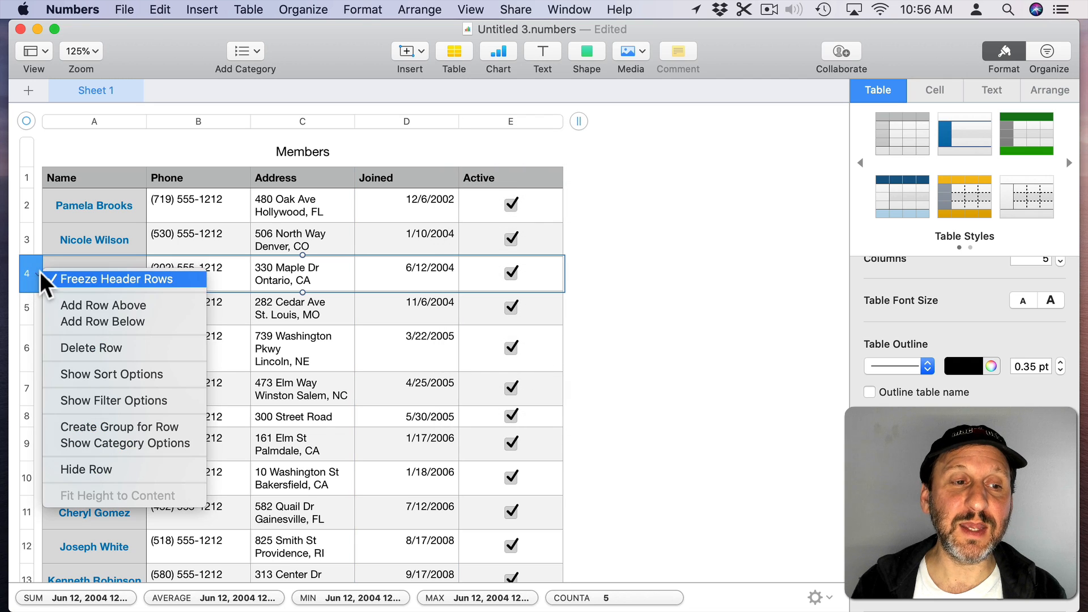
mouse_move(102, 322)
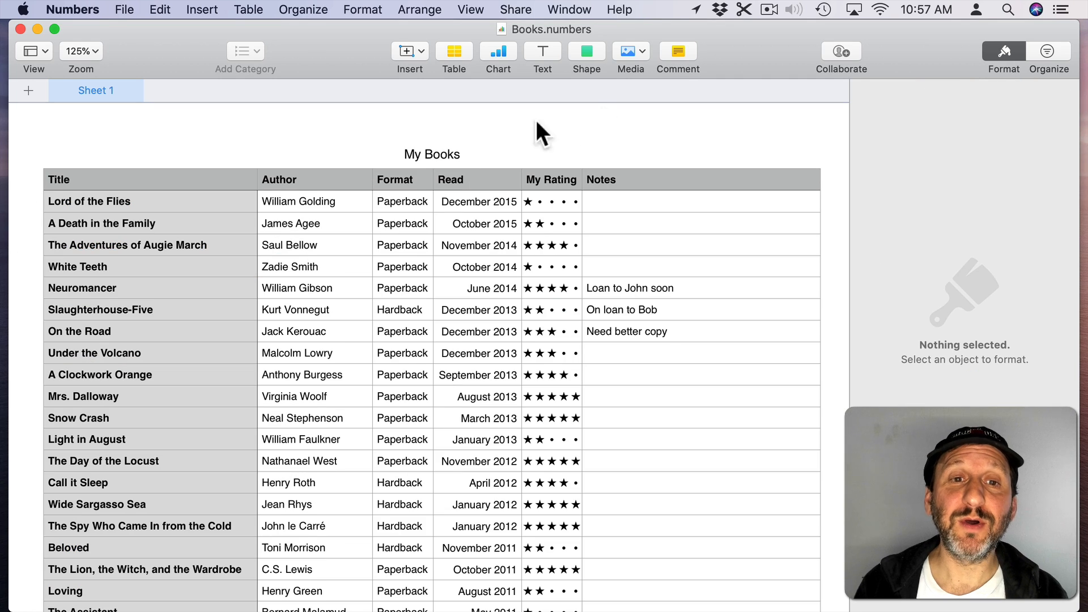
mouse_move(427, 170)
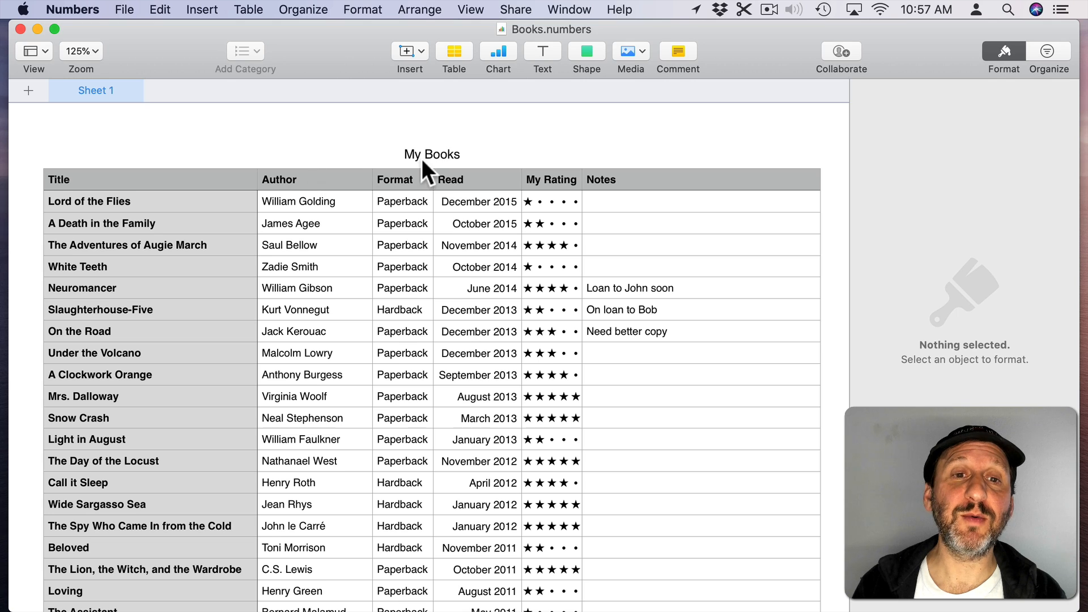
Step: Inspect the Lord of the Flies row and its full December 2015 read date, then select the Read column
click(432, 154)
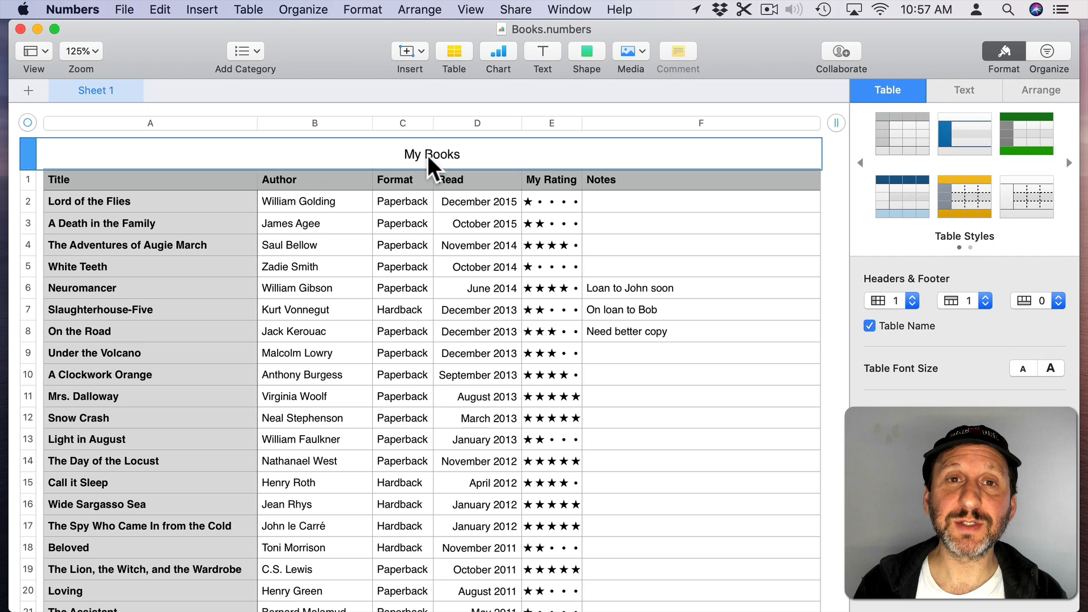
click(89, 202)
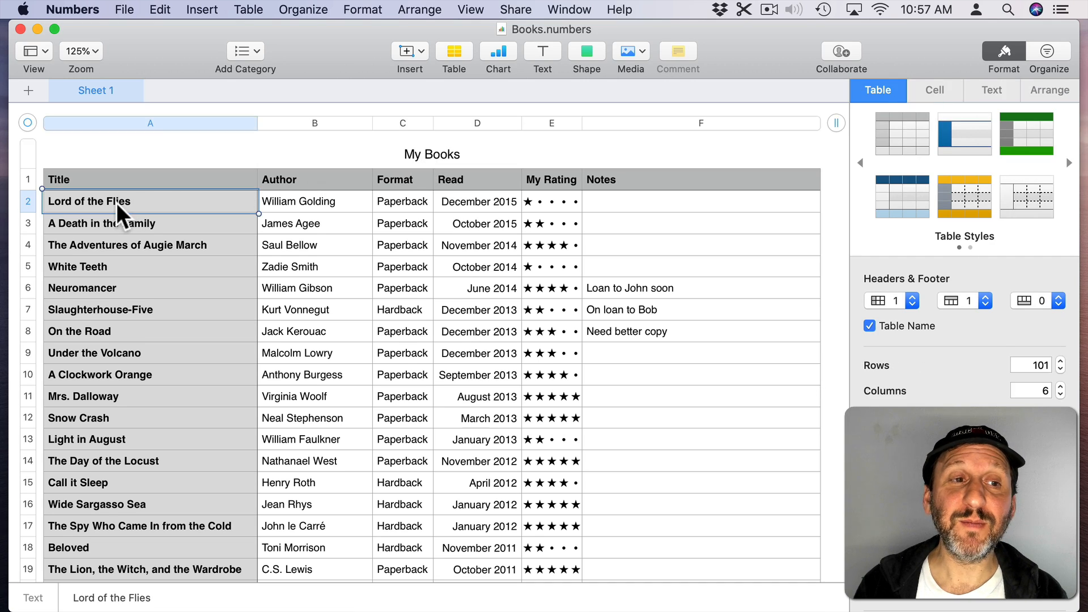
click(314, 201)
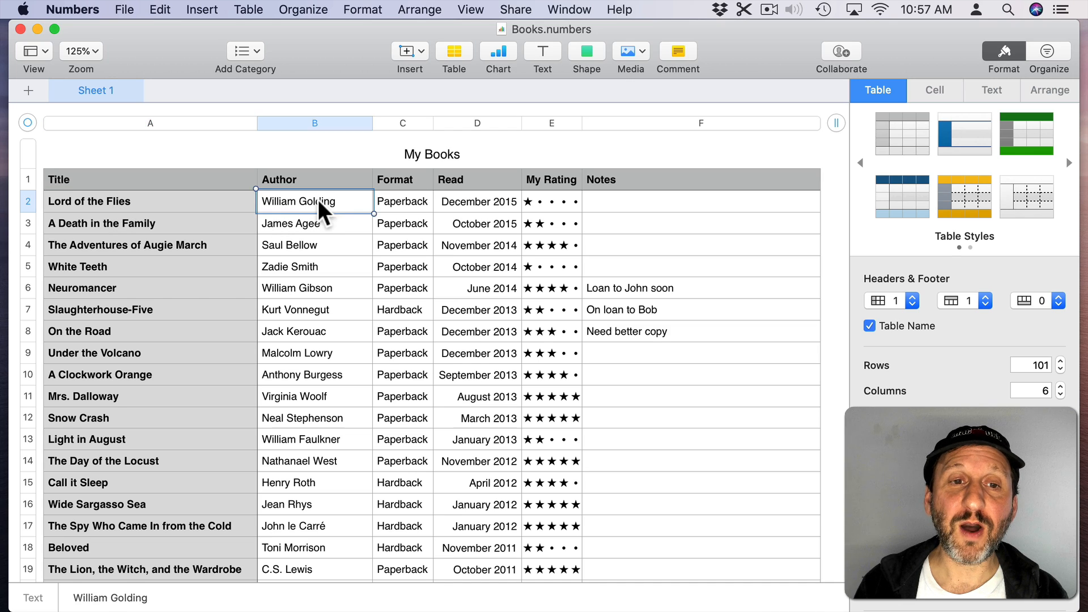
click(478, 201)
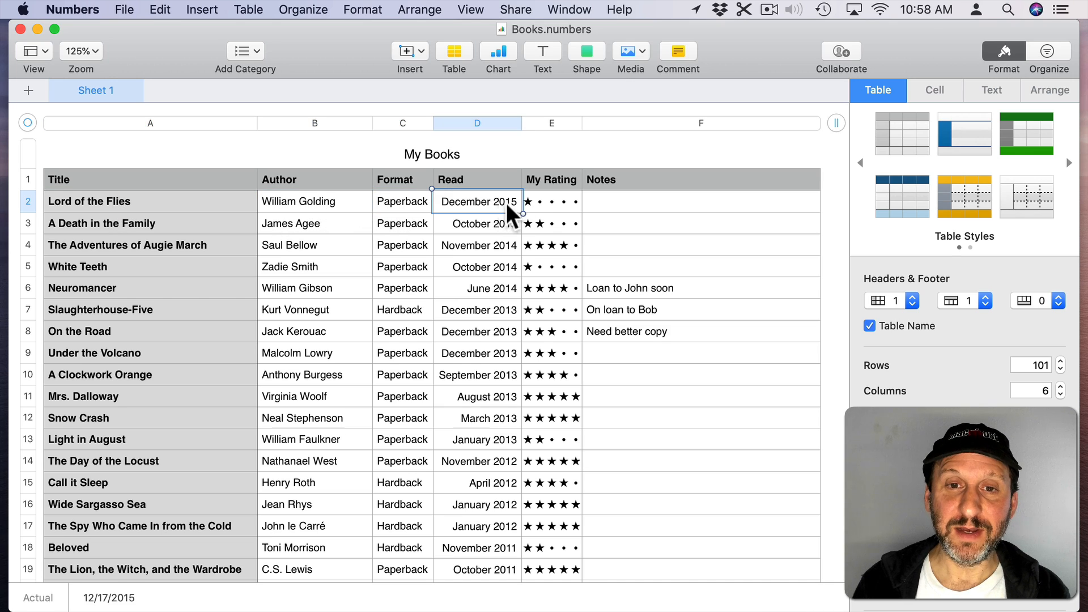
mouse_move(631, 218)
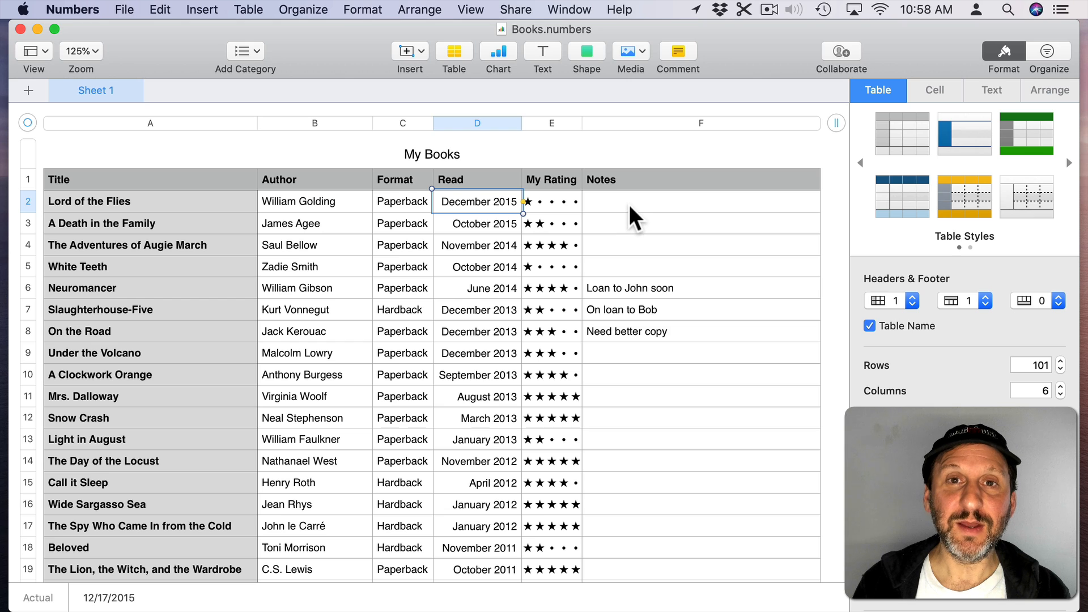
mouse_move(423, 226)
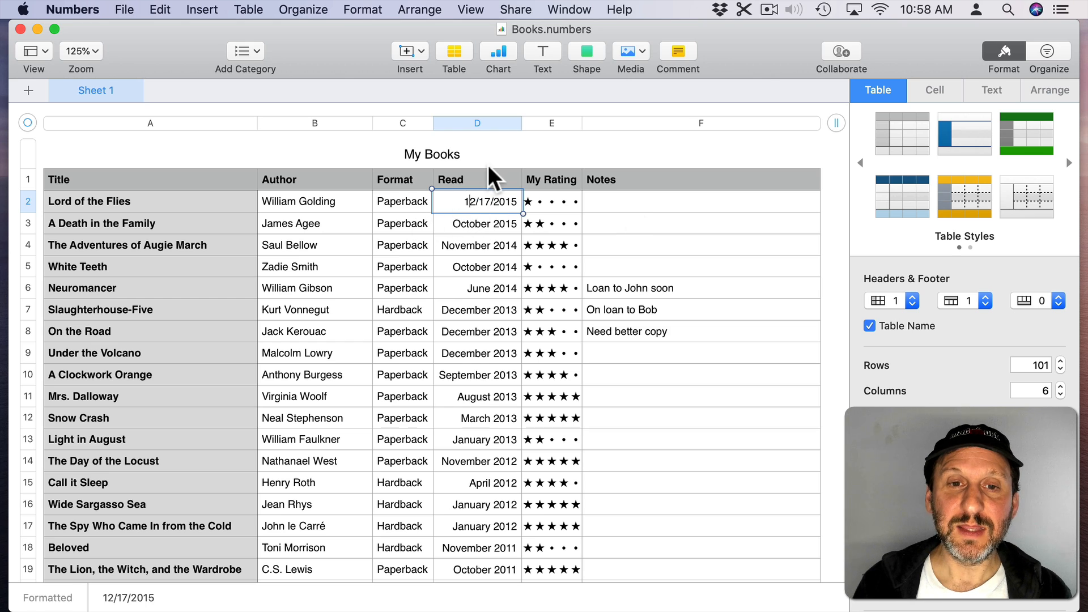
double_click(477, 201)
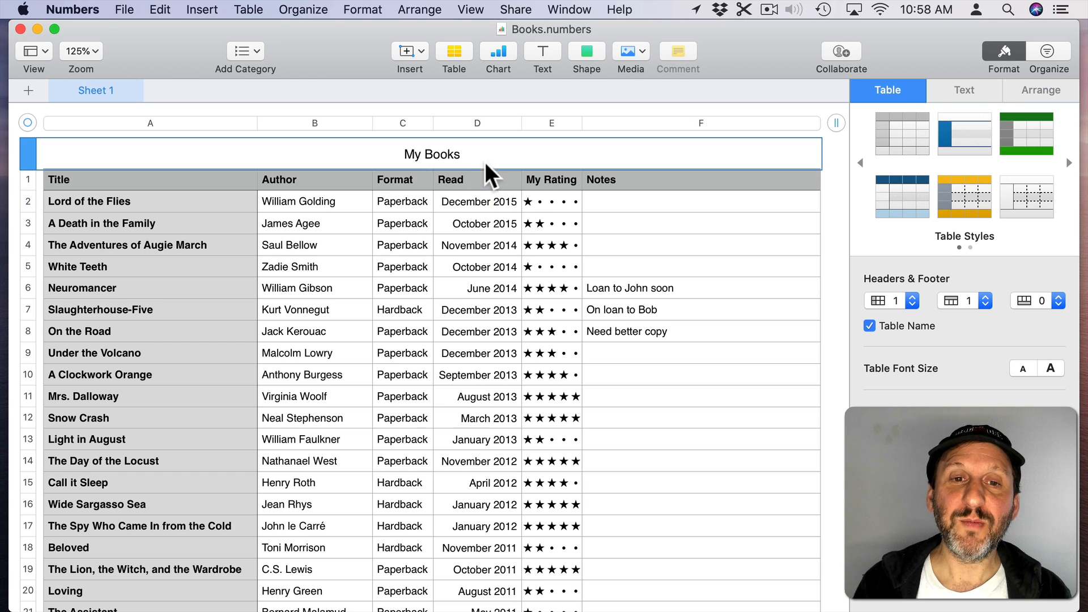
mouse_move(492, 212)
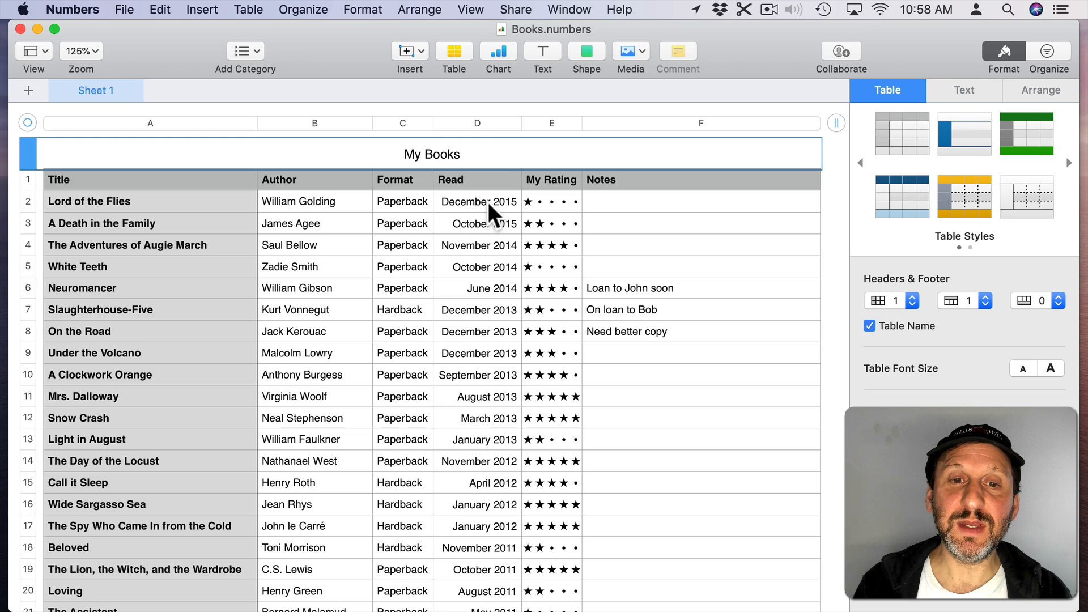
click(476, 123)
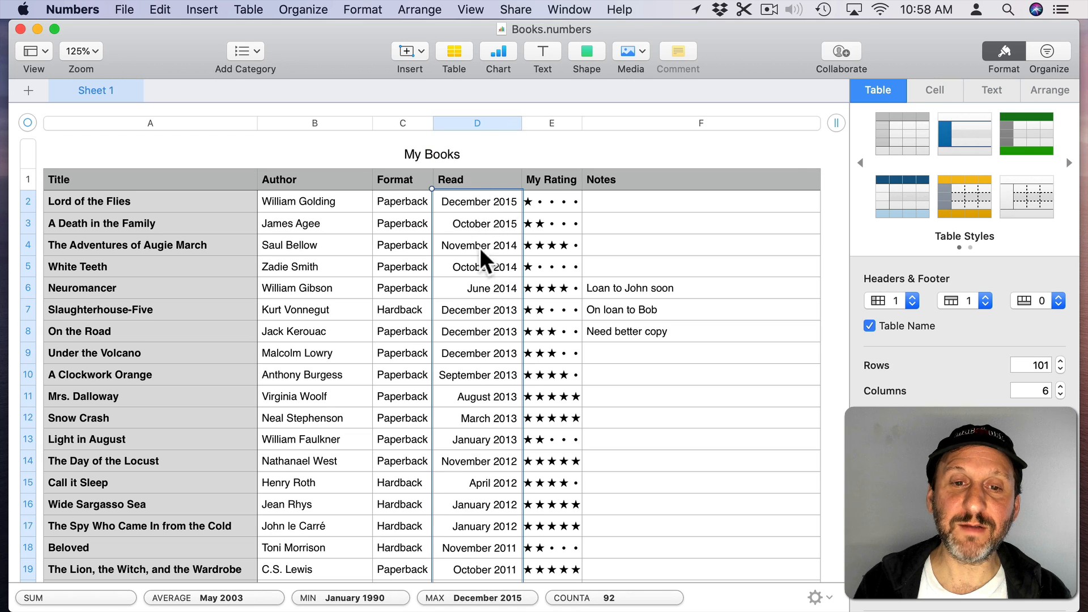
Step: Give the Read column the January 2020 month-year Date & Time style
click(934, 90)
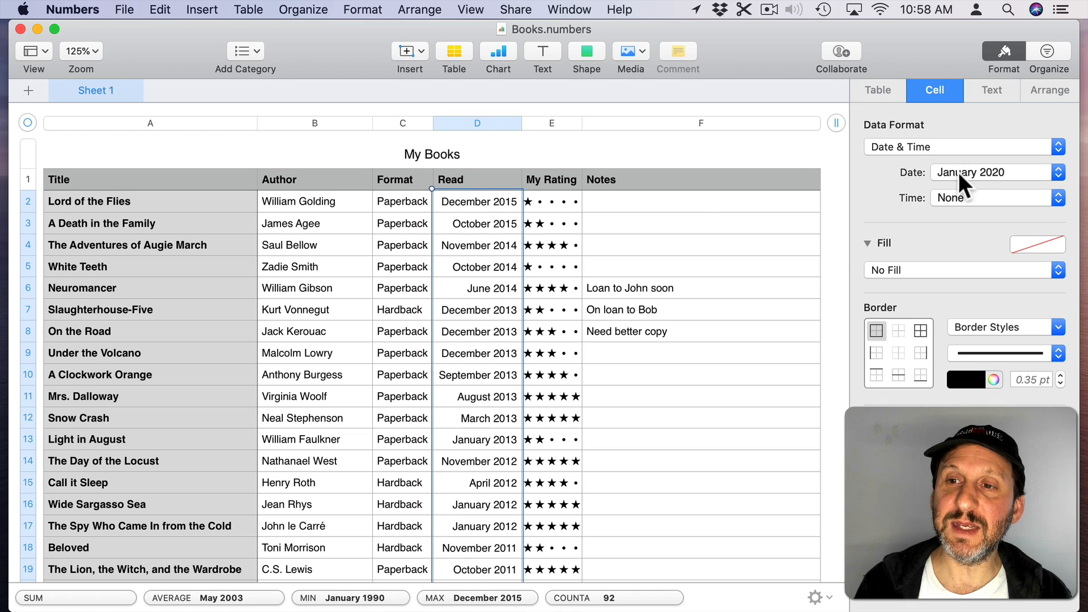
click(995, 172)
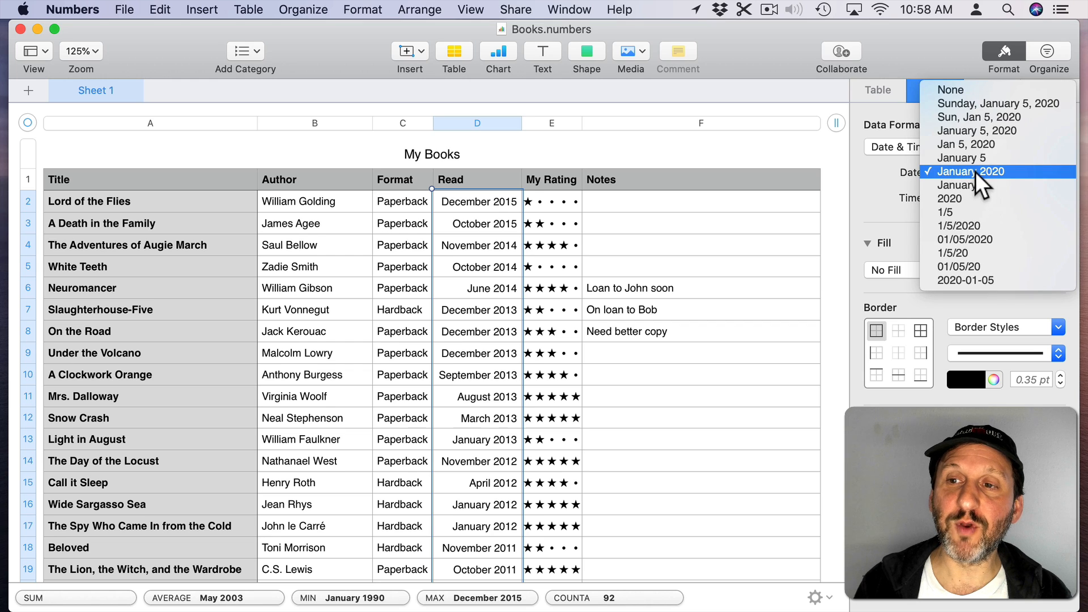
click(965, 170)
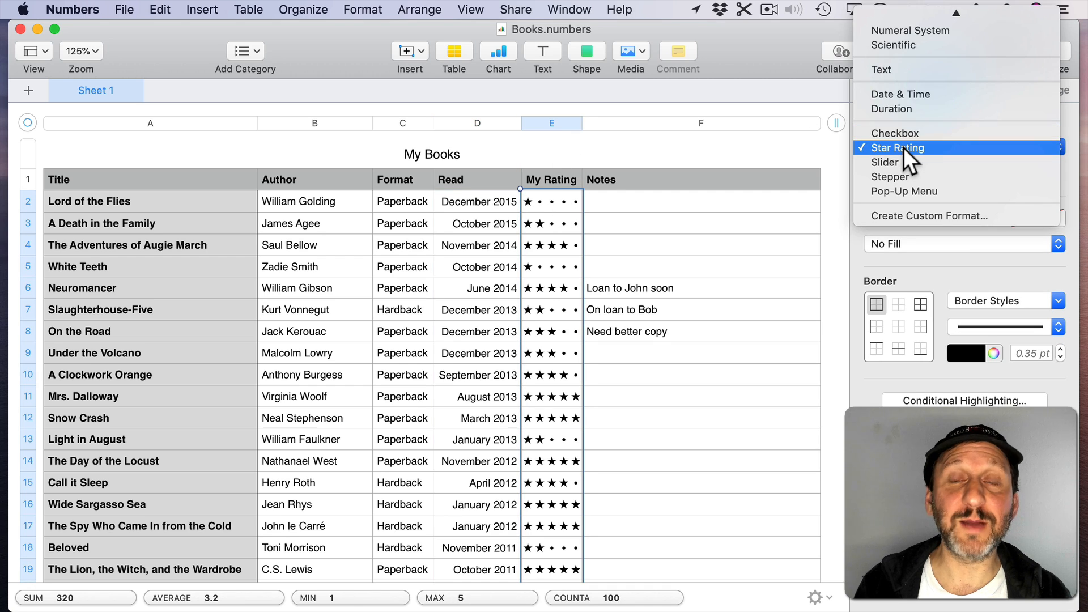
click(901, 147)
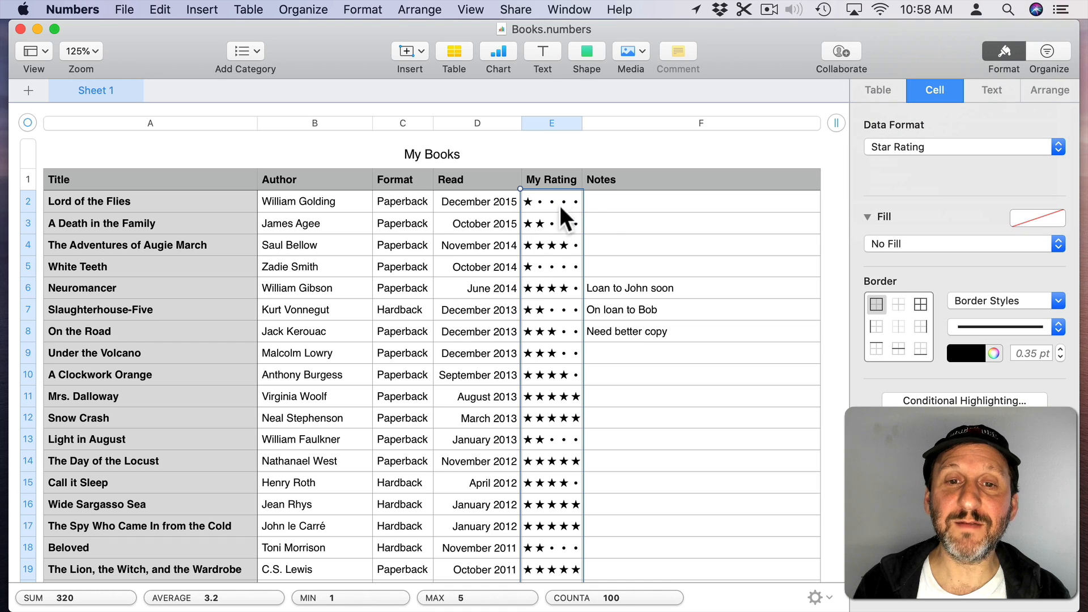
click(550, 201)
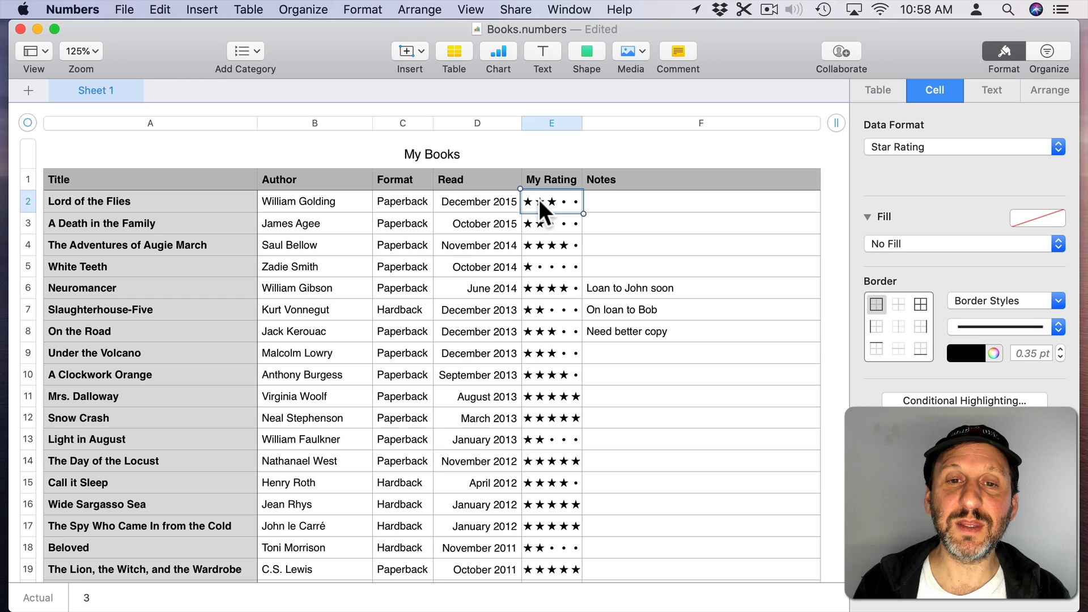
click(528, 202)
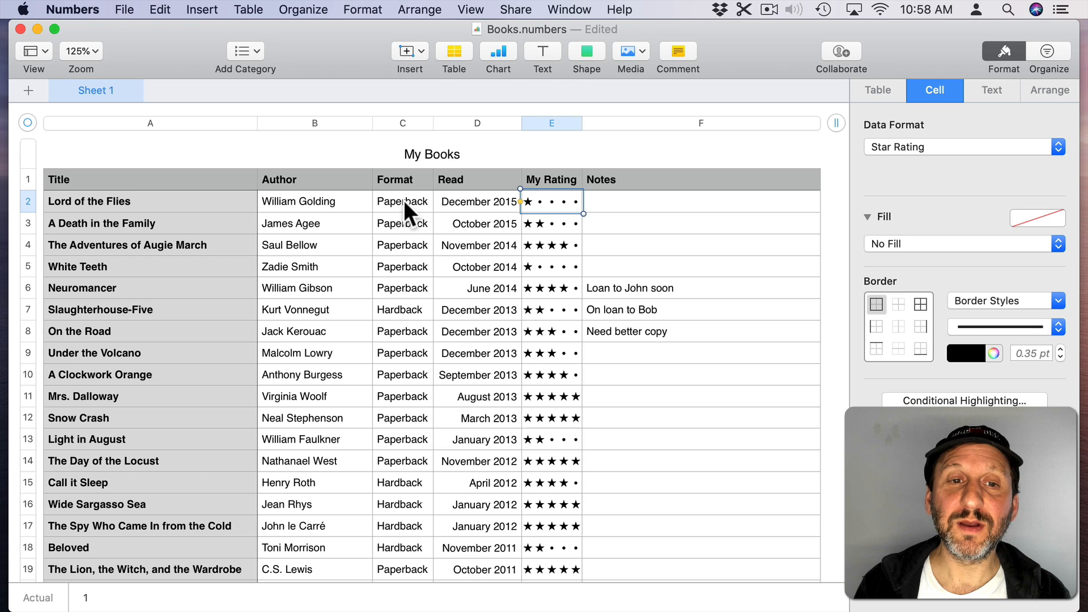
click(403, 202)
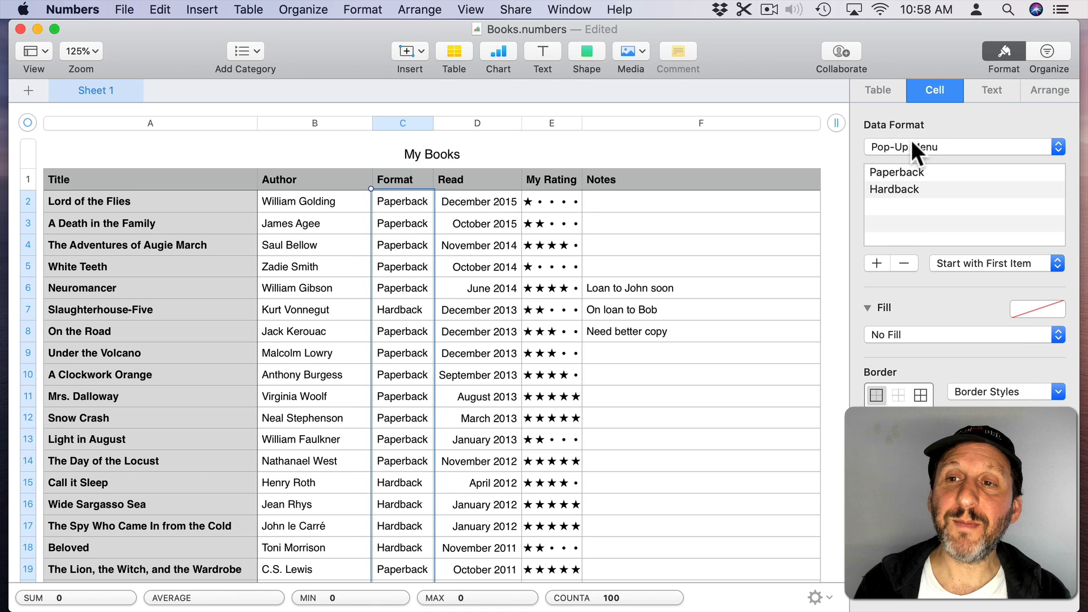
mouse_move(923, 182)
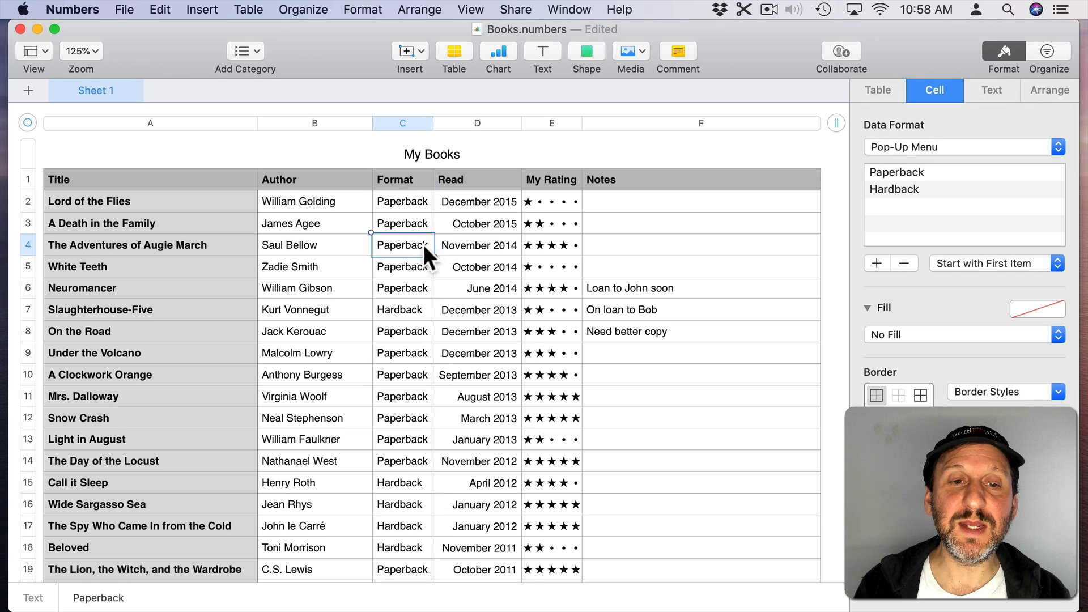
click(402, 244)
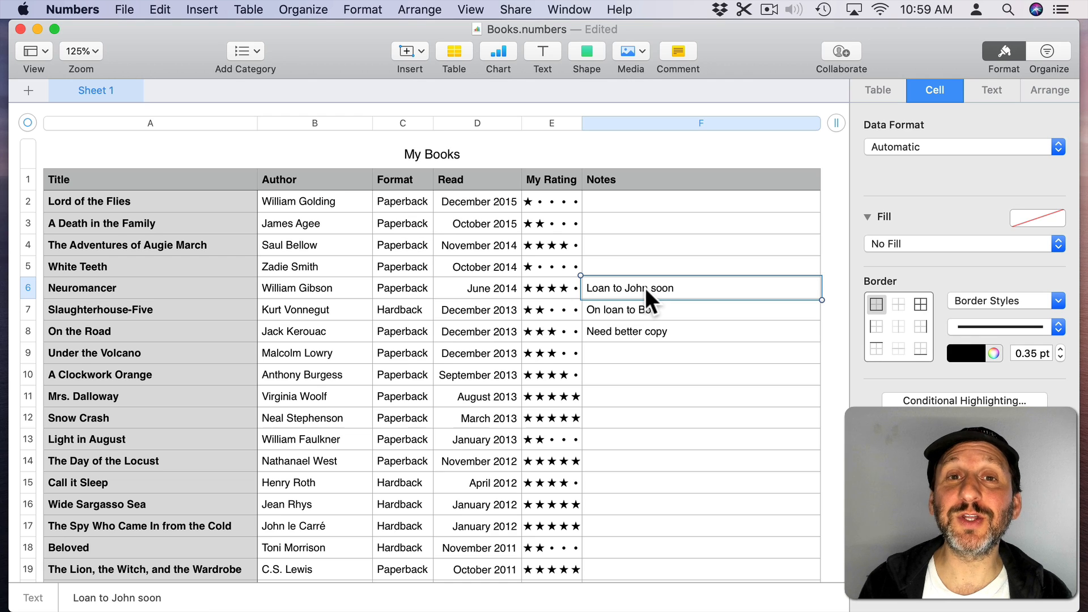
mouse_move(699, 300)
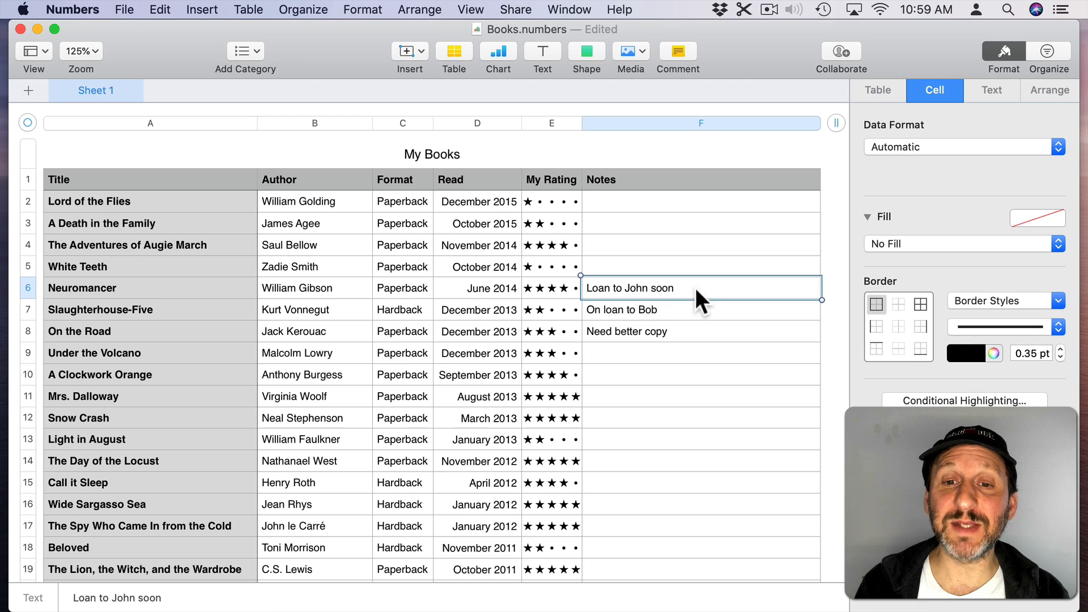
mouse_move(758, 297)
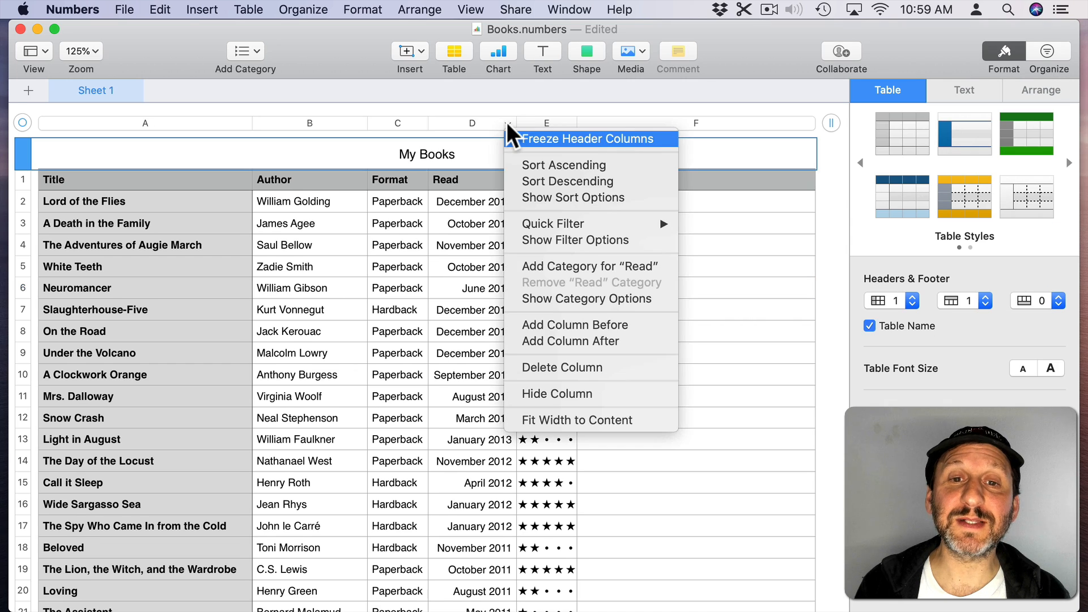
Step: Sort My Books by read date ascending, then by My Rating descending
click(563, 165)
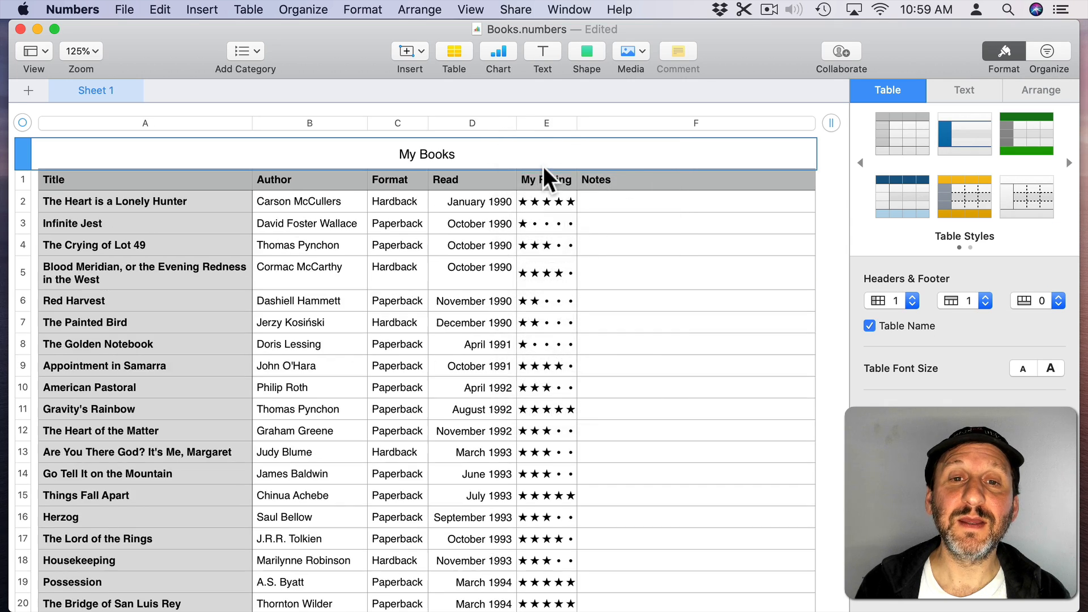
click(567, 123)
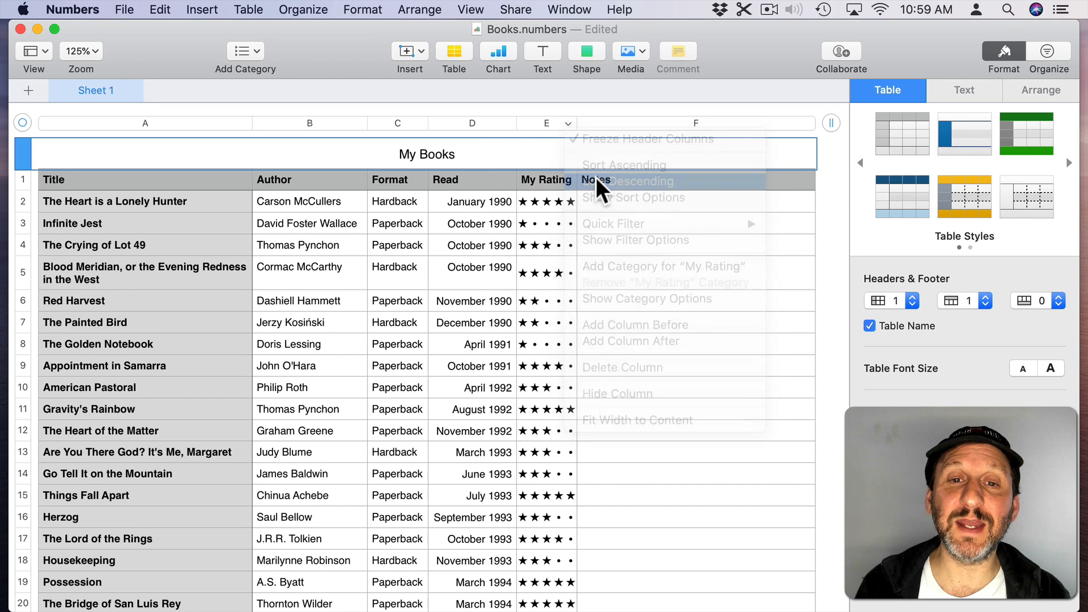
click(624, 182)
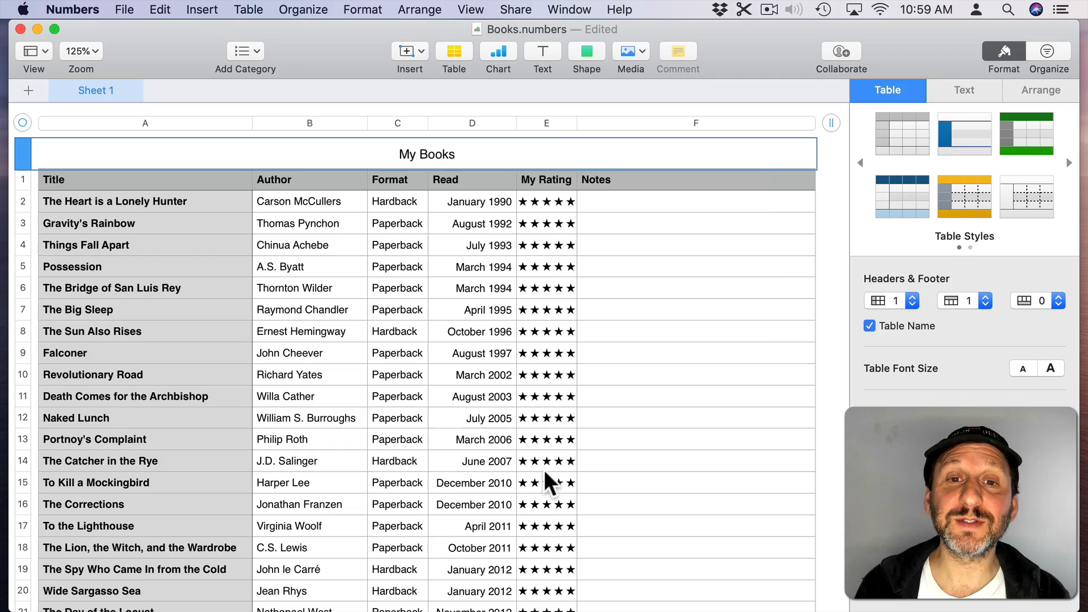